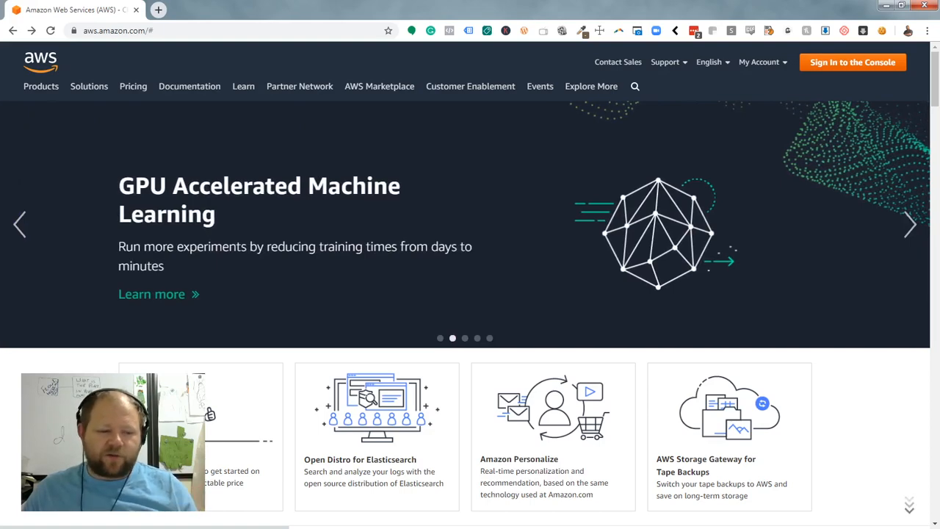
- Sign in to the AWS Management Console and launch Lightsail from the Compute services
{"action": "left_click", "coordinate": [852, 62]}
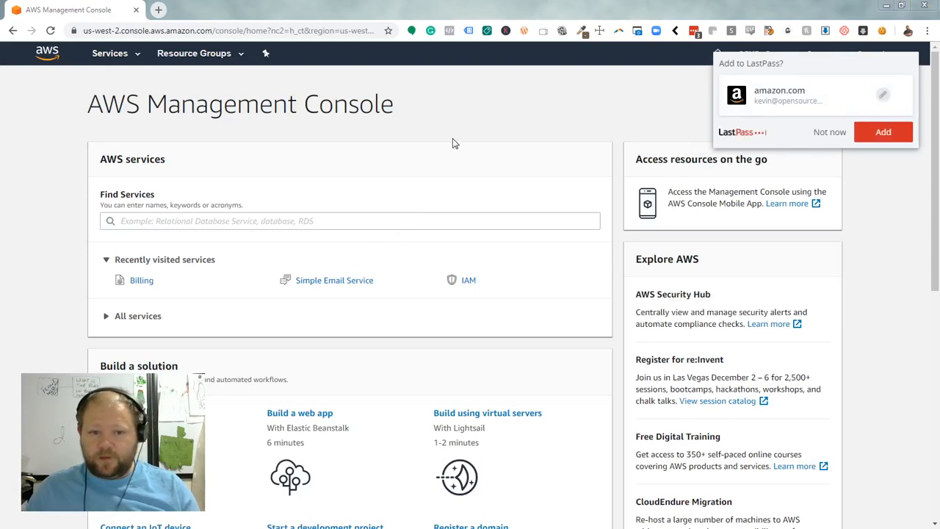
{"action": "left_click", "coordinate": [109, 53]}
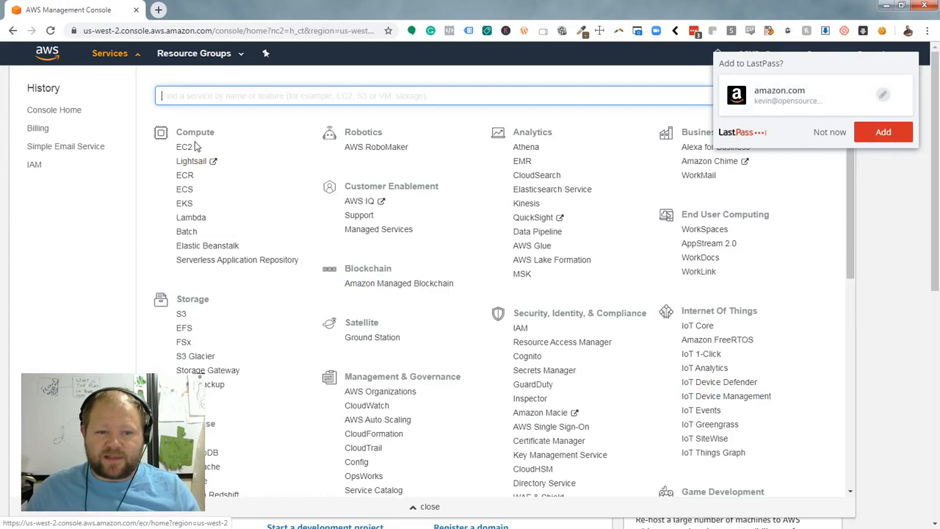
{"action": "left_click", "coordinate": [191, 160]}
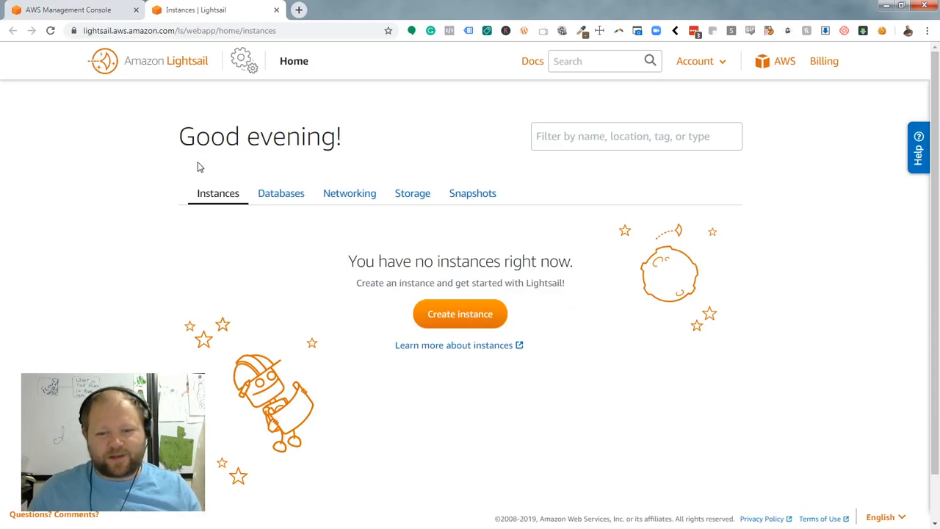
{"action": "mouse_move", "coordinate": [483, 212]}
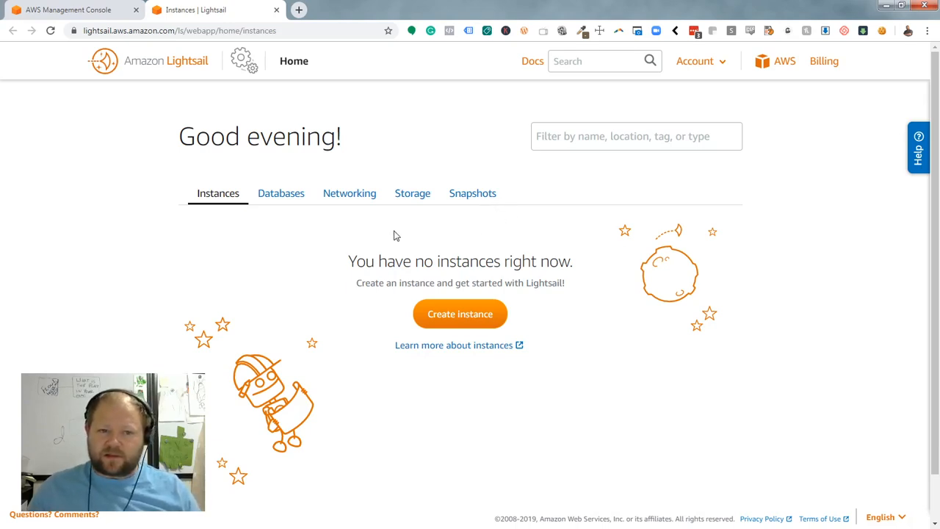
{"action": "mouse_move", "coordinate": [367, 243]}
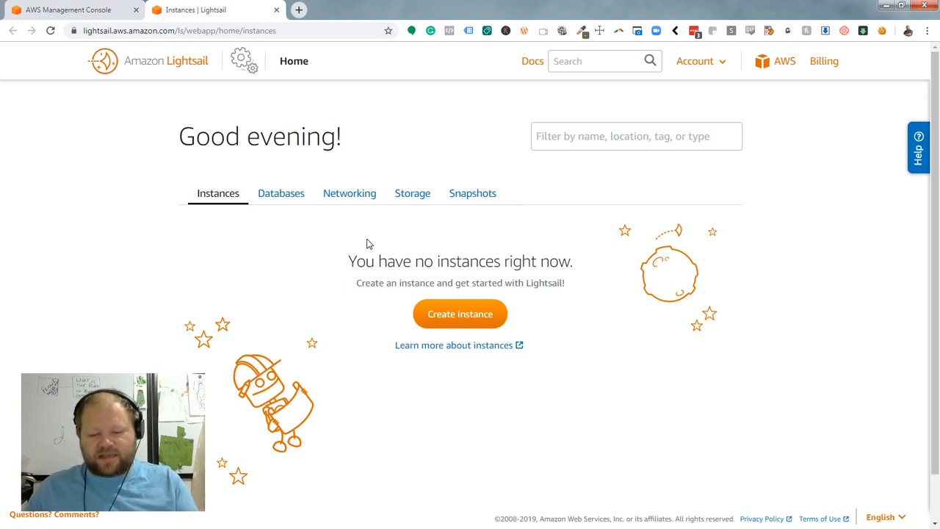
{"action": "mouse_move", "coordinate": [340, 242]}
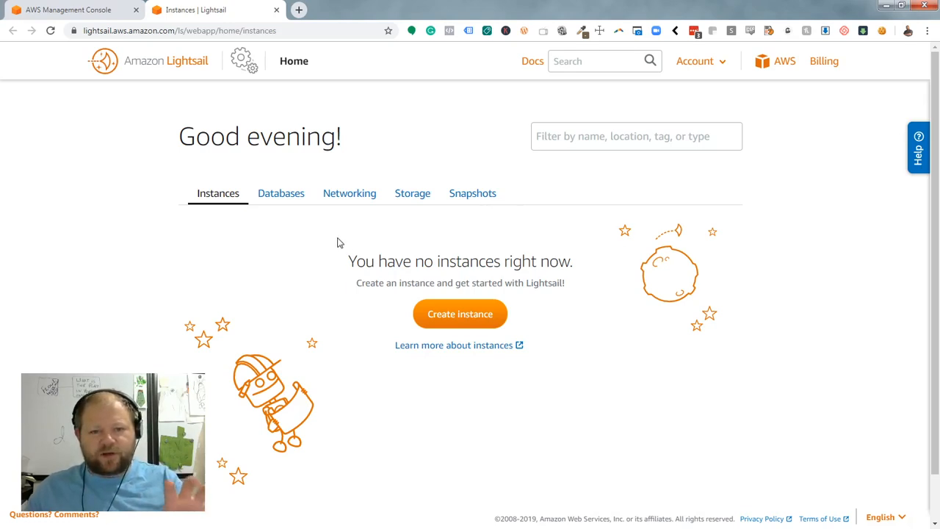
{"action": "left_click", "coordinate": [280, 192]}
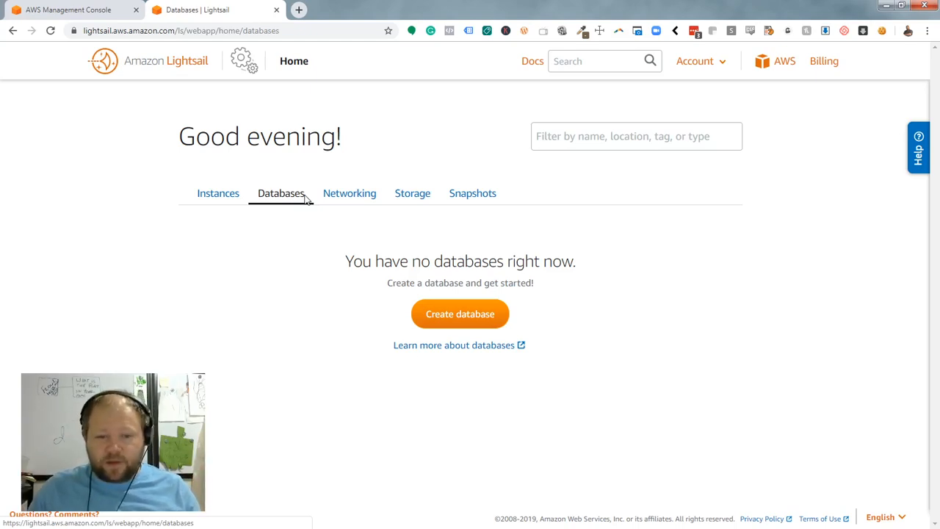
{"action": "left_click", "coordinate": [217, 193]}
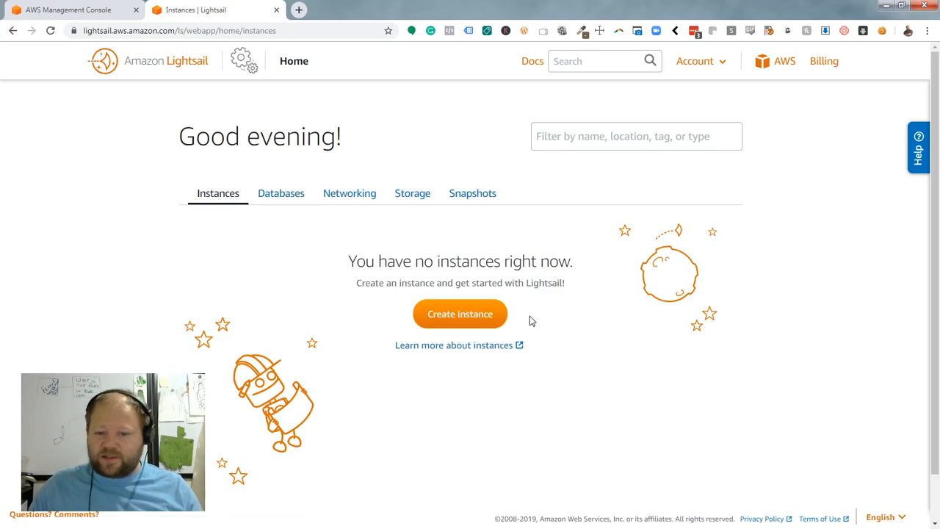
- Start a new instance and pick the Redmine blueprint from the blueprint list
{"action": "left_click", "coordinate": [459, 313]}
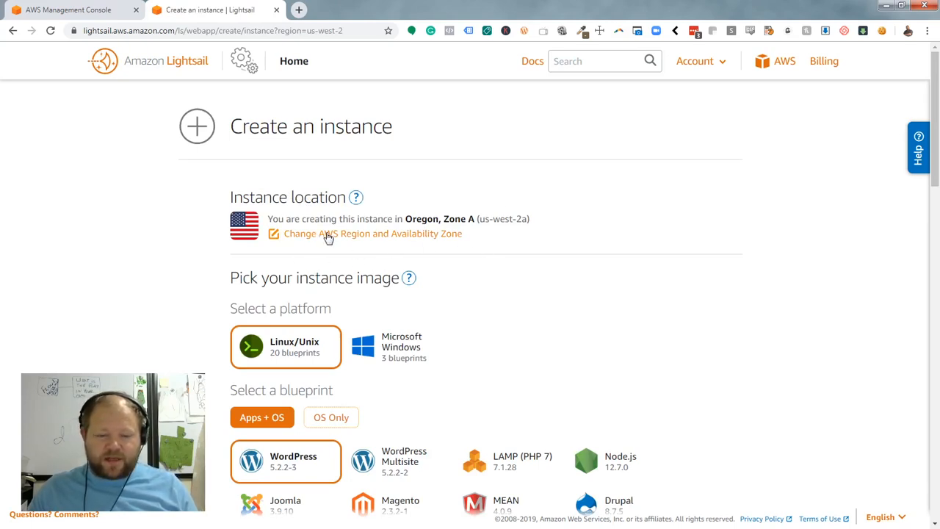
{"action": "mouse_move", "coordinate": [289, 256]}
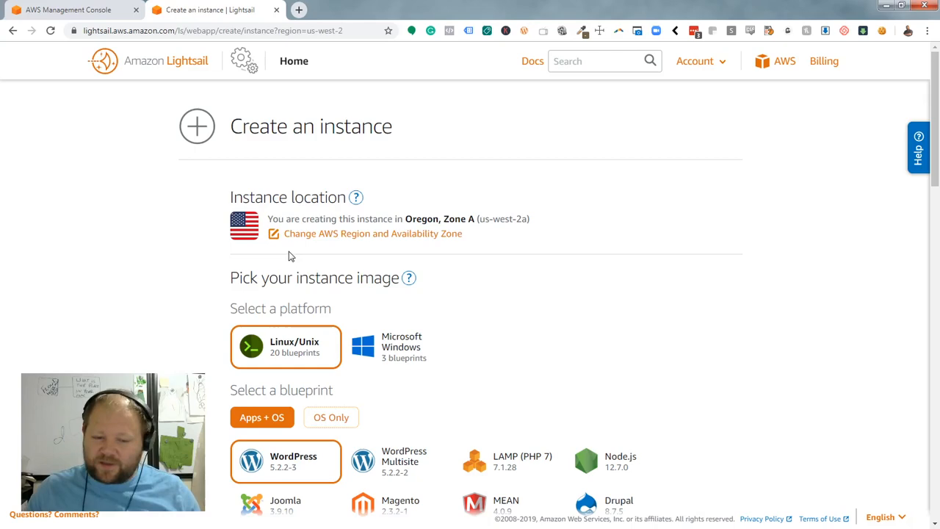
{"action": "scroll", "scroll_direction": "down", "scroll_amount": 3}
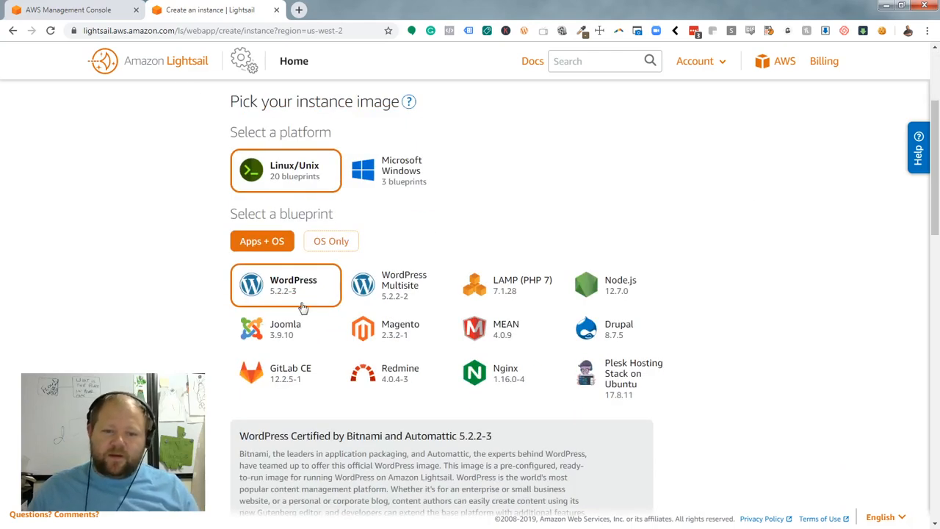
{"action": "scroll", "scroll_direction": "down", "scroll_amount": 3}
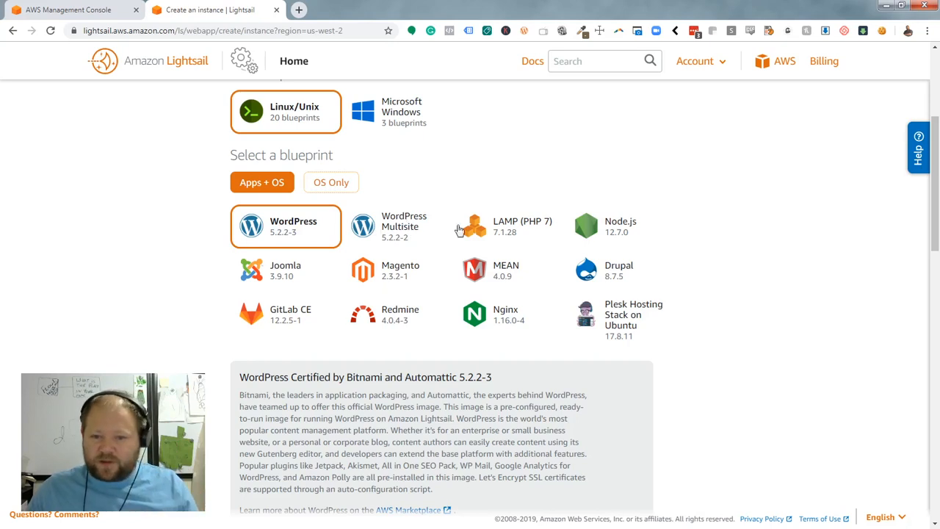
{"action": "mouse_move", "coordinate": [478, 229]}
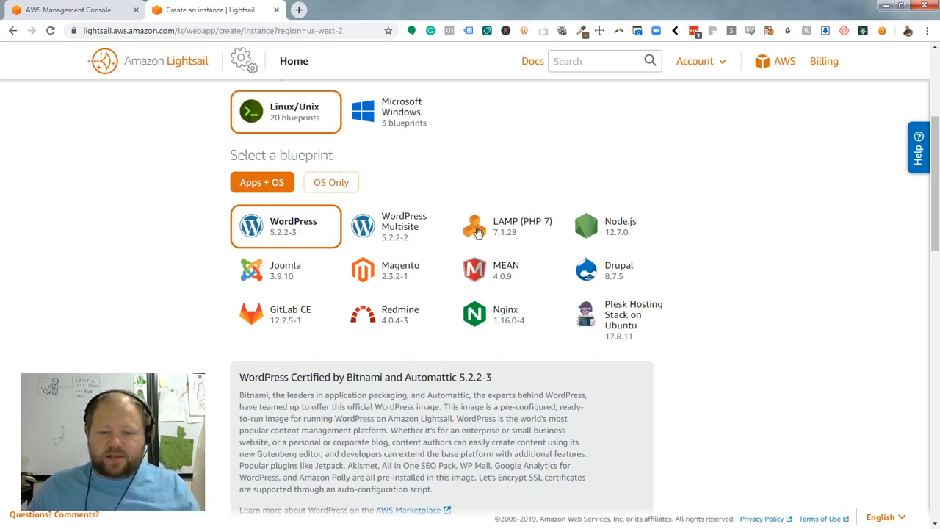
{"action": "mouse_move", "coordinate": [516, 225]}
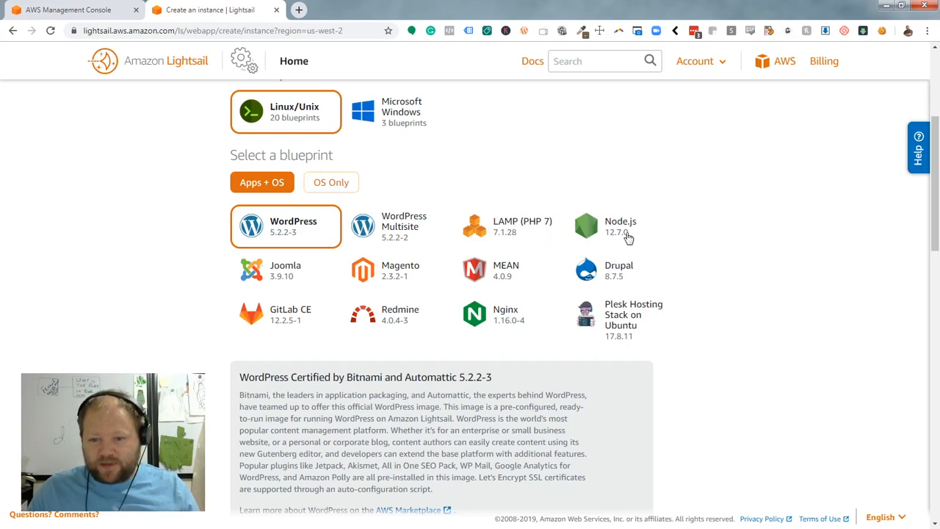
{"action": "mouse_move", "coordinate": [407, 275]}
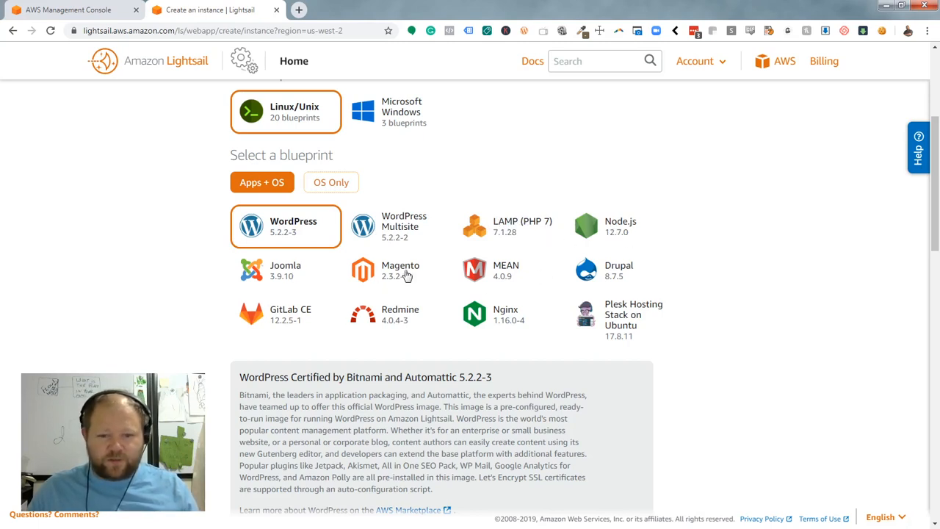
{"action": "mouse_move", "coordinate": [635, 274]}
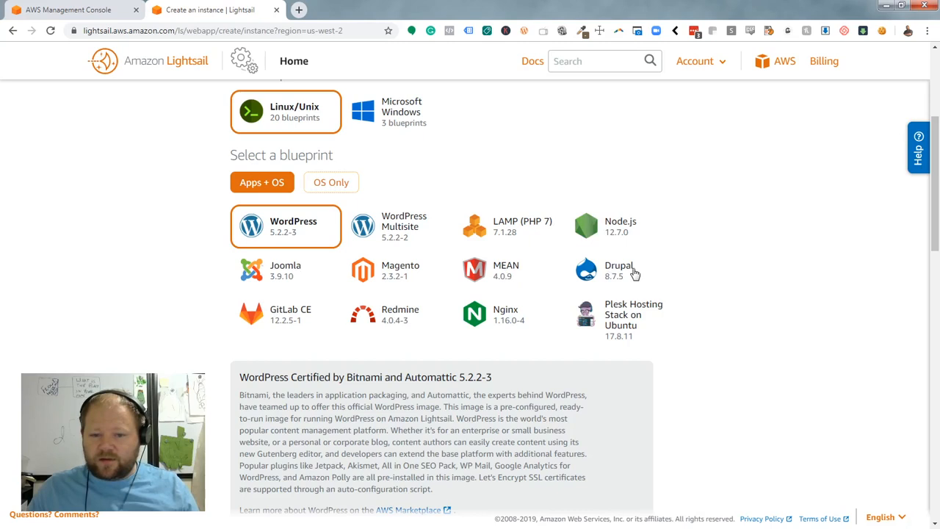
{"action": "mouse_move", "coordinate": [574, 237]}
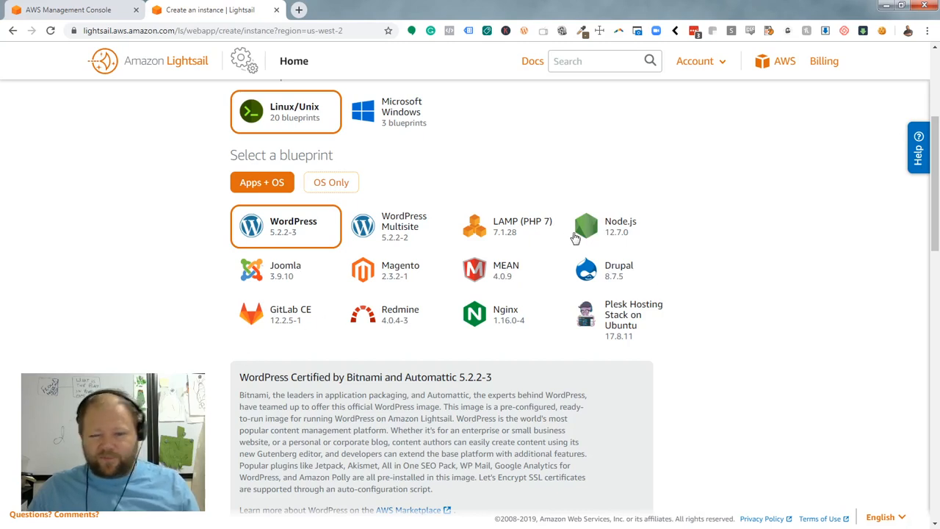
{"action": "mouse_move", "coordinate": [586, 240]}
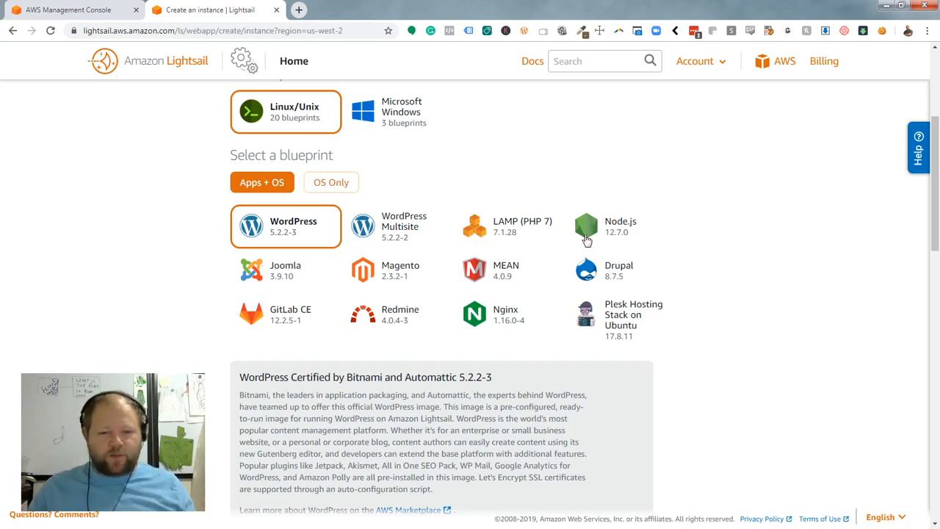
{"action": "left_click", "coordinate": [397, 314]}
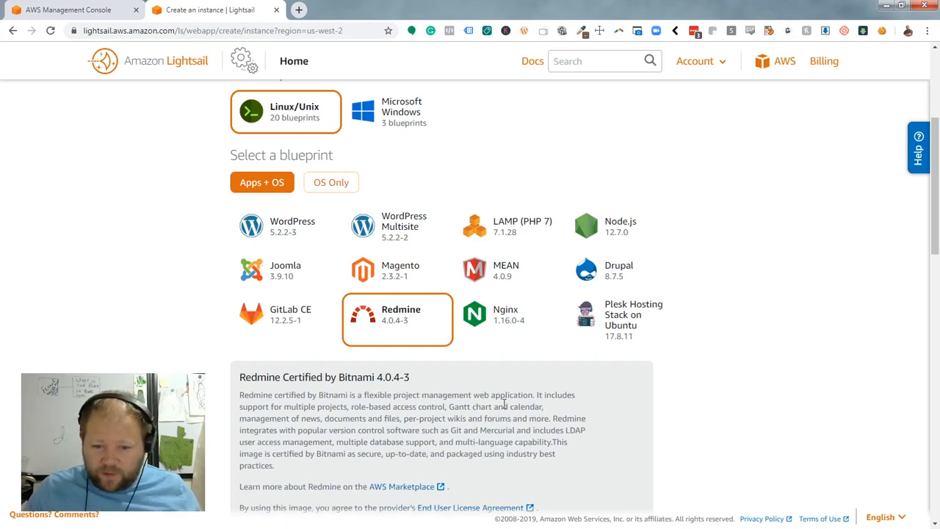
{"action": "scroll", "scroll_direction": "down", "scroll_amount": 3}
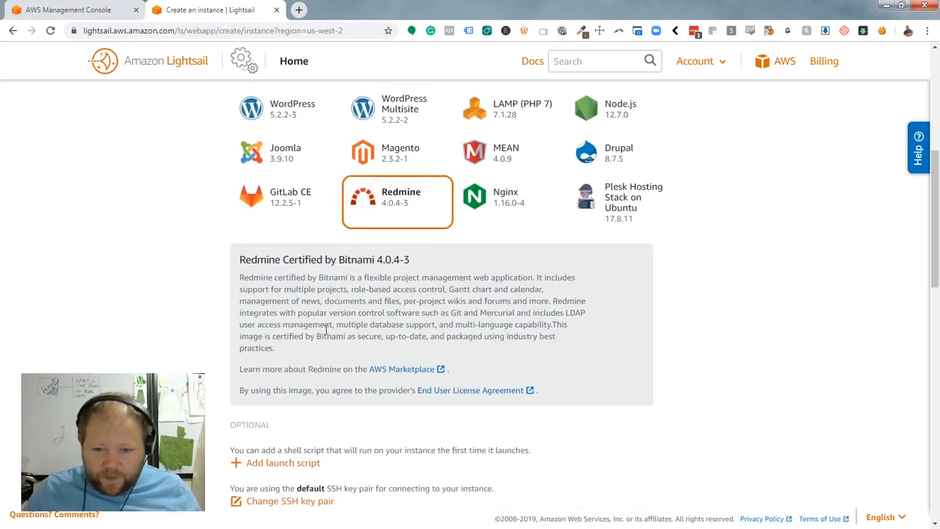
{"action": "scroll", "scroll_direction": "down", "scroll_amount": 3}
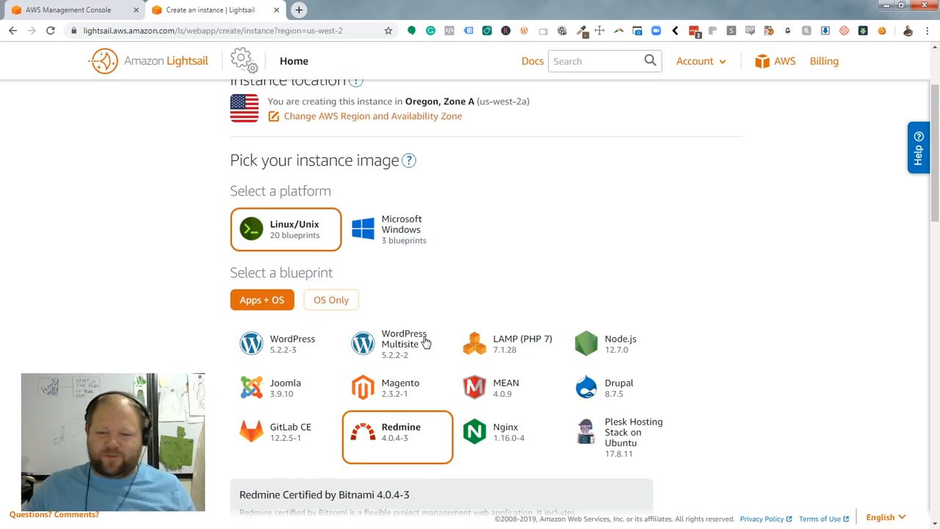
{"action": "mouse_move", "coordinate": [510, 444]}
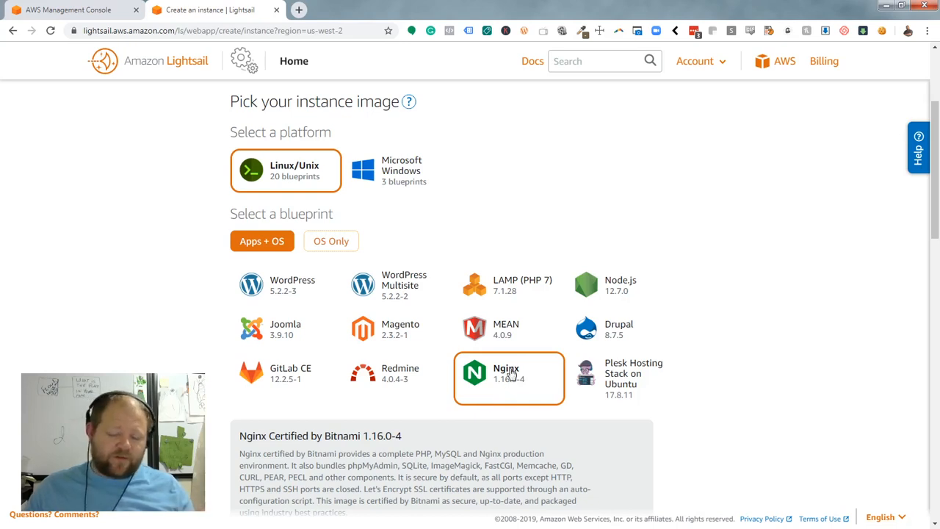
{"action": "mouse_move", "coordinate": [530, 283]}
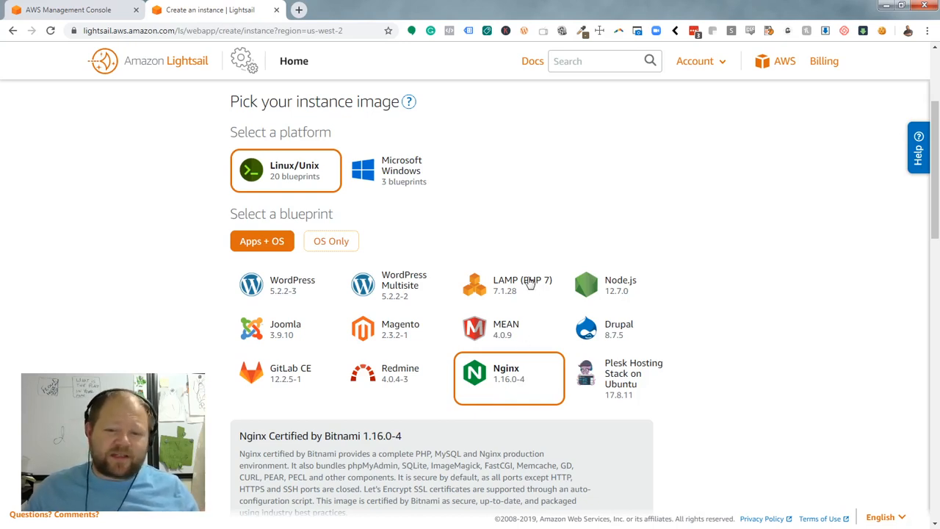
{"action": "mouse_move", "coordinate": [542, 263]}
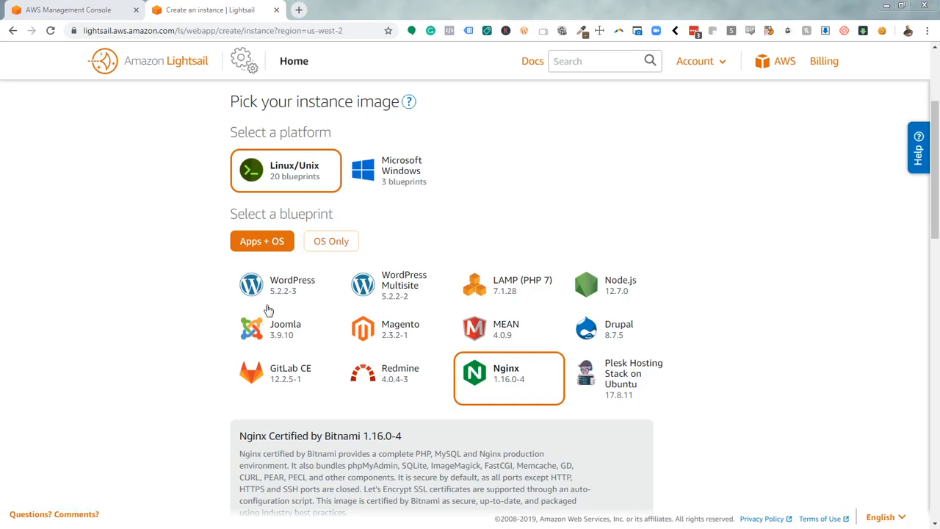
- Try Windows blueprints, then choose Linux/Unix, OS Only, with Ubuntu 18.04 LTS
{"action": "left_click", "coordinate": [397, 171]}
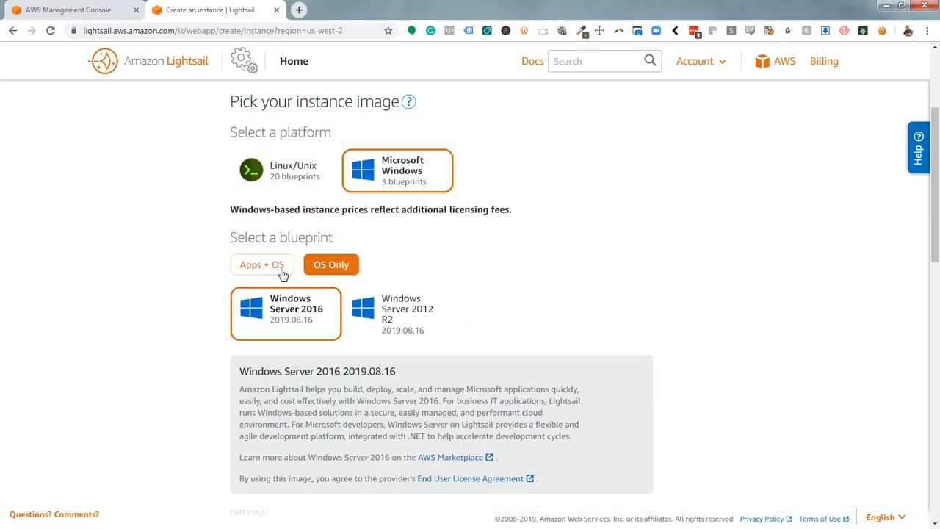
{"action": "left_click", "coordinate": [262, 264]}
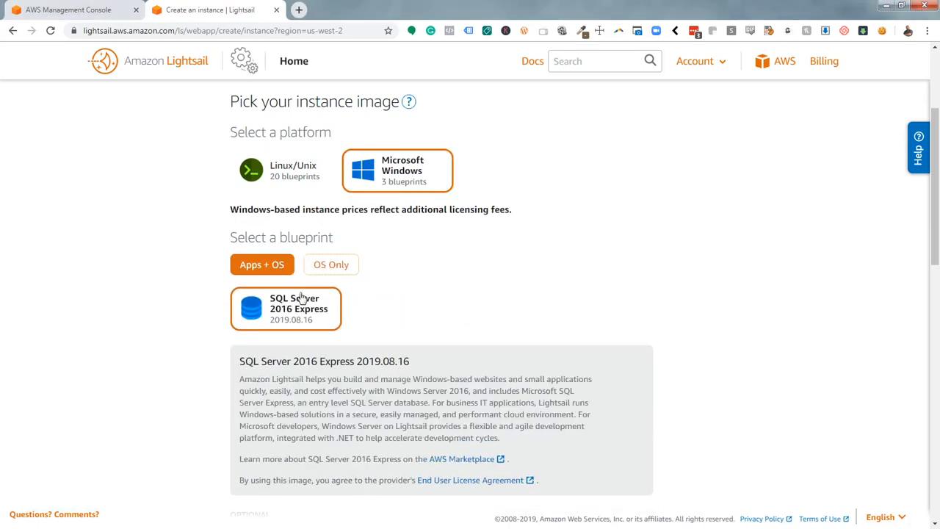
{"action": "left_click", "coordinate": [286, 170]}
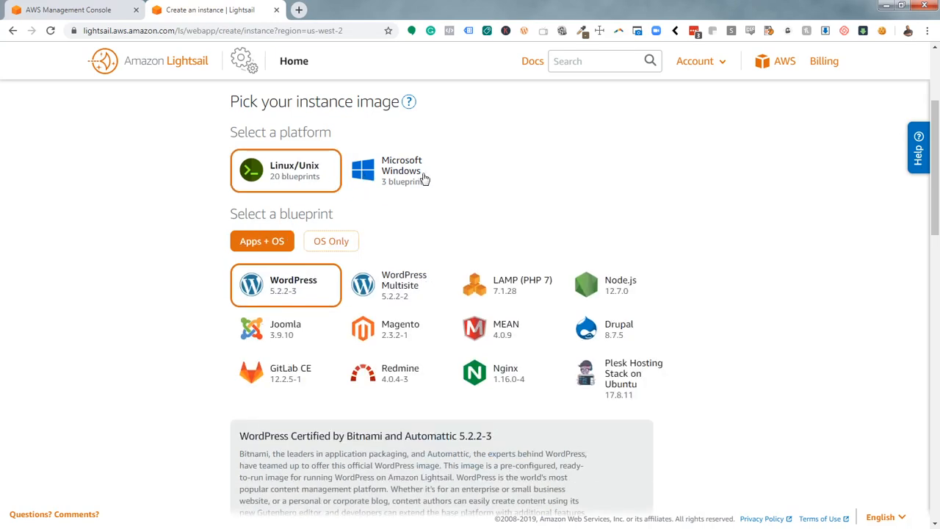
{"action": "mouse_move", "coordinate": [492, 182]}
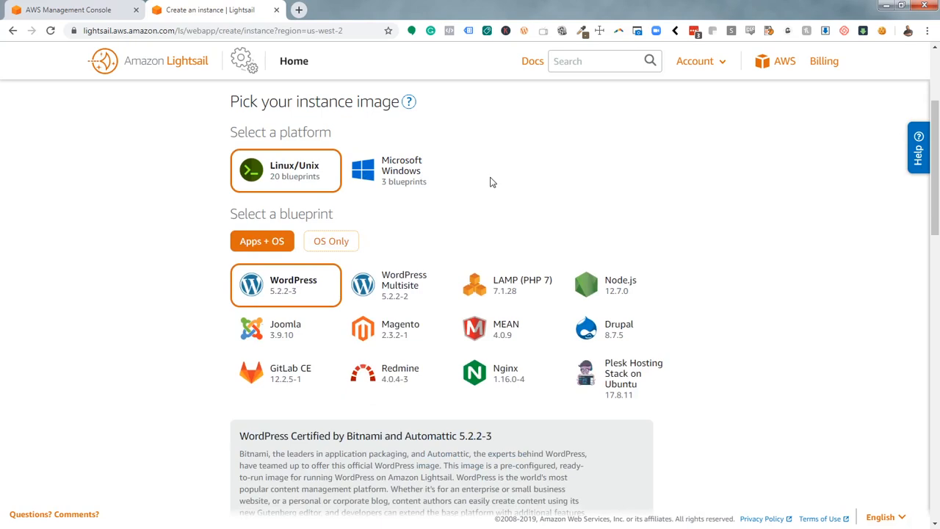
{"action": "mouse_move", "coordinate": [397, 165]}
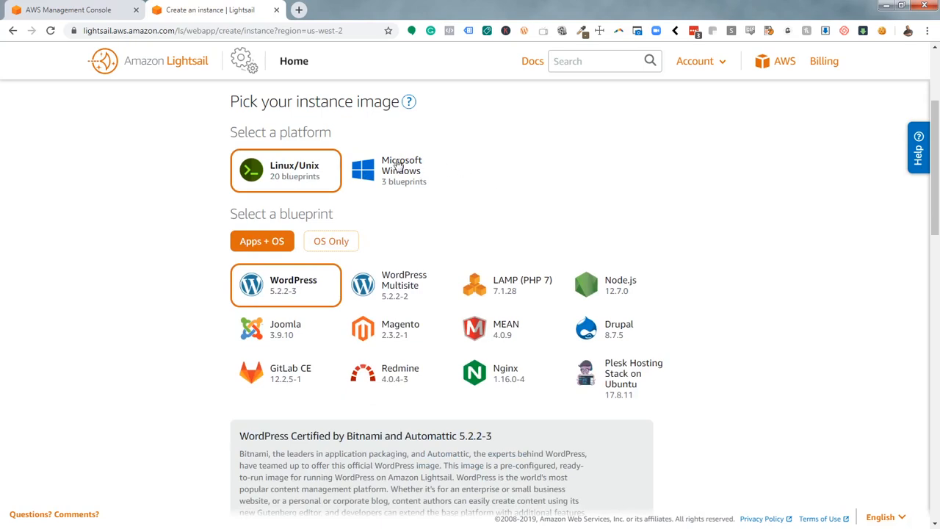
{"action": "left_click", "coordinate": [331, 241]}
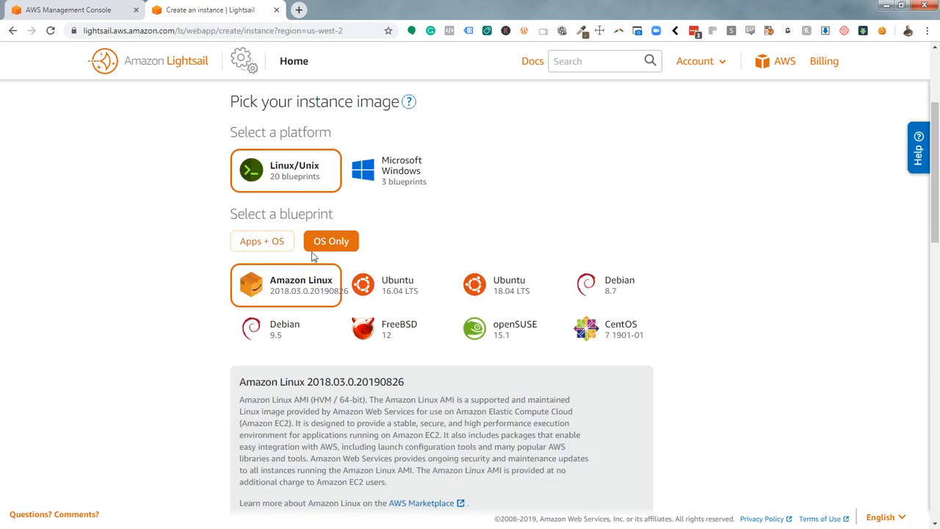
{"action": "left_click", "coordinate": [509, 285]}
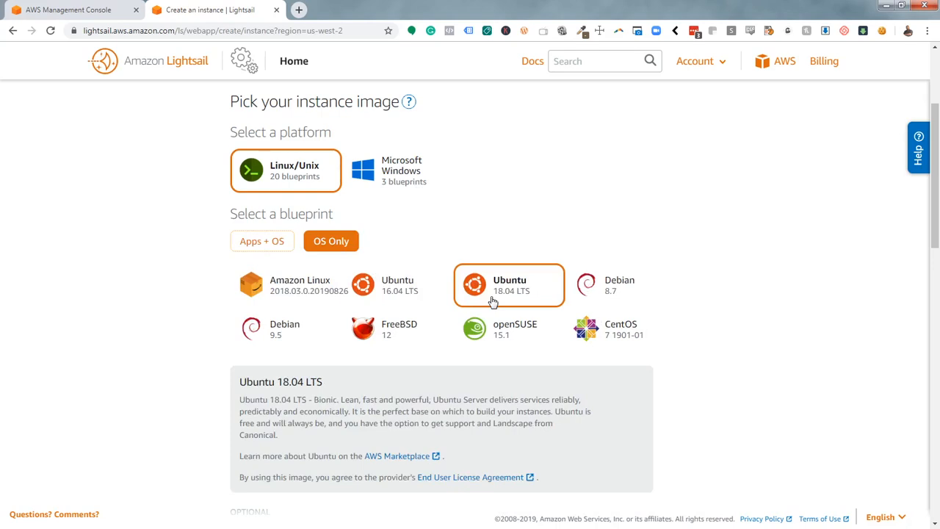
{"action": "mouse_move", "coordinate": [508, 290]}
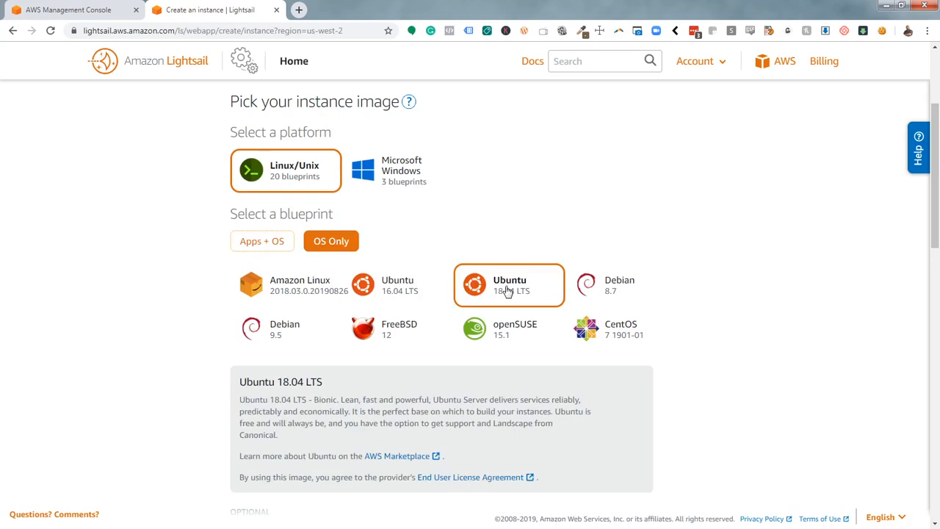
{"action": "mouse_move", "coordinate": [498, 307]}
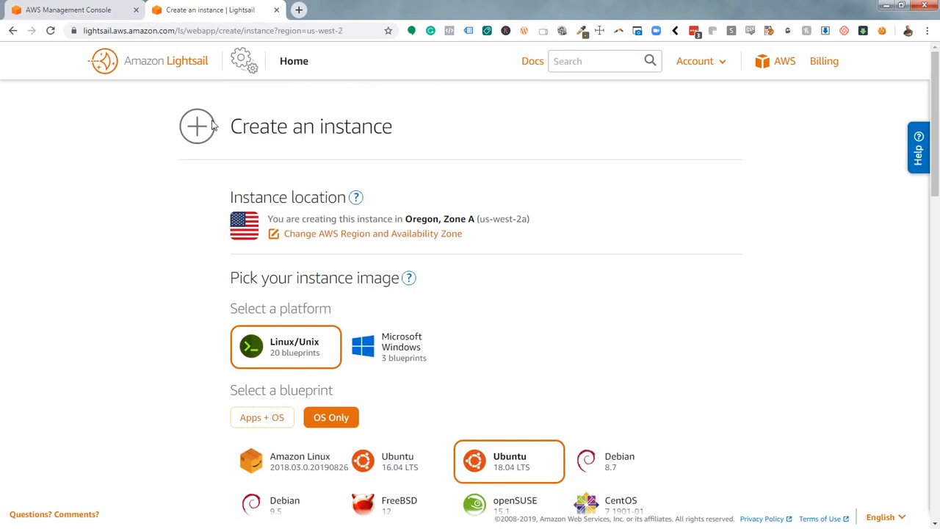
{"action": "mouse_move", "coordinate": [167, 66]}
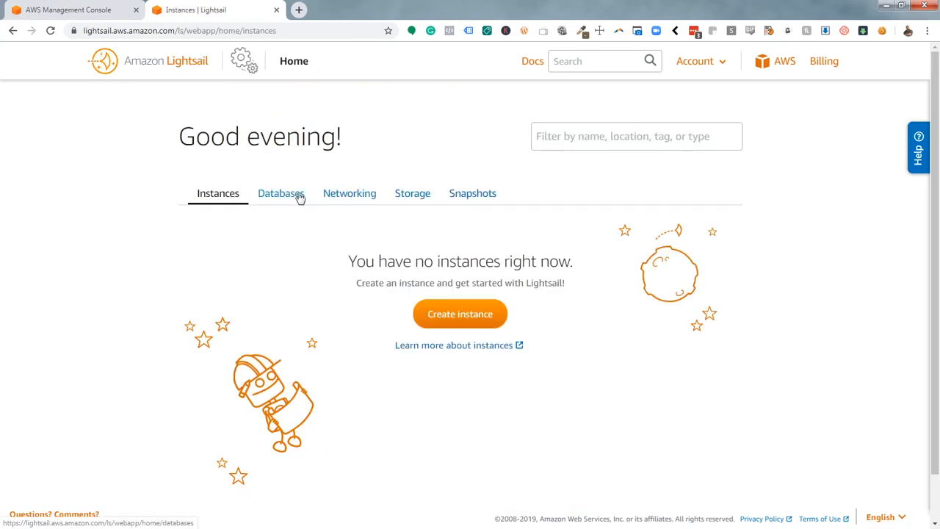
- Check the Databases and Networking sections for remaining databases or static IPs
{"action": "left_click", "coordinate": [348, 192]}
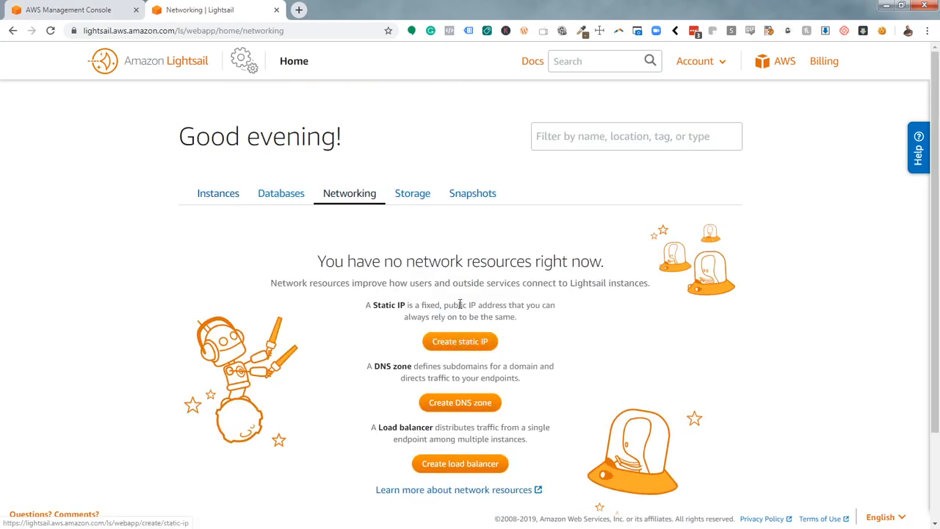
{"action": "mouse_move", "coordinate": [459, 341]}
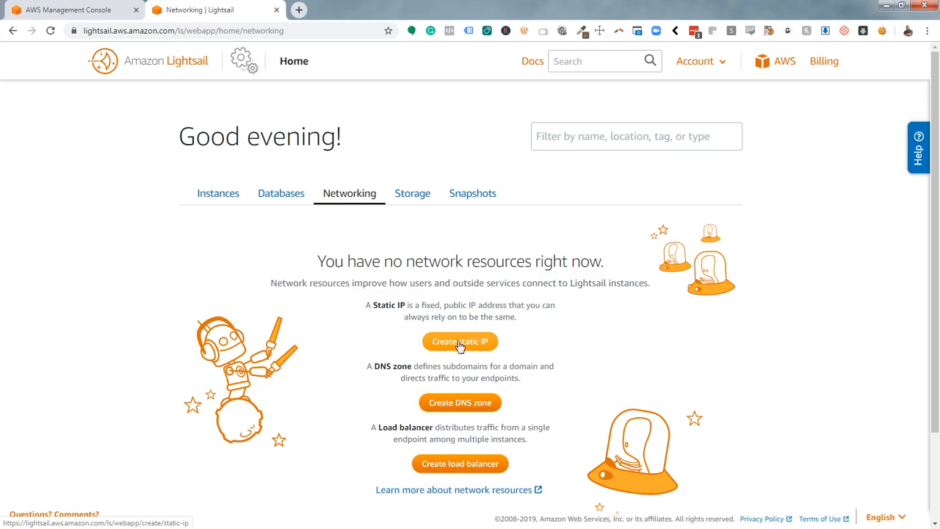
{"action": "mouse_move", "coordinate": [464, 351]}
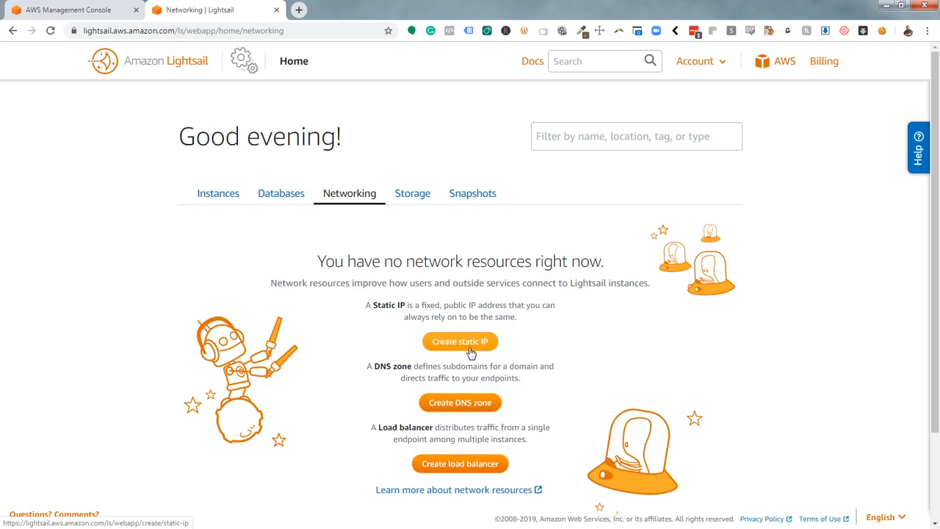
{"action": "mouse_move", "coordinate": [461, 274]}
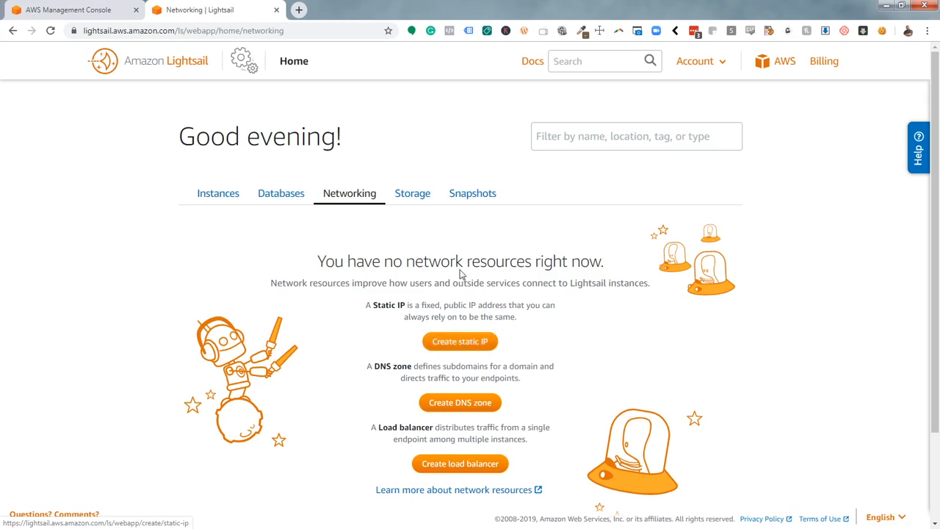
{"action": "mouse_move", "coordinate": [449, 258]}
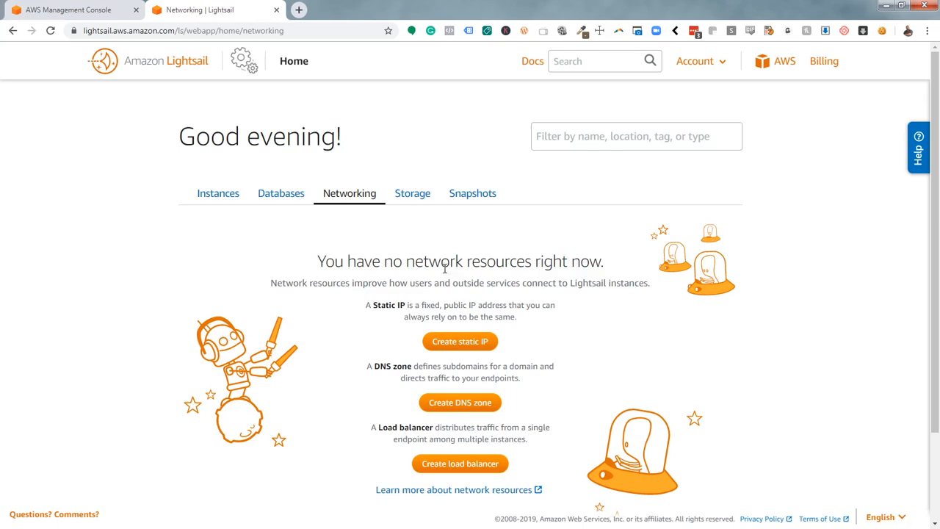
{"action": "mouse_move", "coordinate": [460, 340]}
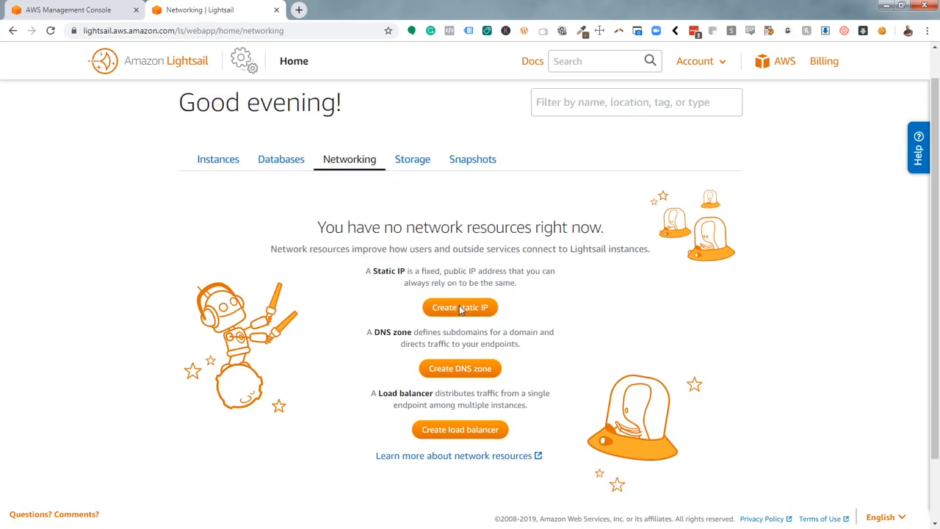
{"action": "scroll", "scroll_direction": "down", "scroll_amount": 3}
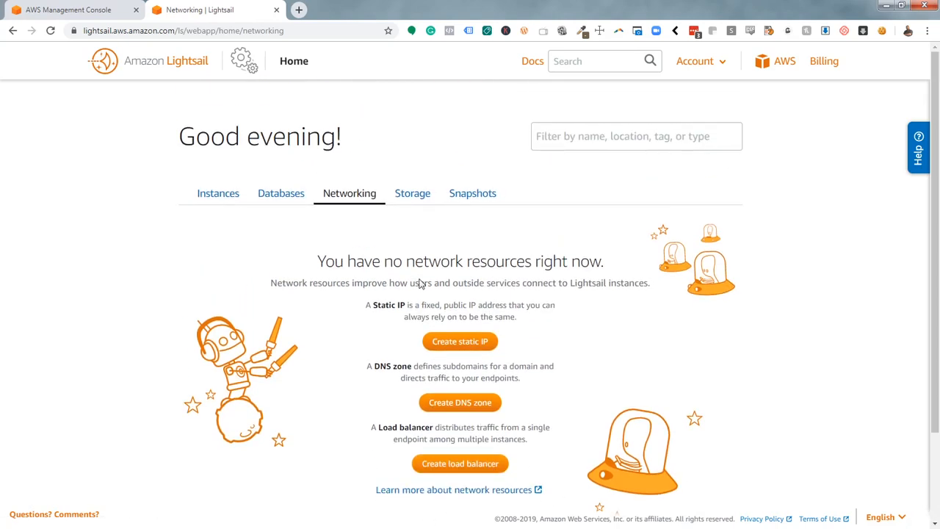
- Check Storage and Snapshots for leftovers, then return to the Instances list
{"action": "left_click", "coordinate": [412, 193]}
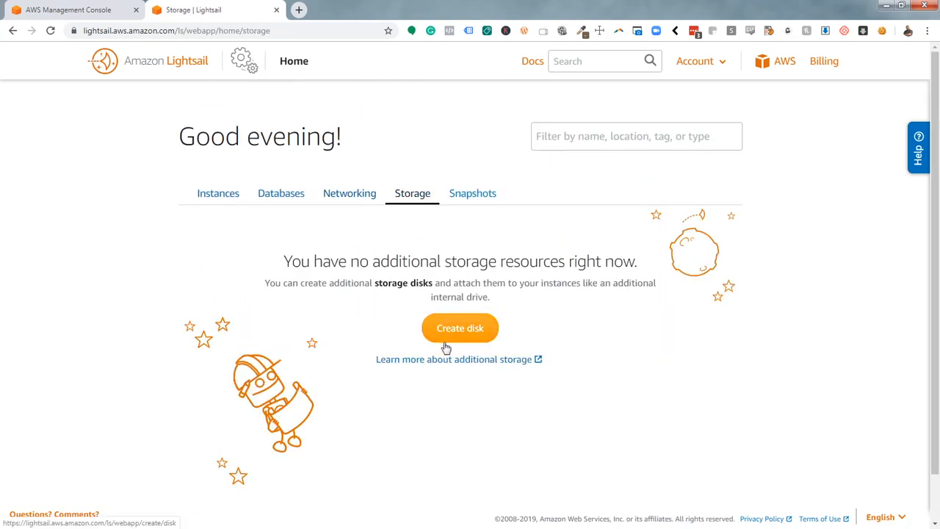
{"action": "mouse_move", "coordinate": [471, 311]}
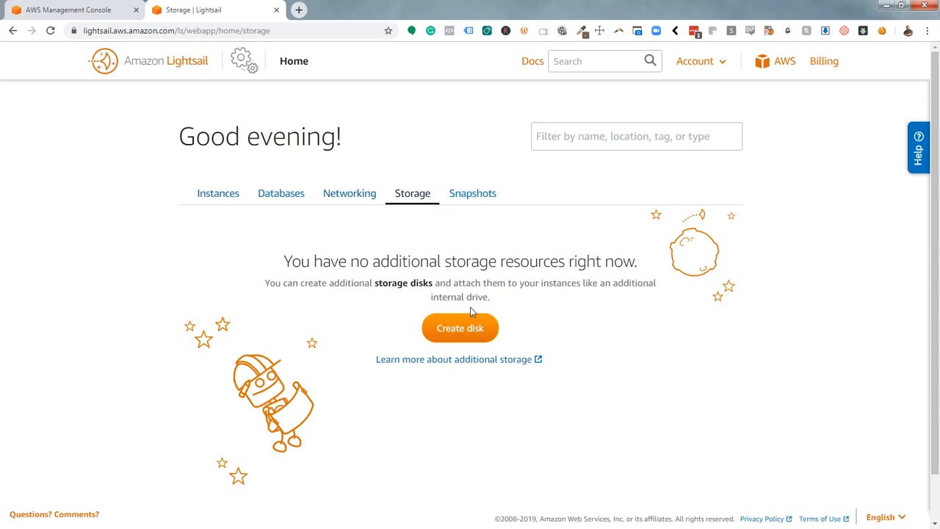
{"action": "mouse_move", "coordinate": [470, 204]}
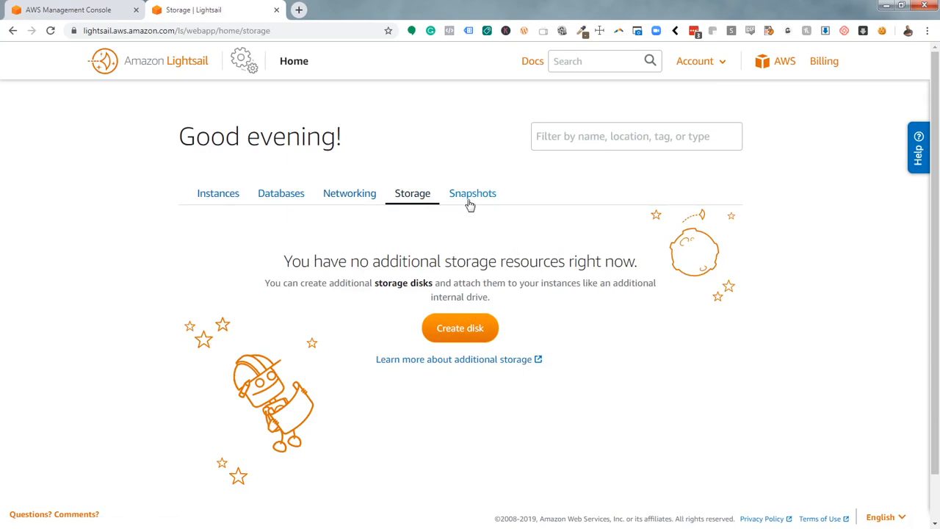
{"action": "left_click", "coordinate": [473, 193]}
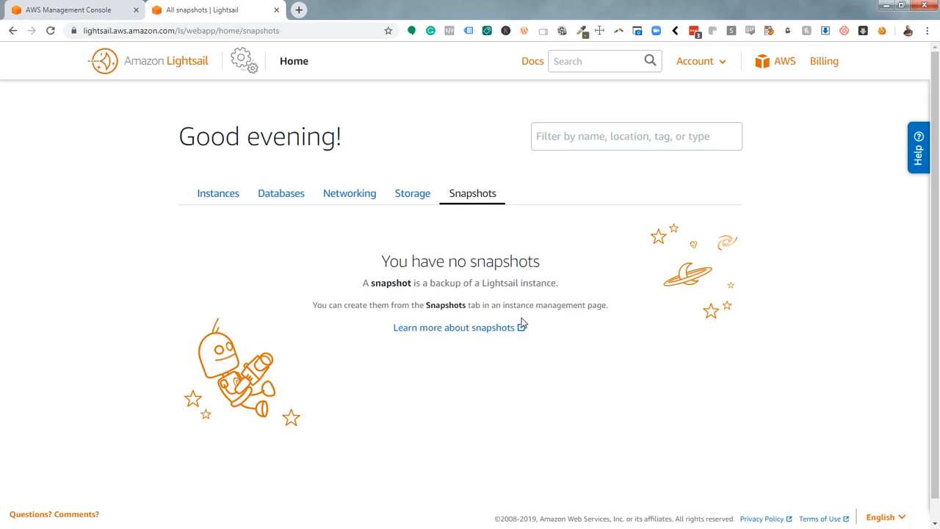
{"action": "mouse_move", "coordinate": [217, 262]}
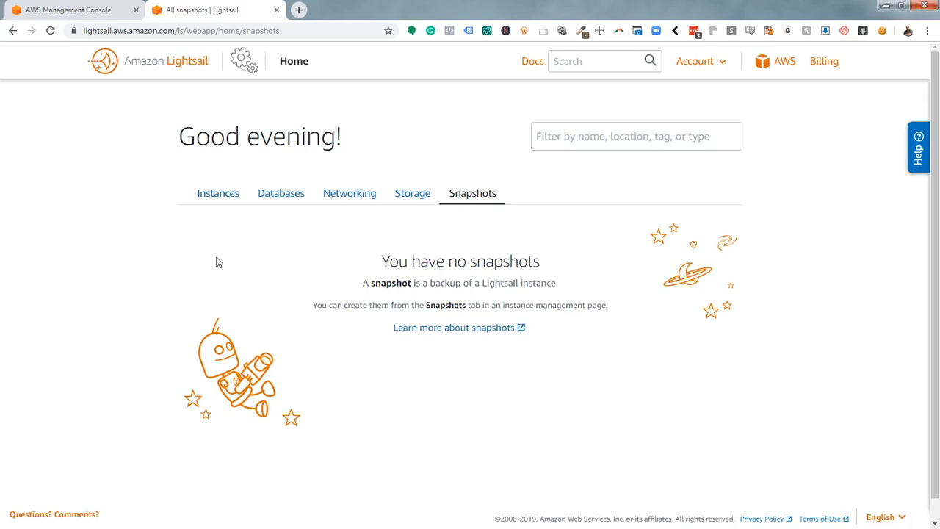
{"action": "mouse_move", "coordinate": [218, 193]}
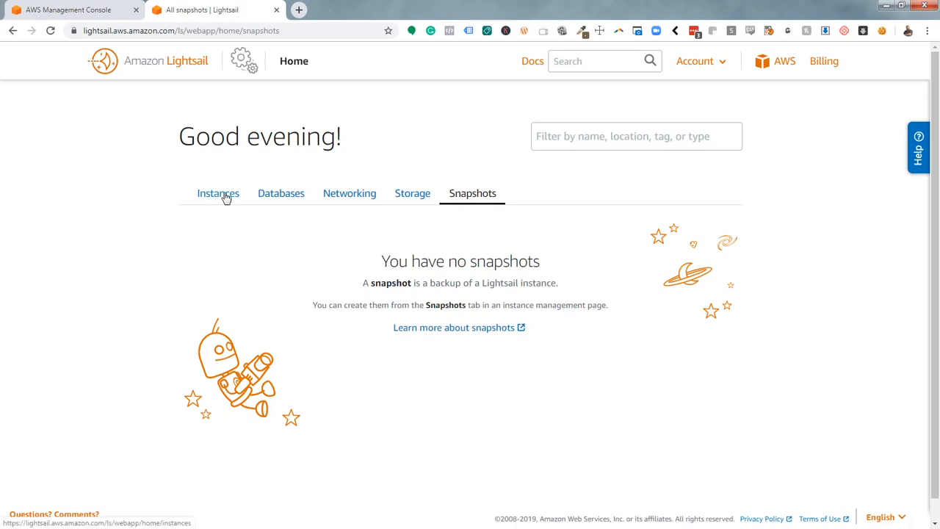
{"action": "left_click", "coordinate": [218, 193]}
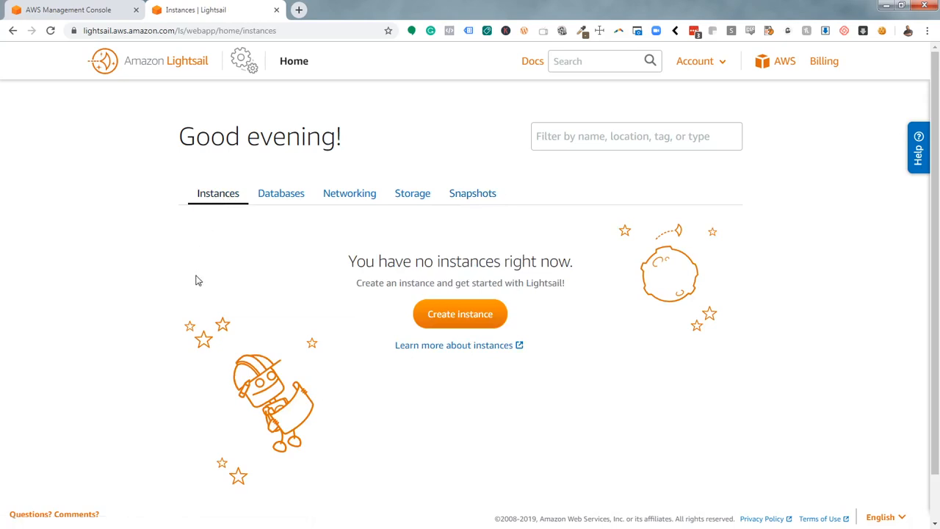
{"action": "mouse_move", "coordinate": [230, 6]}
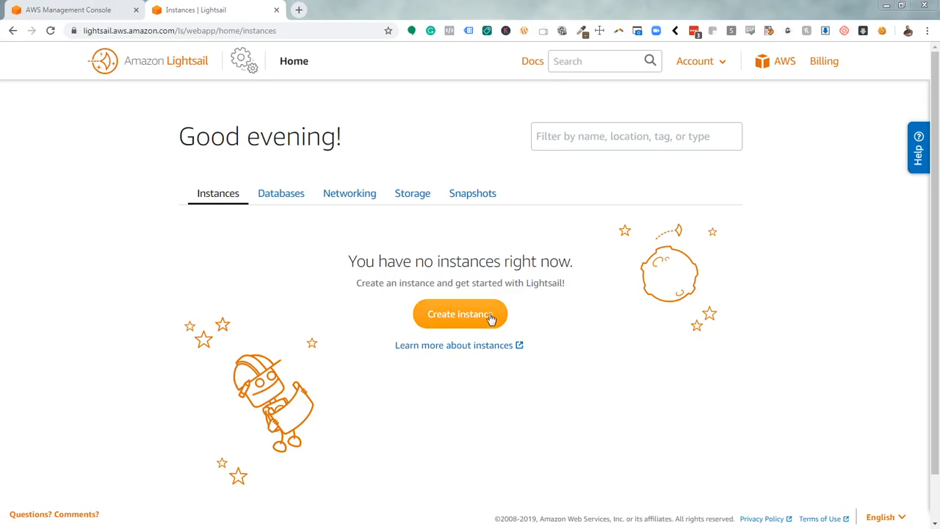
- Start a new instance and browse to the Apps + OS WordPress blueprint
{"action": "left_click", "coordinate": [459, 314]}
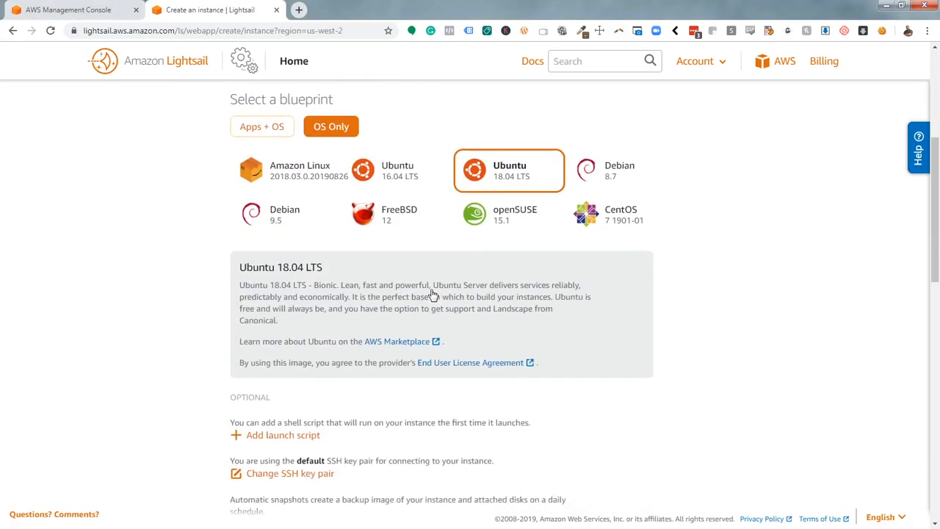
{"action": "scroll", "scroll_direction": "down", "scroll_amount": 3}
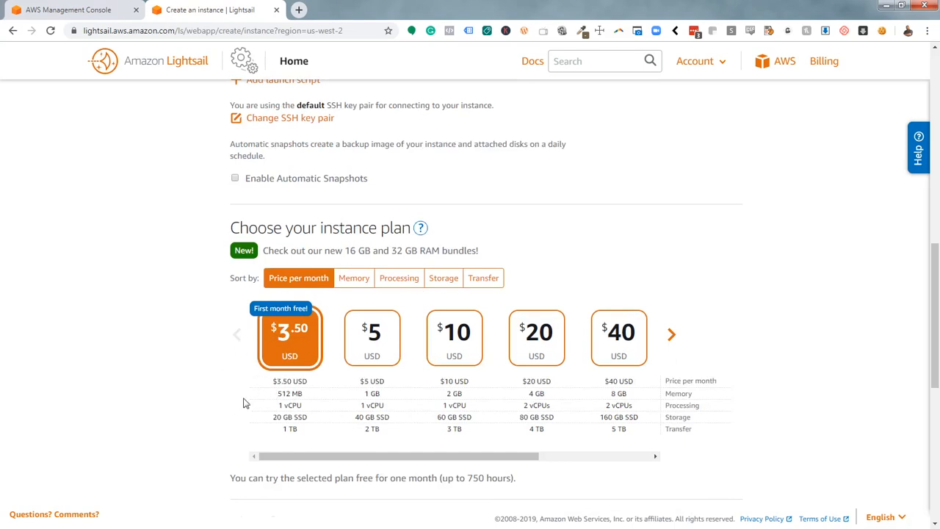
{"action": "mouse_move", "coordinate": [231, 408]}
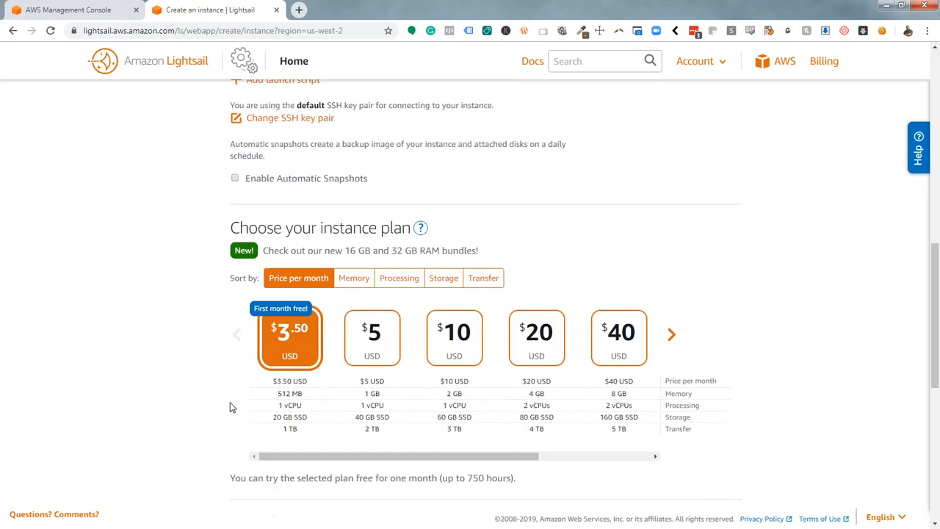
{"action": "mouse_move", "coordinate": [426, 357]}
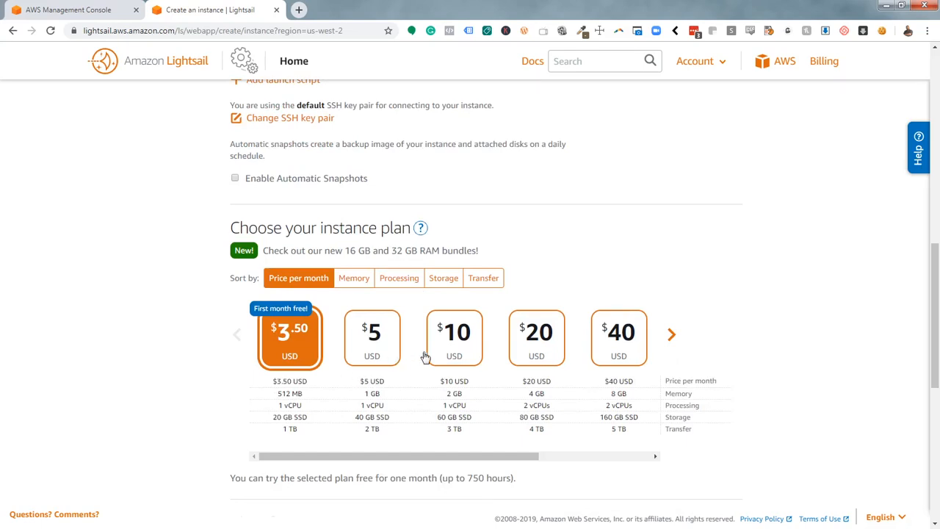
{"action": "scroll", "scroll_direction": "down", "scroll_amount": 3}
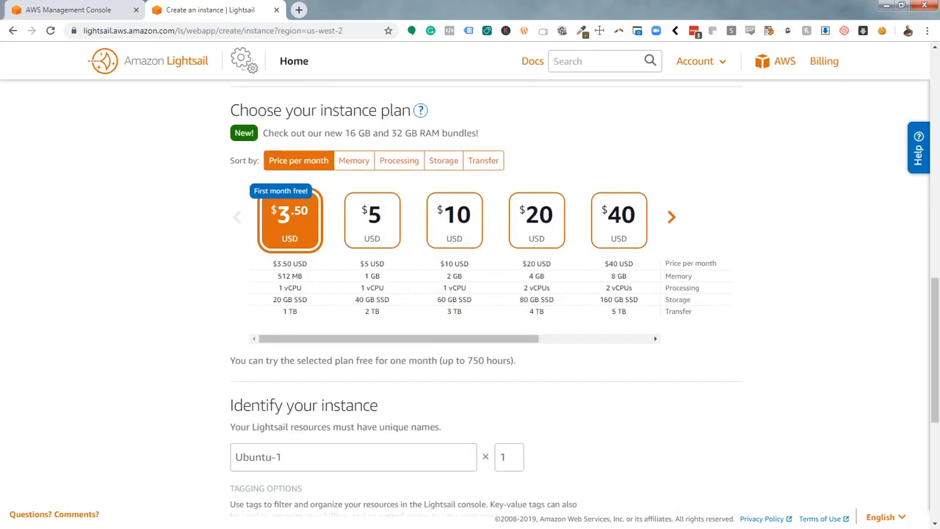
{"action": "scroll", "scroll_direction": "down", "scroll_amount": 3}
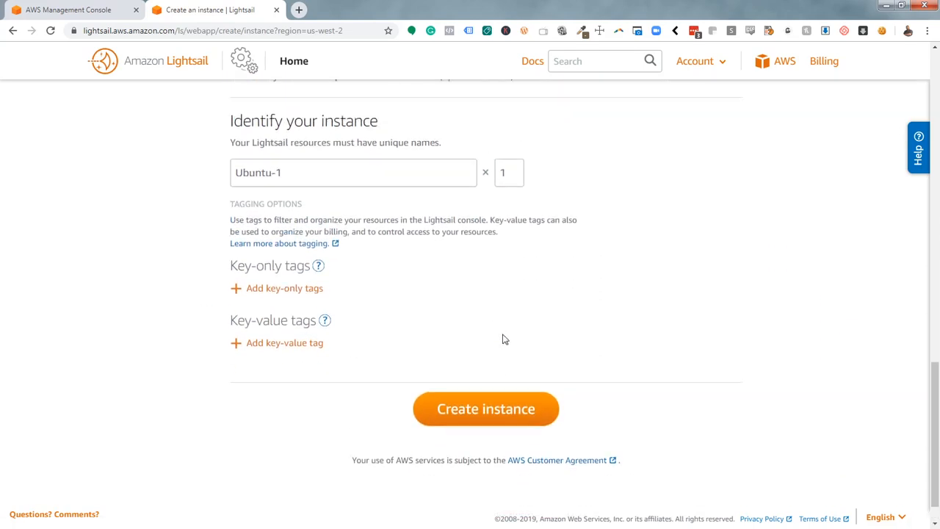
{"action": "scroll", "scroll_direction": "up", "scroll_amount": 3}
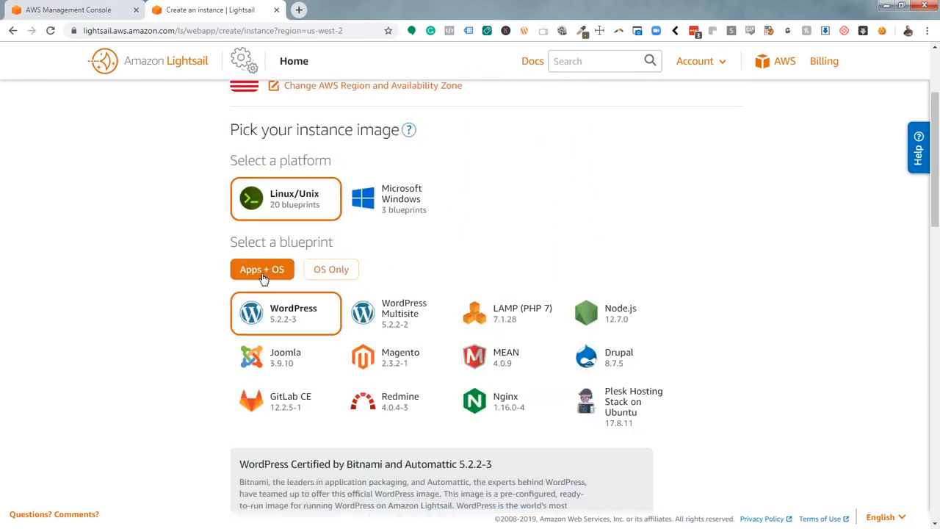
{"action": "scroll", "scroll_direction": "down", "scroll_amount": 3}
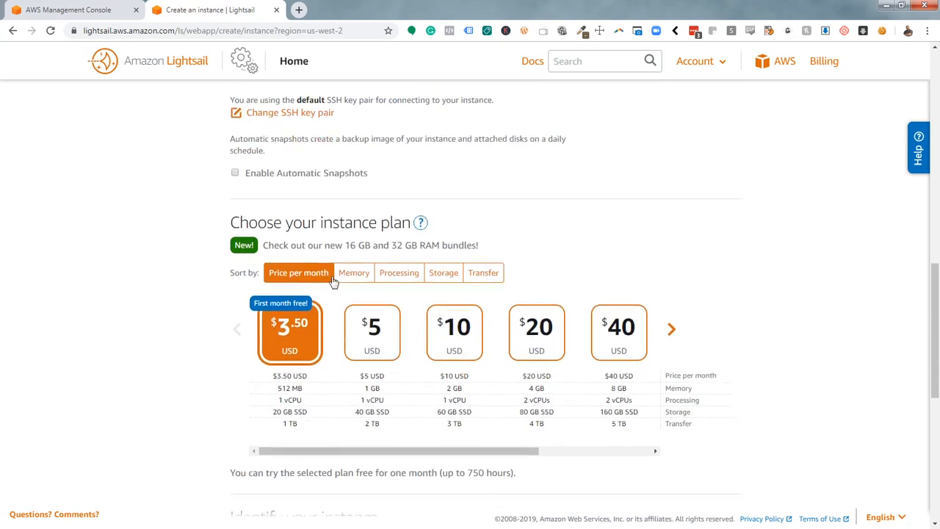
{"action": "scroll", "scroll_direction": "down", "scroll_amount": 3}
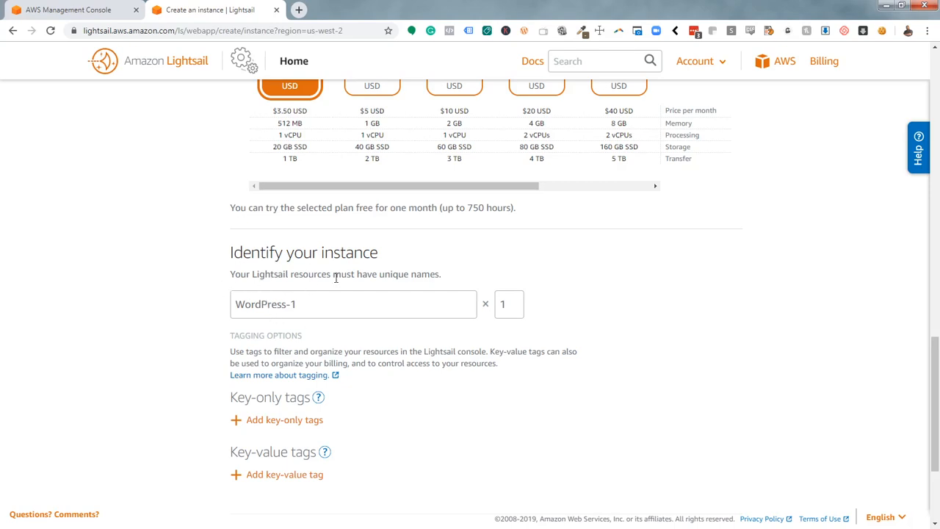
{"action": "scroll", "scroll_direction": "down", "scroll_amount": 3}
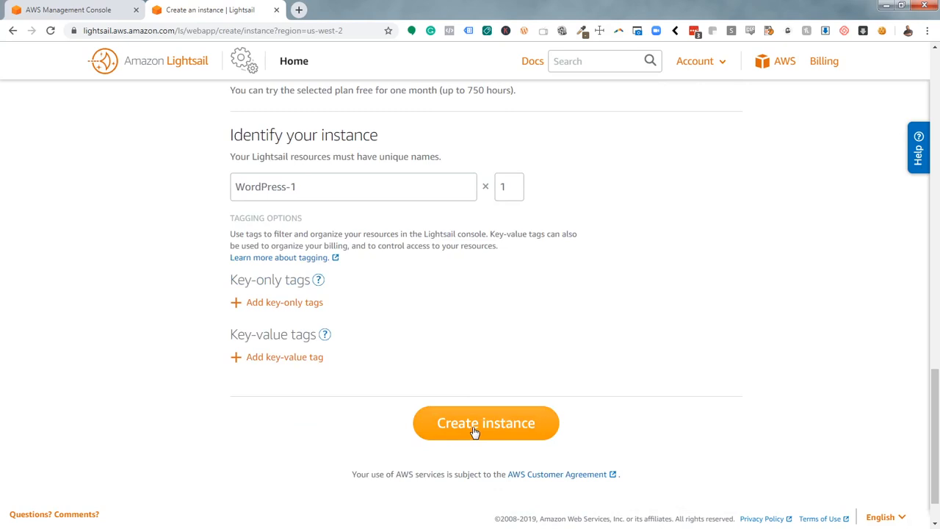
- Launch WordPress-1 and dismiss the WordPress recommendations panel while it starts
{"action": "left_click", "coordinate": [485, 423]}
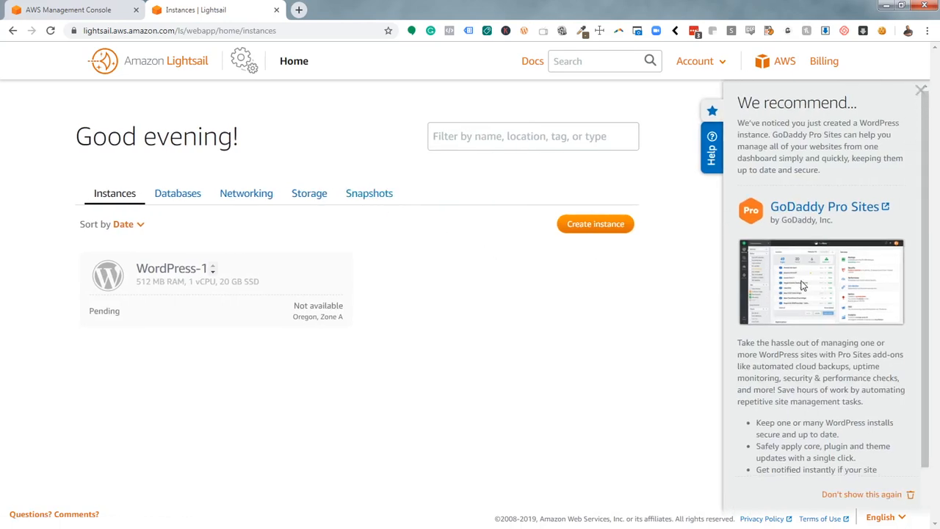
{"action": "scroll", "scroll_direction": "down", "scroll_amount": 3}
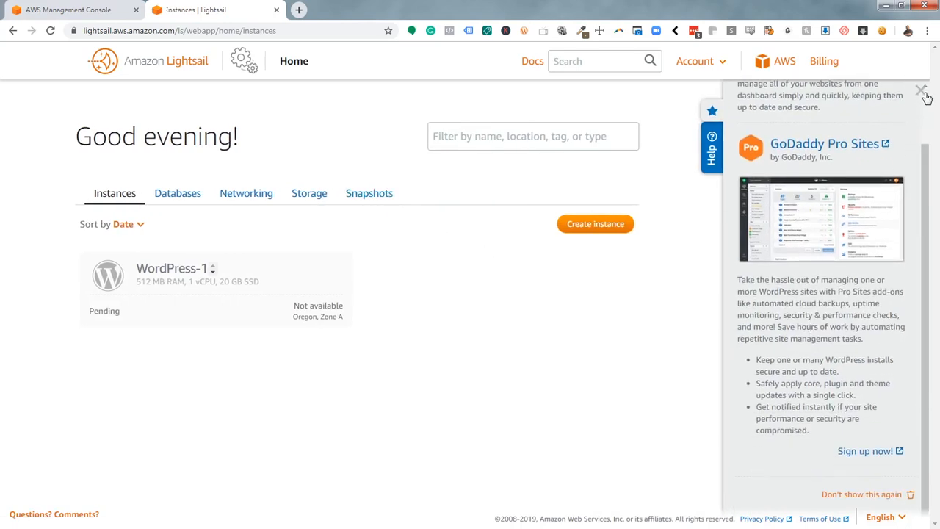
{"action": "left_click", "coordinate": [920, 91]}
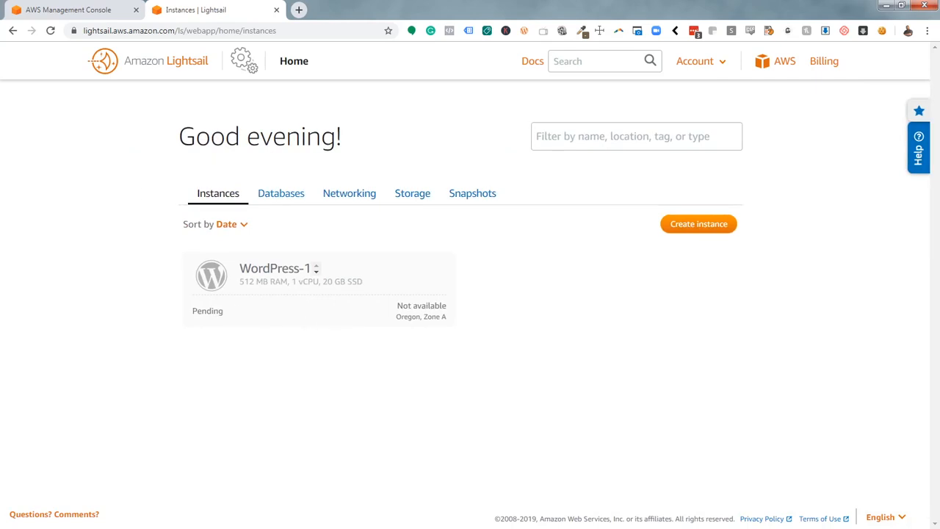
{"action": "mouse_move", "coordinate": [140, 307]}
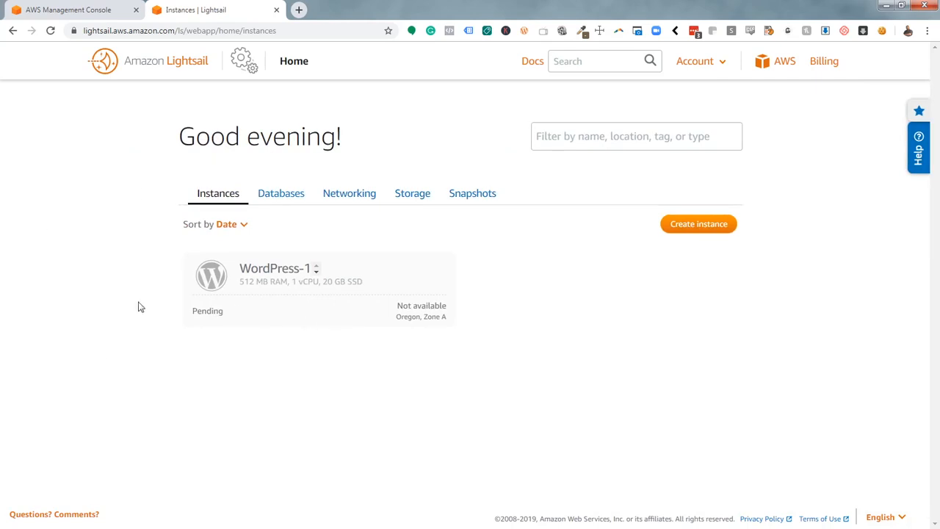
{"action": "mouse_move", "coordinate": [429, 240]}
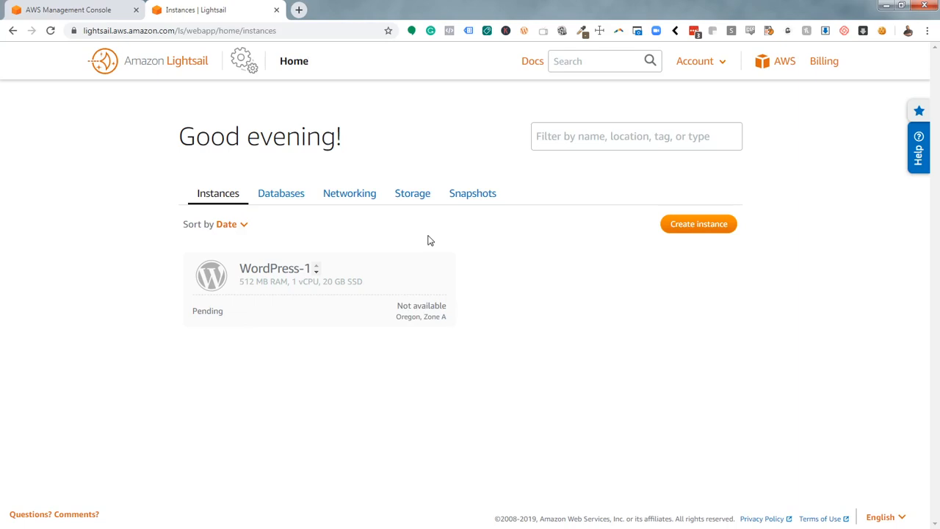
{"action": "mouse_move", "coordinate": [445, 233]}
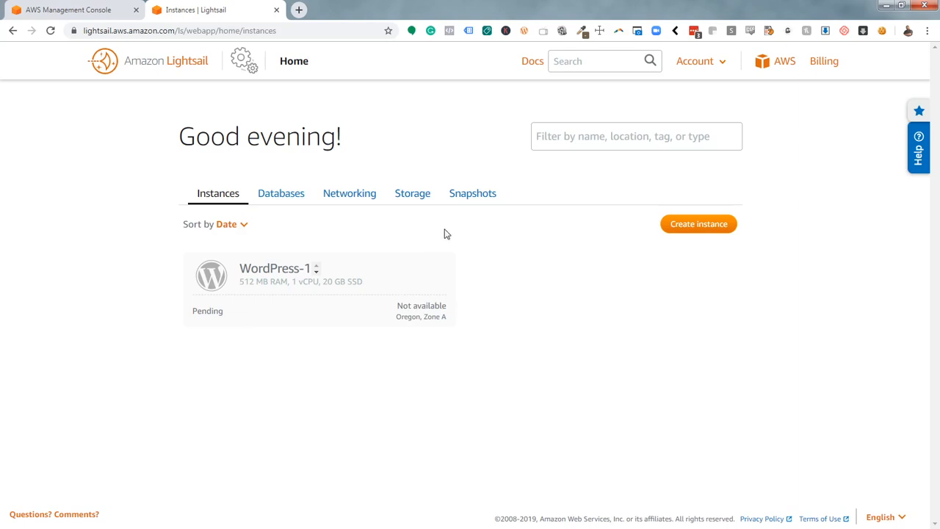
{"action": "mouse_move", "coordinate": [267, 240]}
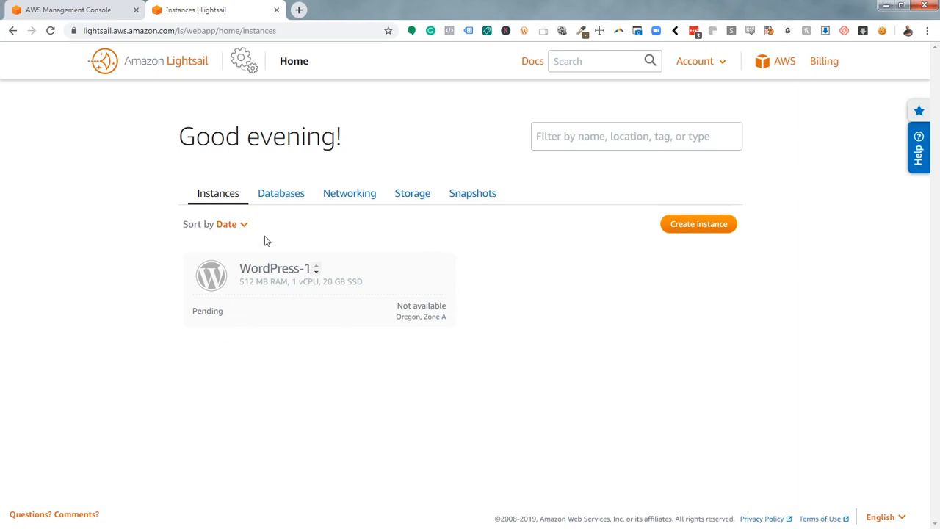
{"action": "mouse_move", "coordinate": [483, 310]}
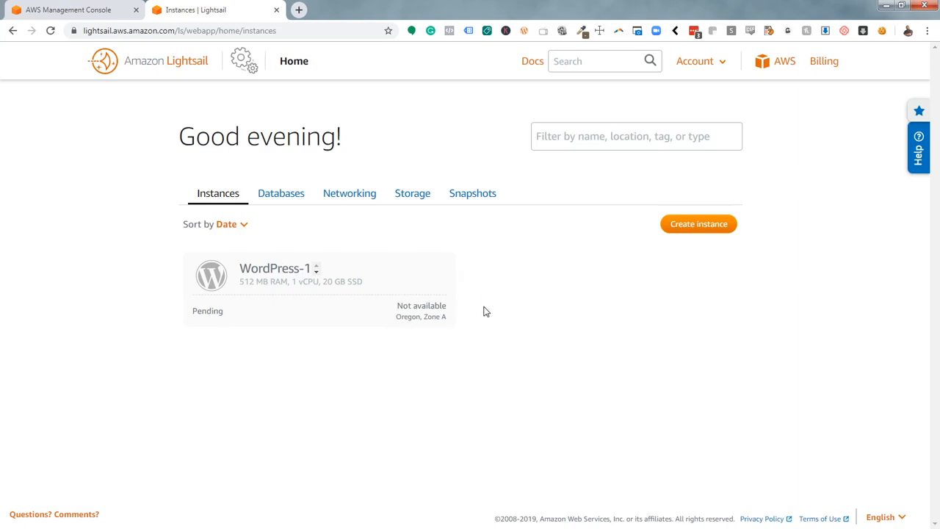
{"action": "mouse_move", "coordinate": [525, 322]}
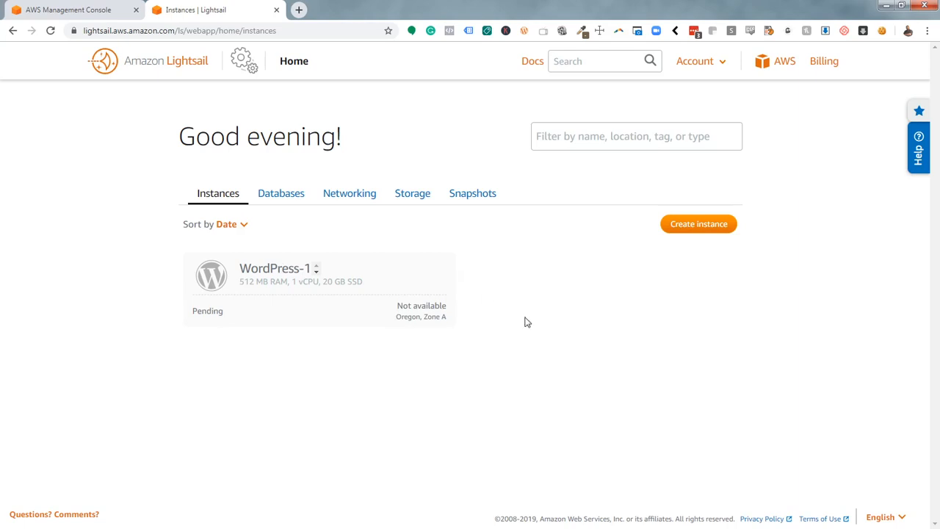
{"action": "mouse_move", "coordinate": [520, 273]}
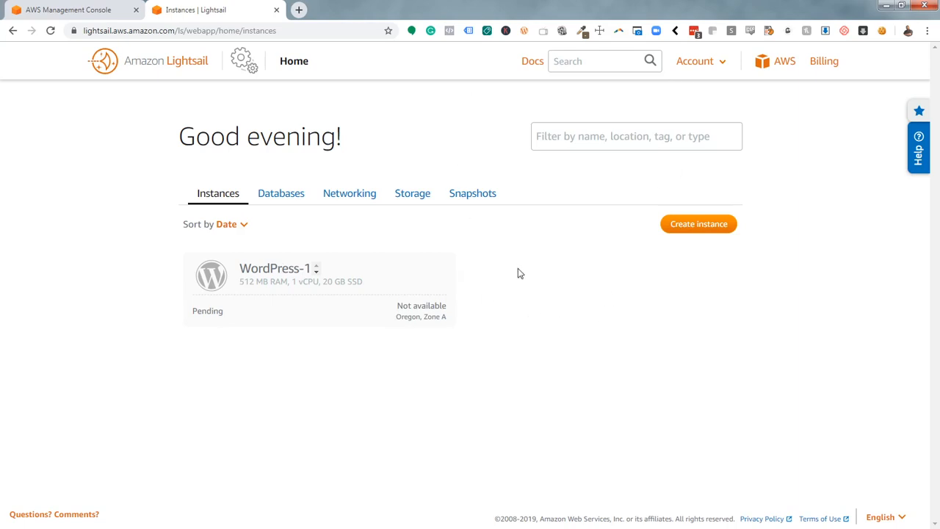
{"action": "mouse_move", "coordinate": [352, 320]}
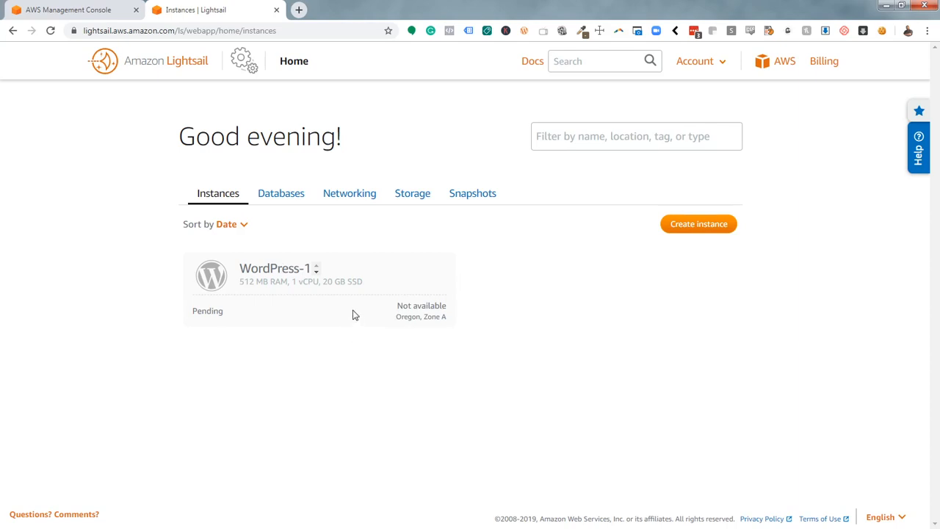
{"action": "mouse_move", "coordinate": [403, 258]}
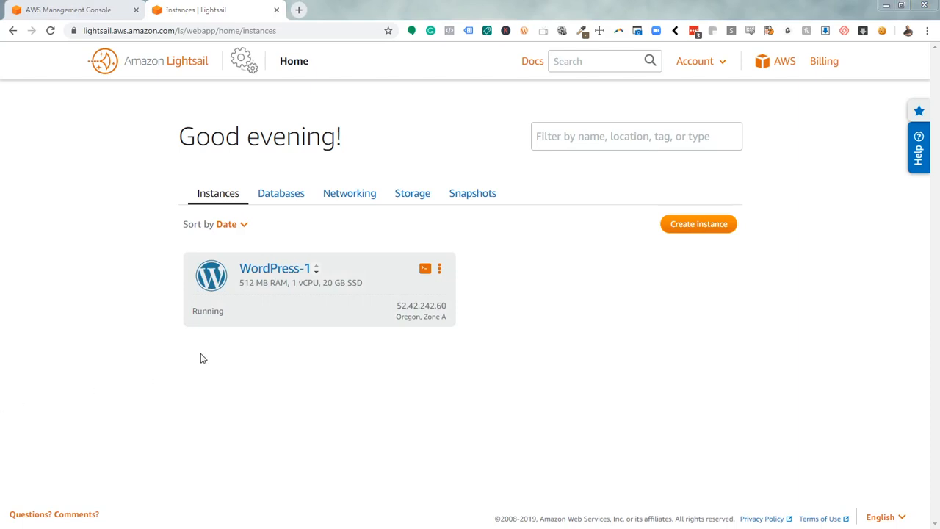
{"action": "mouse_move", "coordinate": [328, 372]}
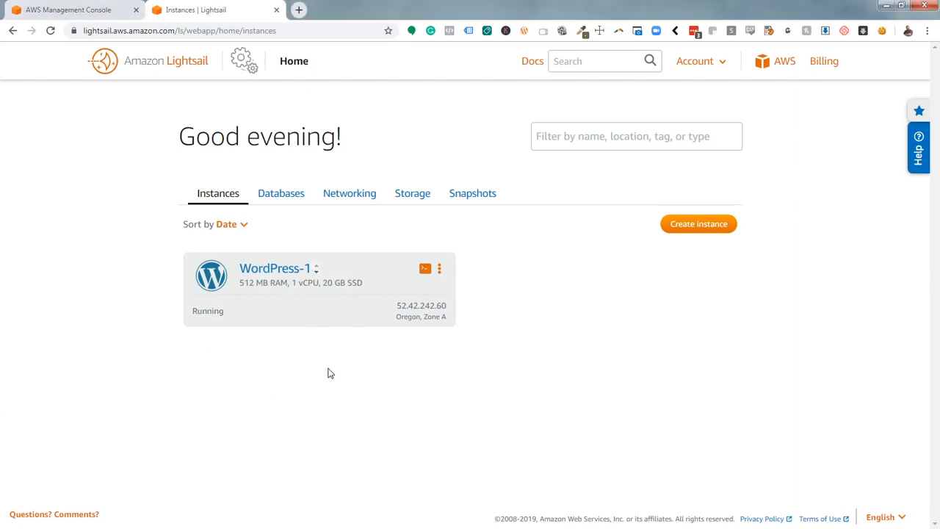
- Open WordPress-1's management page and view its storage disks
{"action": "left_click", "coordinate": [424, 268]}
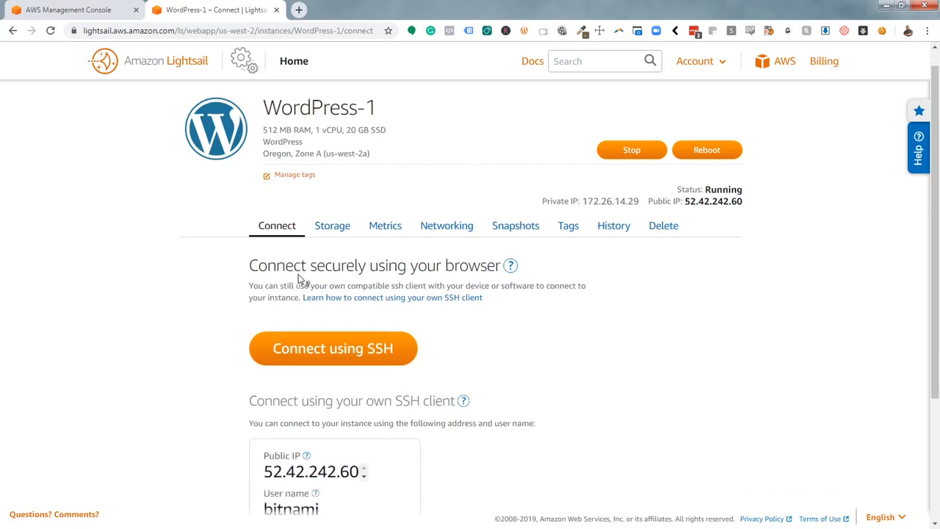
{"action": "scroll", "scroll_direction": "down", "scroll_amount": 3}
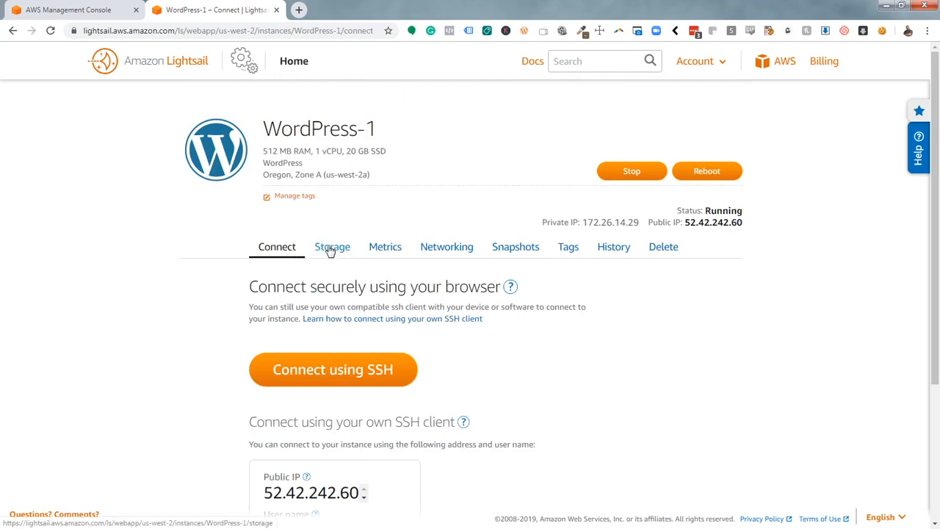
{"action": "left_click", "coordinate": [332, 245]}
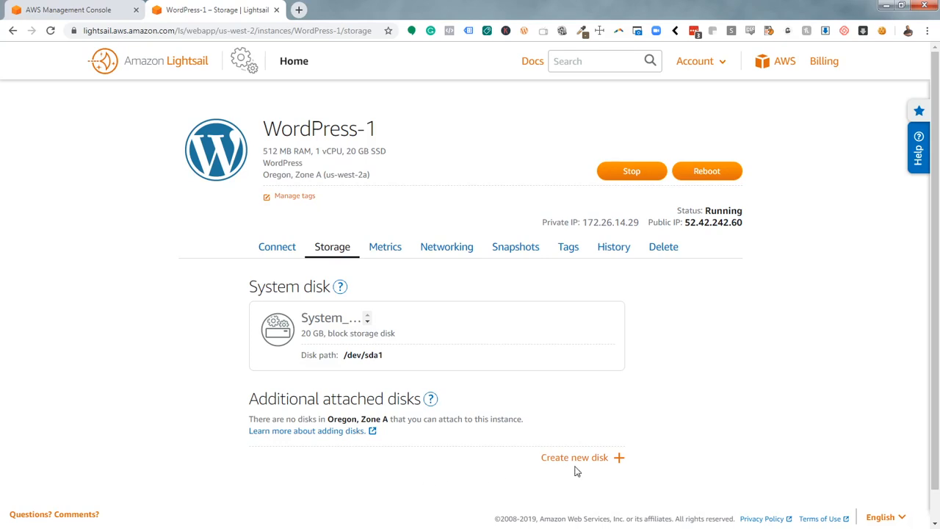
- View WordPress-1 metrics over two weeks and one hour, then review its IPs and firewall
{"action": "left_click", "coordinate": [385, 246]}
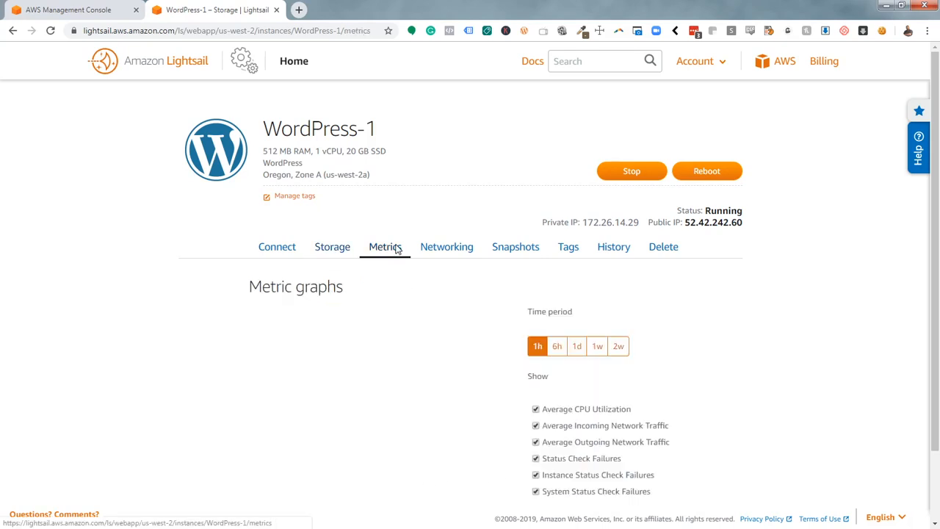
{"action": "scroll", "scroll_direction": "down", "scroll_amount": 3}
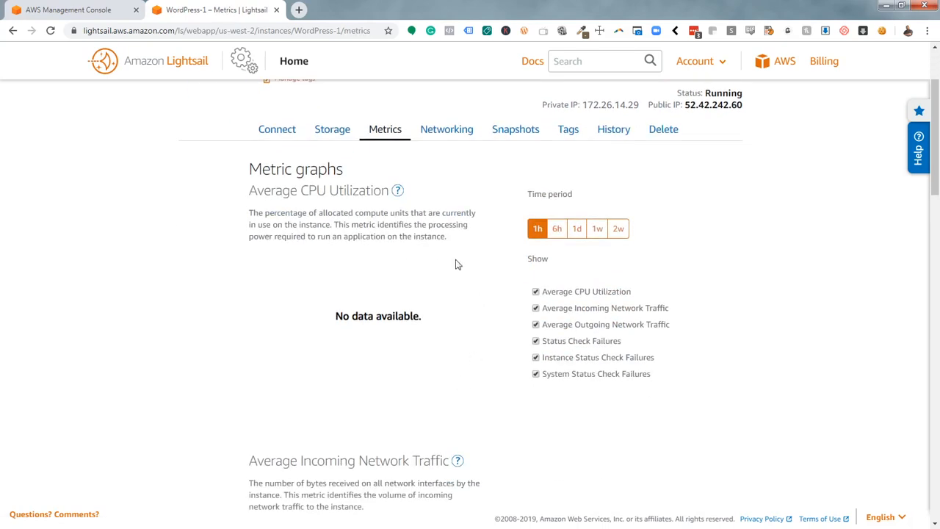
{"action": "left_click", "coordinate": [619, 228]}
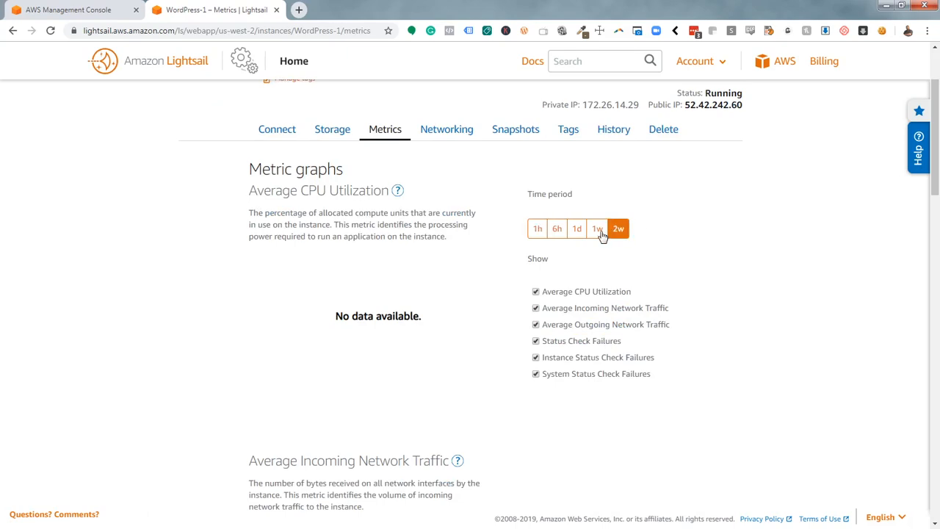
{"action": "left_click", "coordinate": [537, 229]}
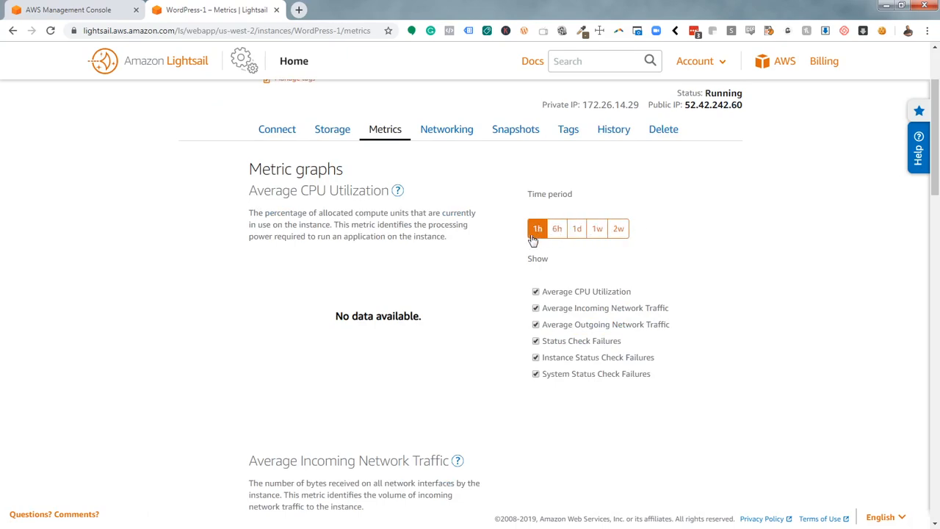
{"action": "scroll", "scroll_direction": "down", "scroll_amount": 3}
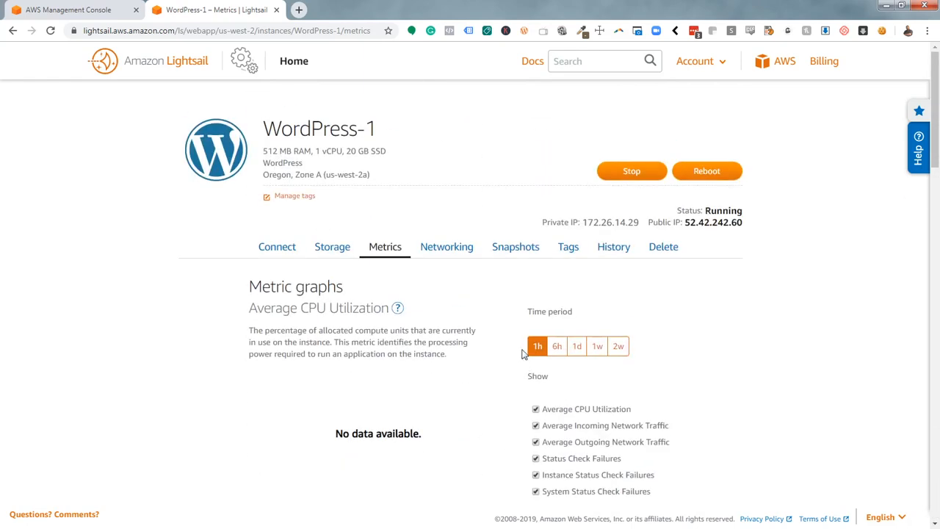
{"action": "left_click", "coordinate": [446, 246]}
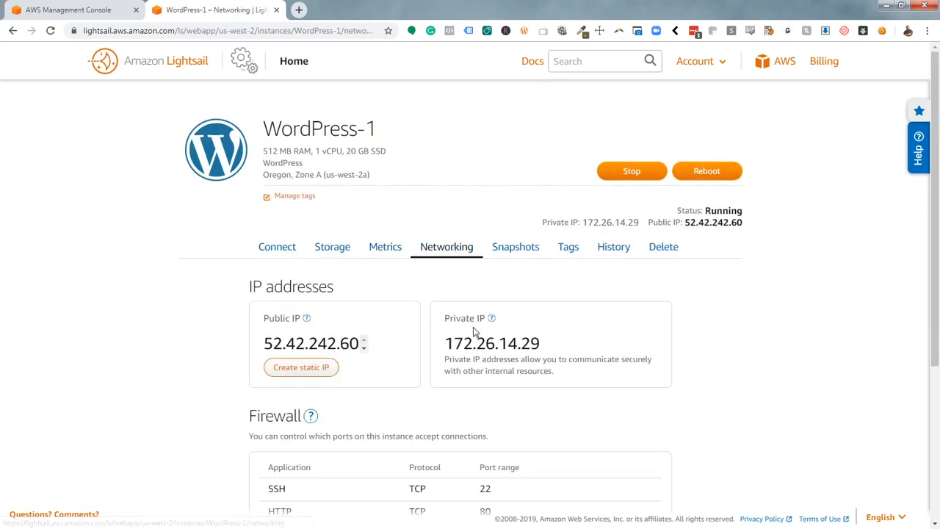
{"action": "scroll", "scroll_direction": "down", "scroll_amount": 3}
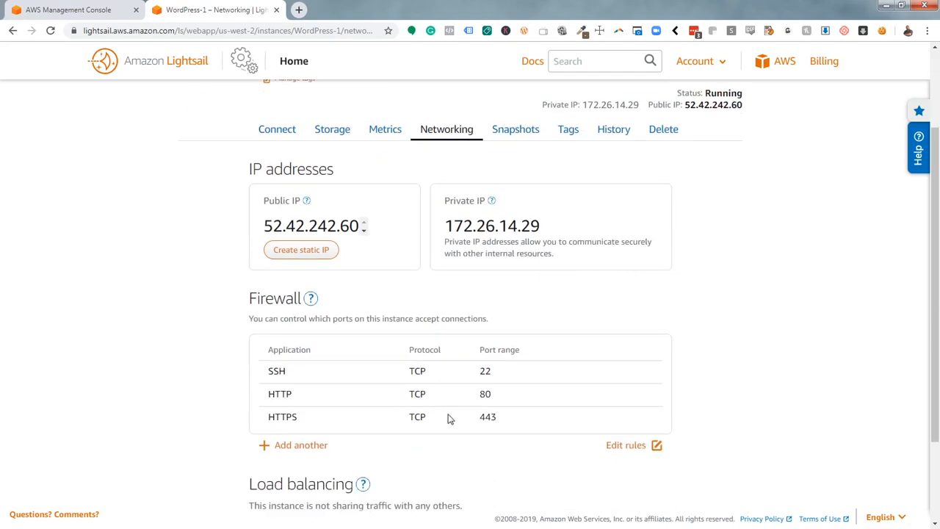
{"action": "mouse_move", "coordinate": [305, 387]}
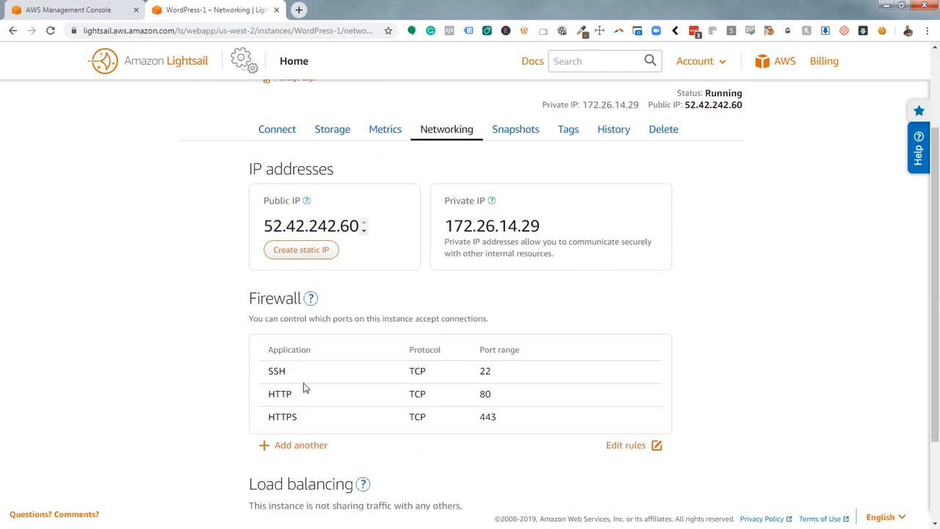
{"action": "mouse_move", "coordinate": [303, 408]}
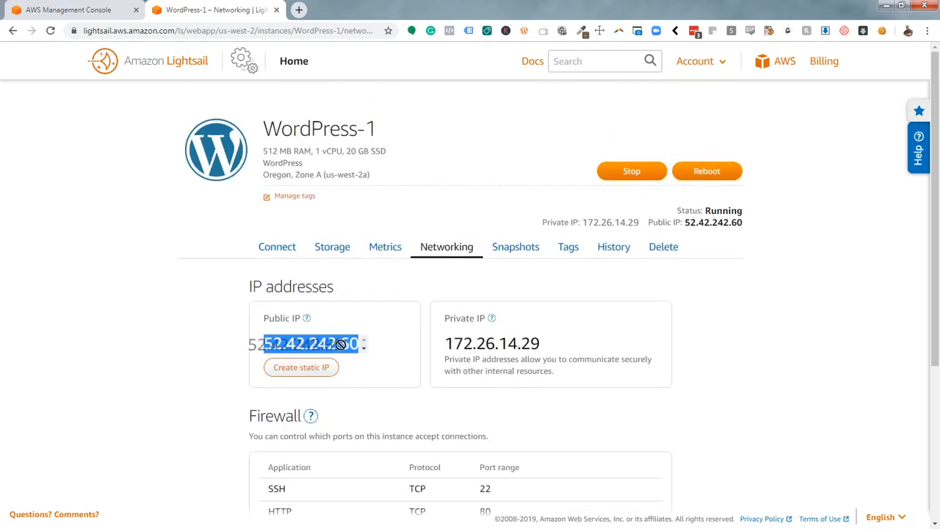
- Copy WordPress-1's public IP, load the blog in a new tab, and return to Lightsail
{"action": "right_click", "coordinate": [308, 343]}
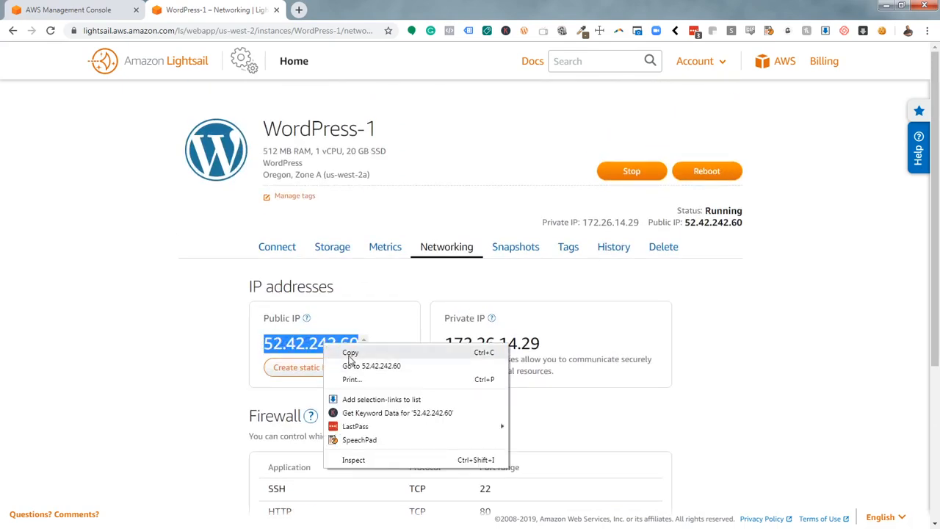
{"action": "left_click", "coordinate": [372, 366]}
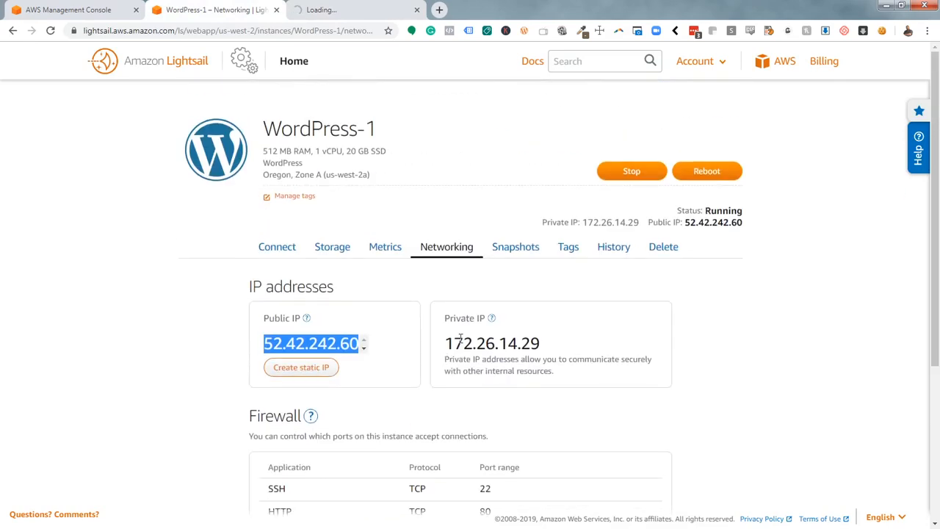
{"action": "mouse_move", "coordinate": [554, 275]}
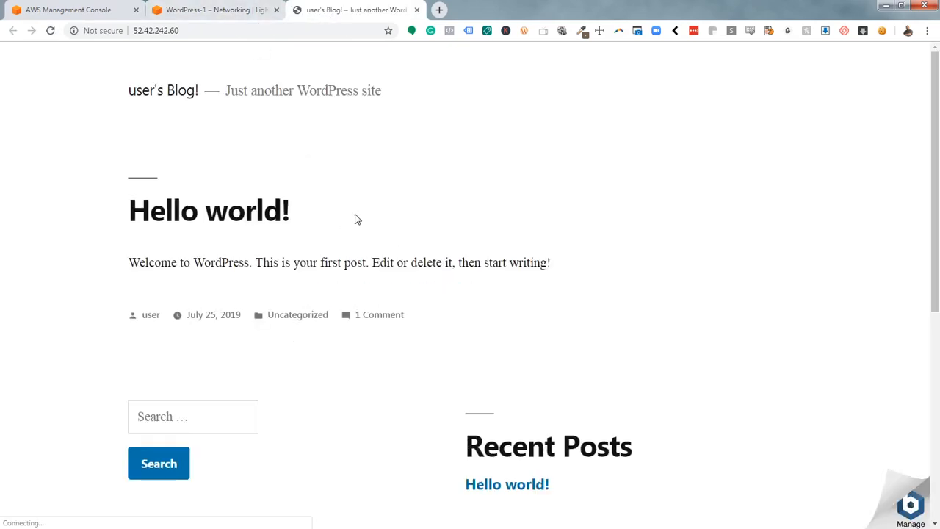
{"action": "left_click", "coordinate": [213, 9]}
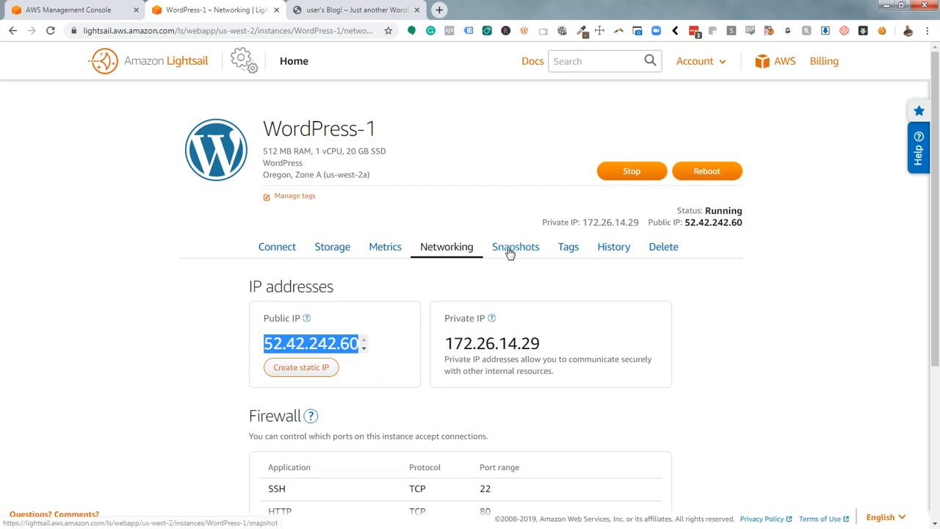
{"action": "mouse_move", "coordinate": [301, 367]}
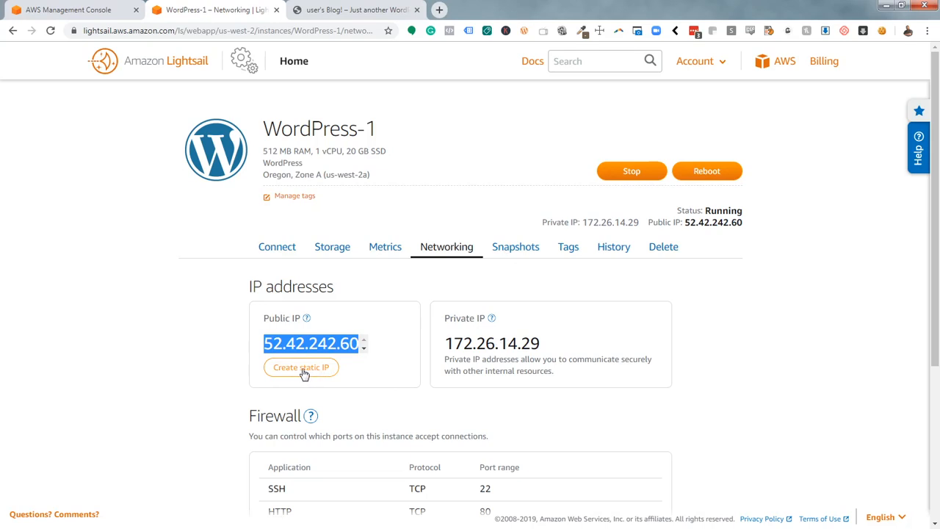
{"action": "mouse_move", "coordinate": [290, 376]}
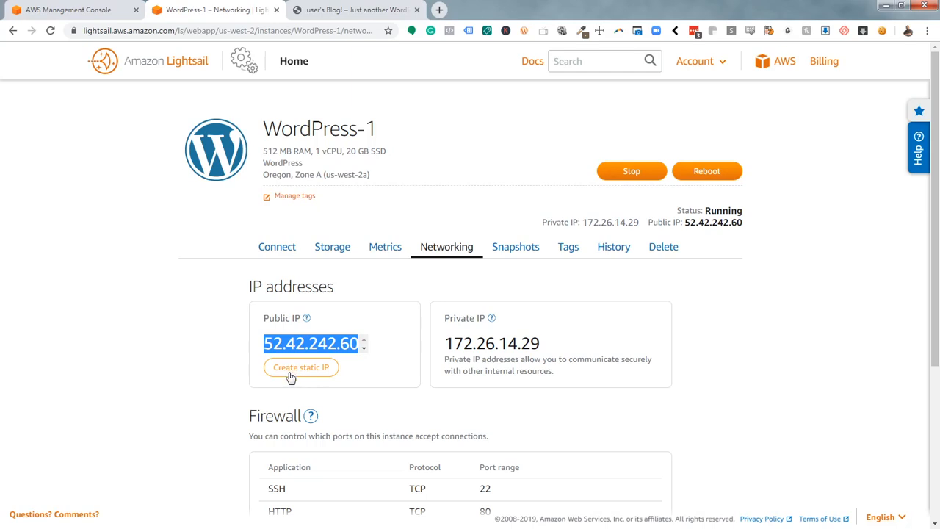
- Create static IP StaticIp-1 (52.33.3.130) attached to WordPress-1
{"action": "left_click", "coordinate": [300, 366]}
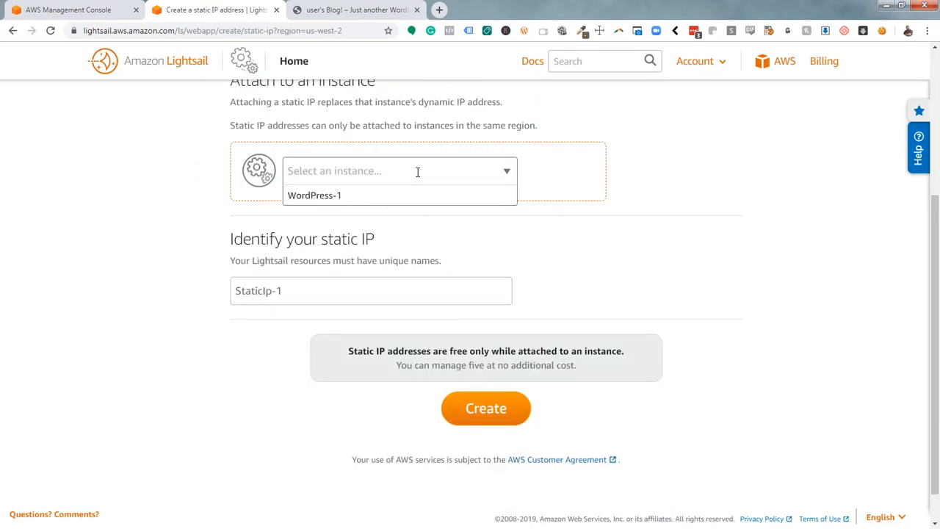
{"action": "left_click", "coordinate": [314, 195]}
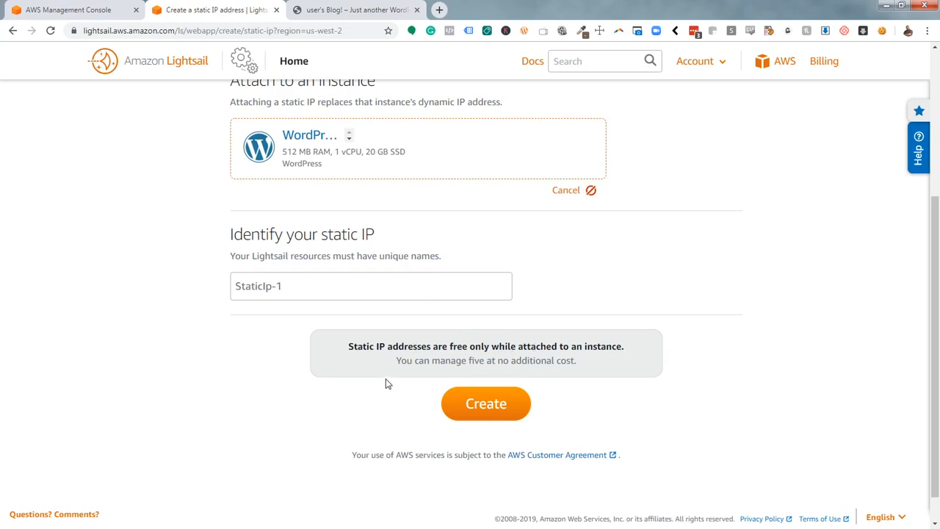
{"action": "mouse_move", "coordinate": [606, 370]}
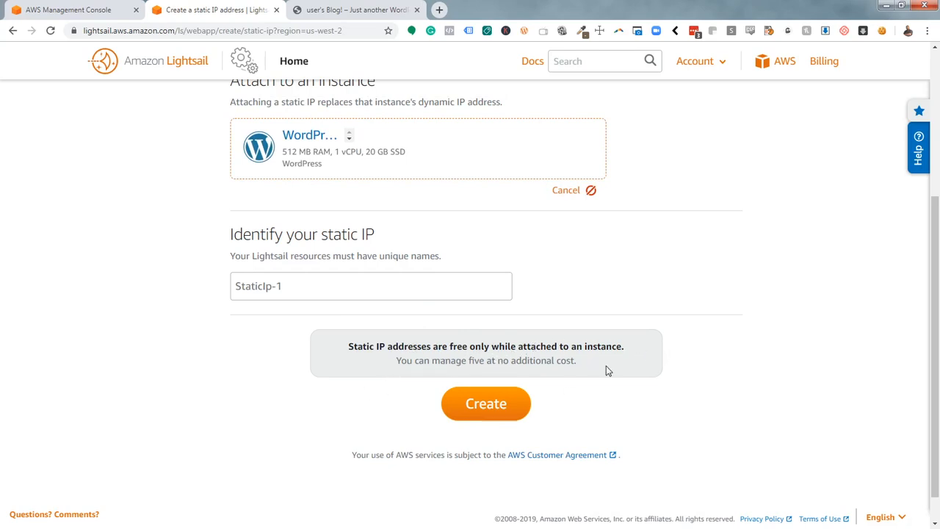
{"action": "mouse_move", "coordinate": [485, 404]}
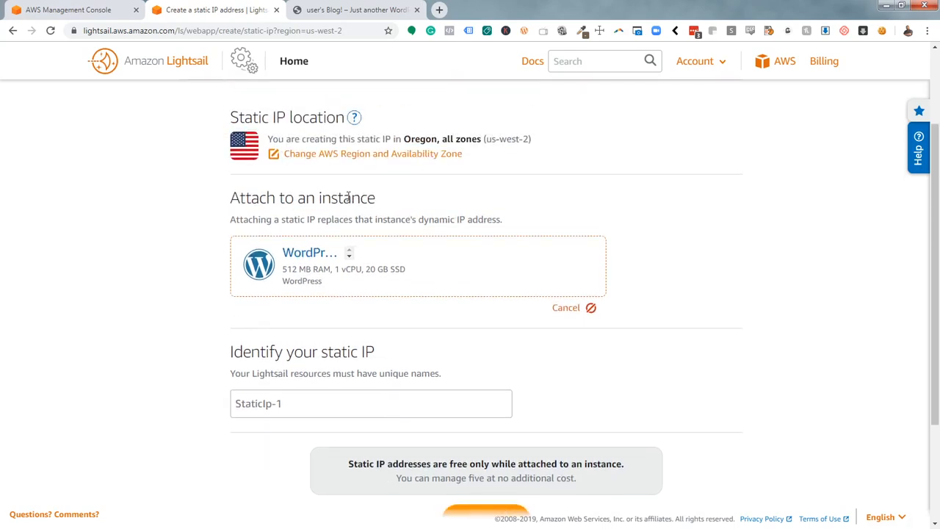
{"action": "scroll", "scroll_direction": "down", "scroll_amount": 3}
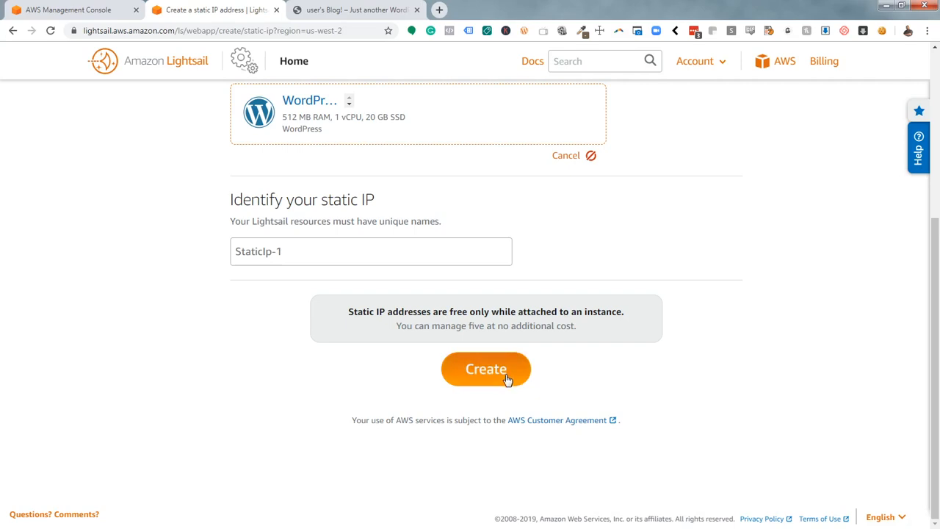
{"action": "left_click", "coordinate": [485, 369]}
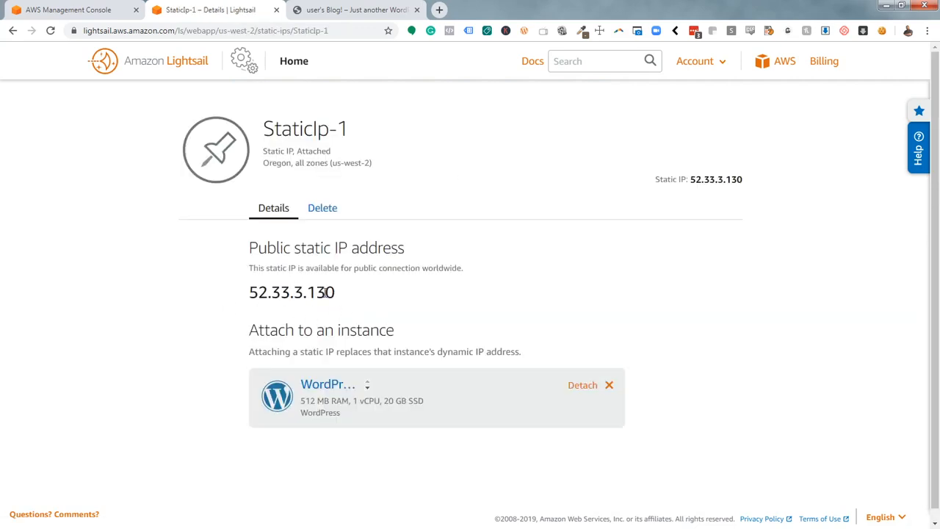
- Load the blog at static IP 52.33.3.130, then return to the Lightsail instances list
{"action": "right_click", "coordinate": [291, 292]}
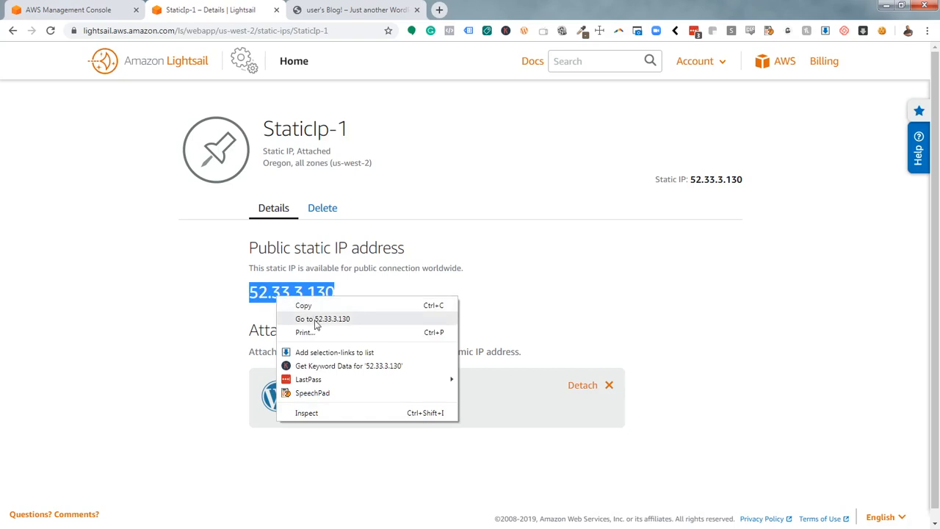
{"action": "left_click", "coordinate": [322, 318]}
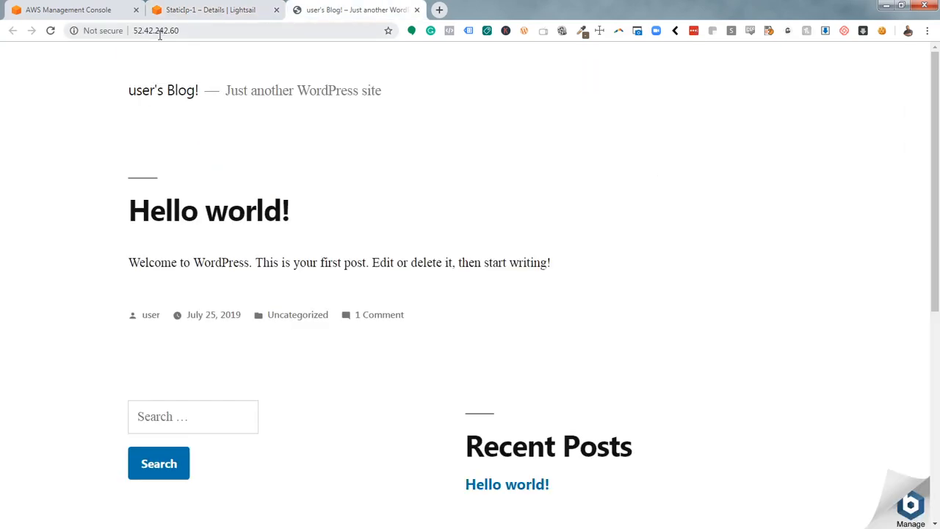
{"action": "type", "text": "99.79.134.164"}
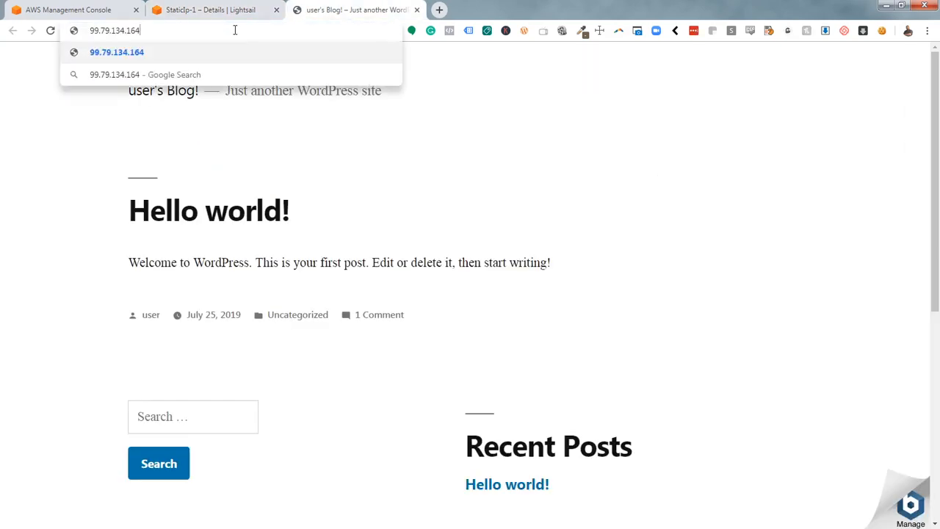
{"action": "left_click", "coordinate": [213, 10]}
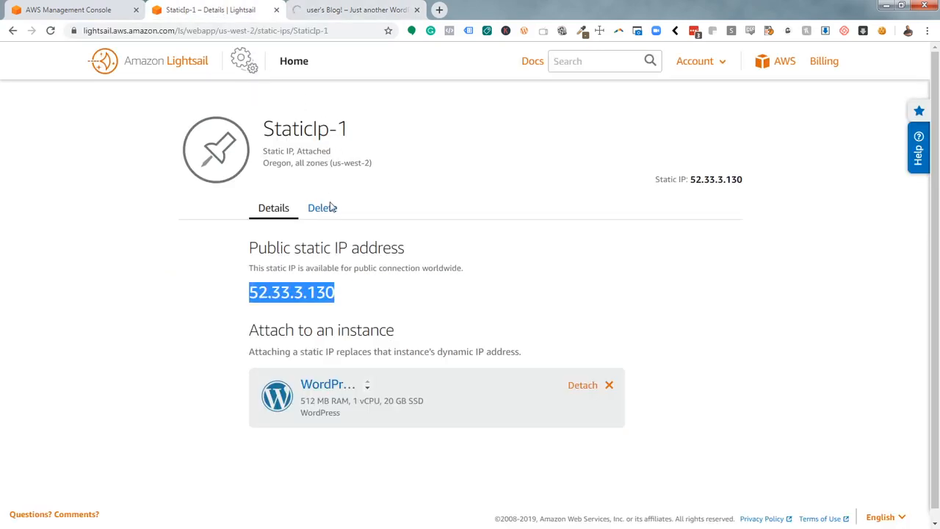
{"action": "left_click", "coordinate": [355, 10]}
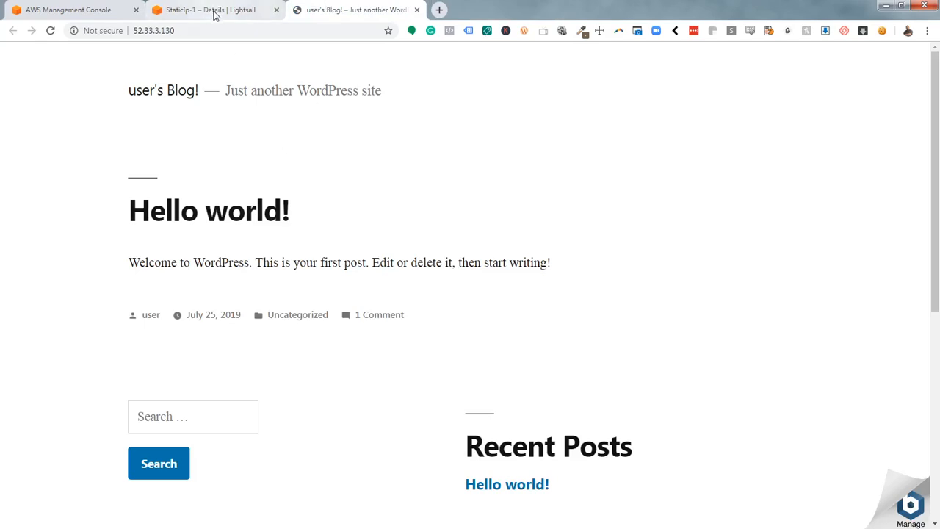
{"action": "left_click", "coordinate": [205, 10]}
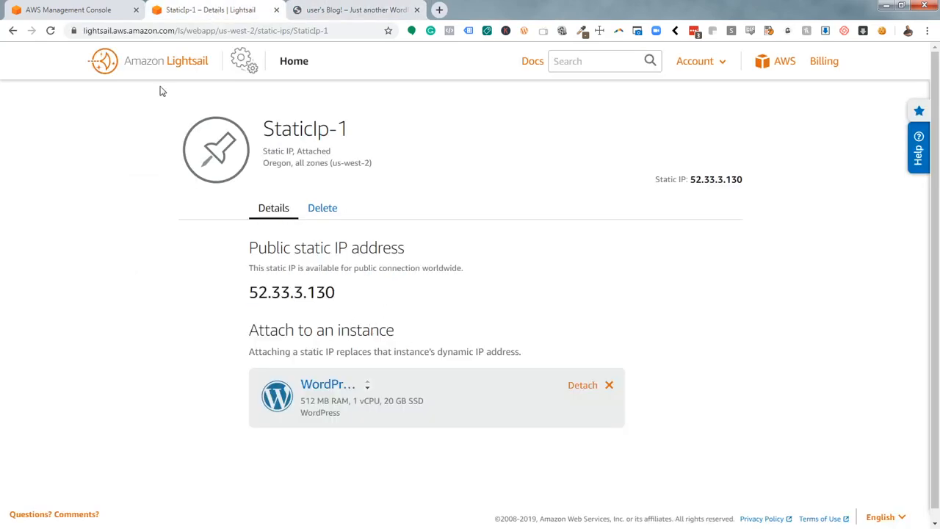
{"action": "left_click", "coordinate": [294, 61]}
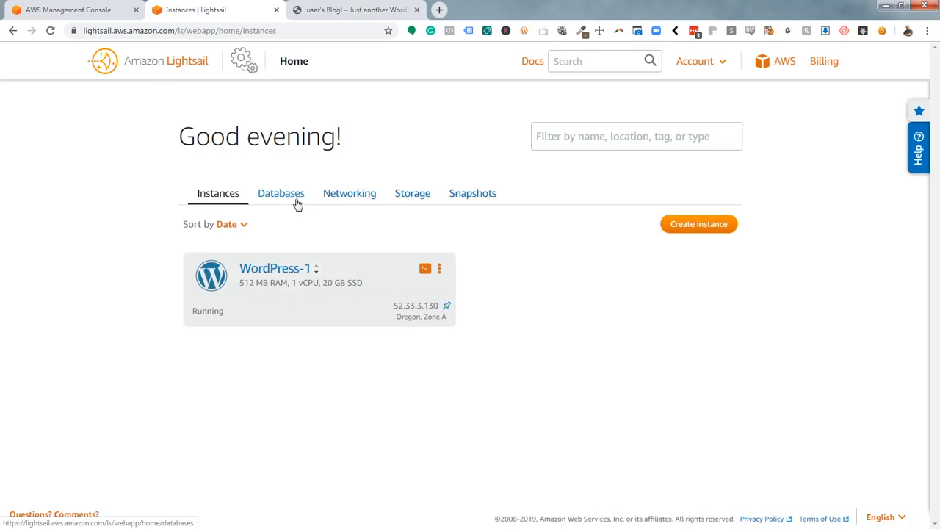
{"action": "mouse_move", "coordinate": [161, 243]}
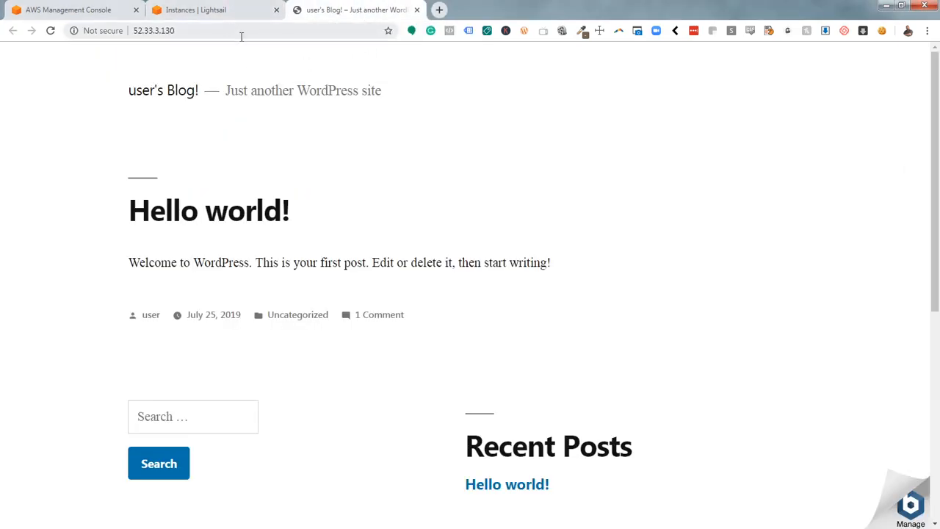
- Open the WordPress login at 52.33.3.130/wp-admin, then go back to the Lightsail tab
{"action": "left_click", "coordinate": [220, 30]}
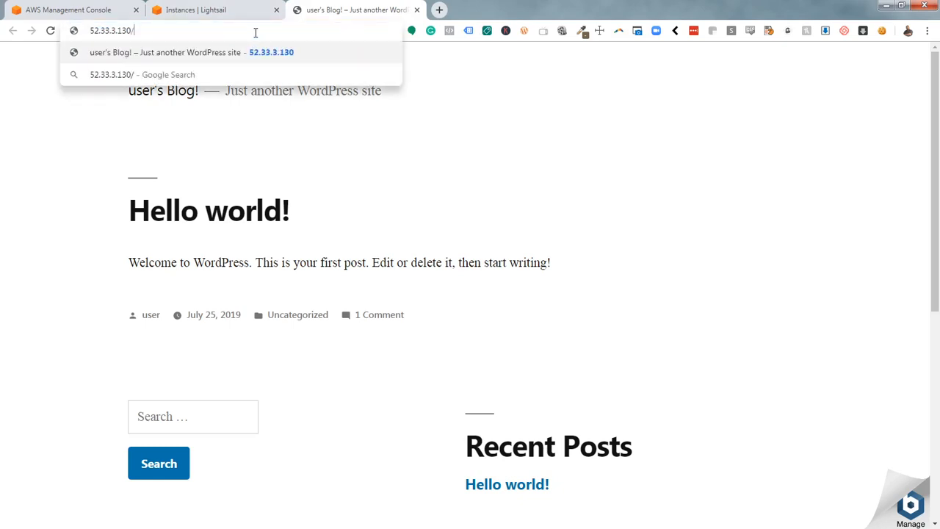
{"action": "type", "text": "wp-a"}
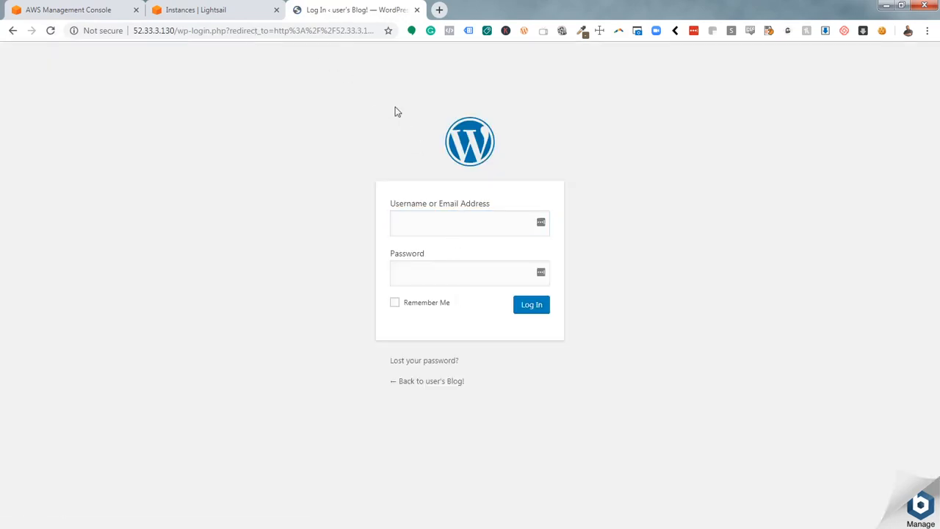
{"action": "left_click", "coordinate": [194, 10]}
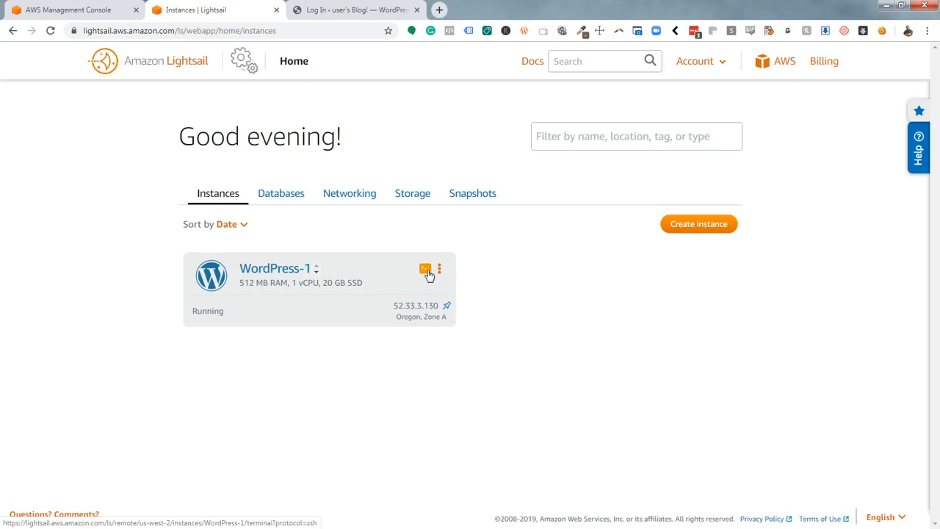
- In a WordPress-1 browser terminal, run ls and cat bitnami_credentials to show the default login
{"action": "left_click", "coordinate": [425, 269]}
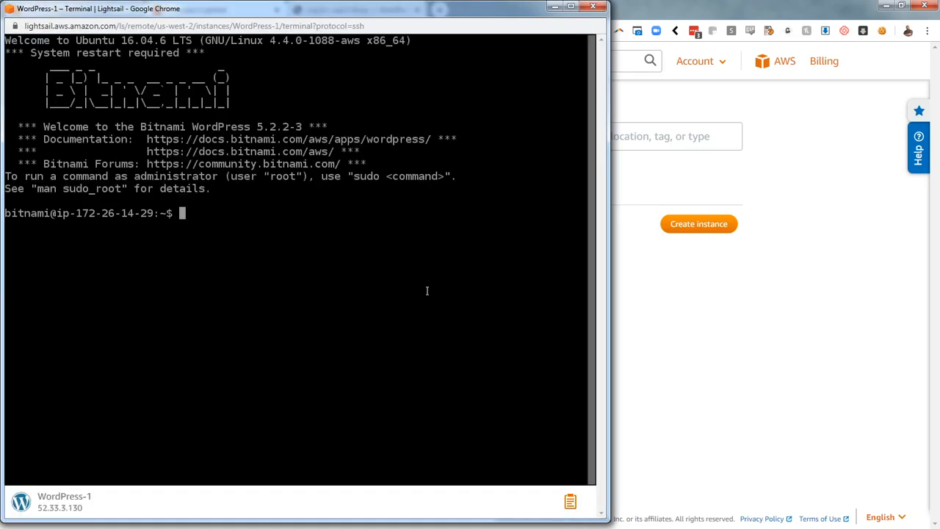
{"action": "mouse_move", "coordinate": [430, 278]}
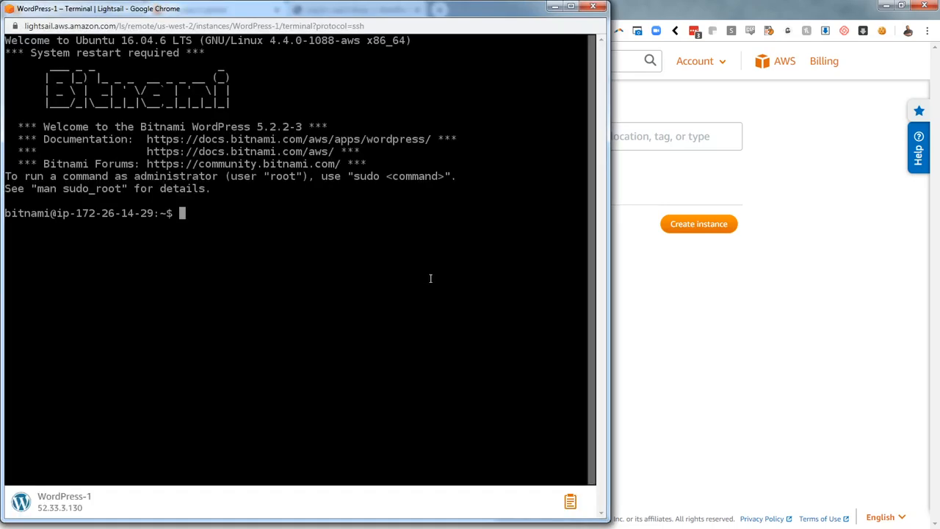
{"action": "type", "text": "ls"}
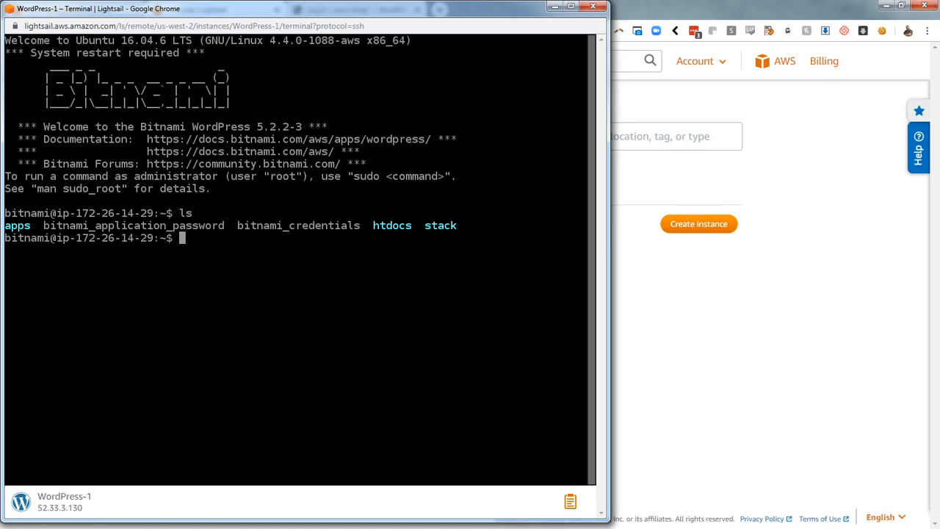
{"action": "type", "text": "cat"}
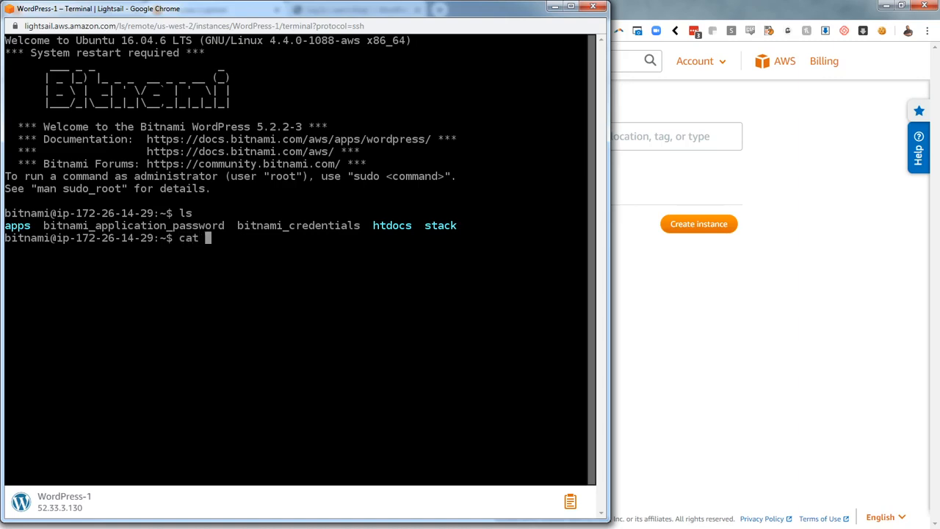
{"action": "type", "text": "d"}
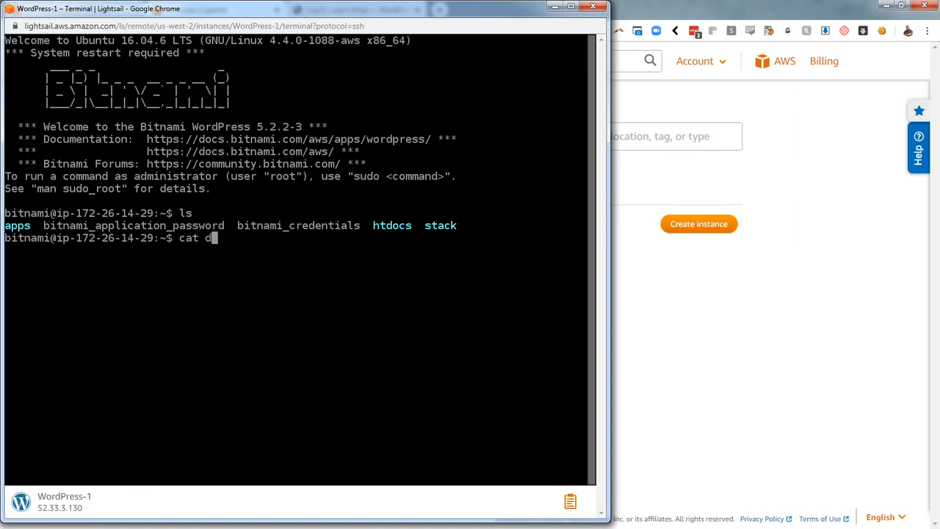
{"action": "type", "text": "bitnami_credentials"}
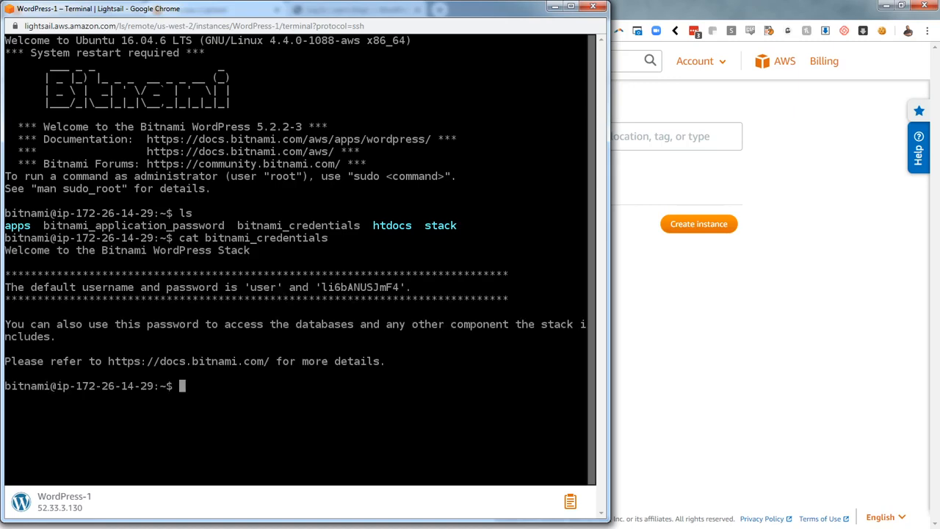
{"action": "mouse_move", "coordinate": [552, 256]}
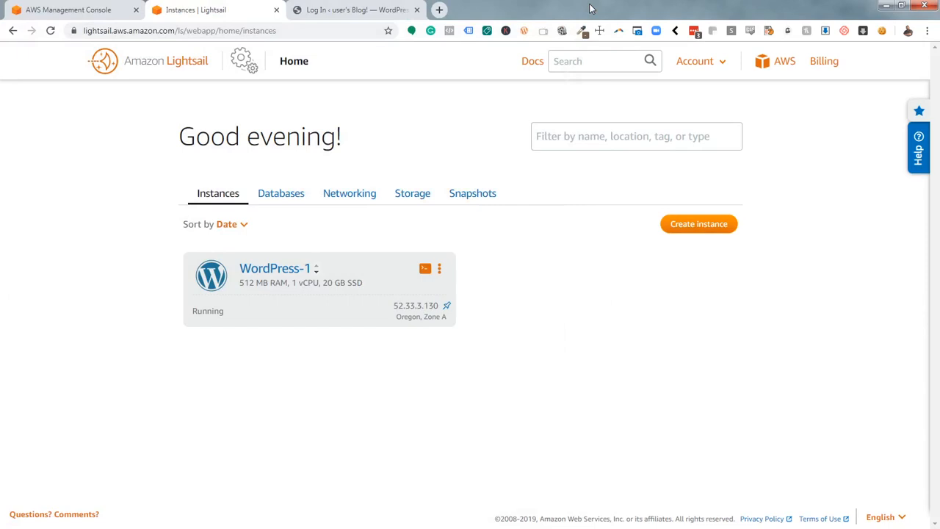
{"action": "mouse_move", "coordinate": [504, 370]}
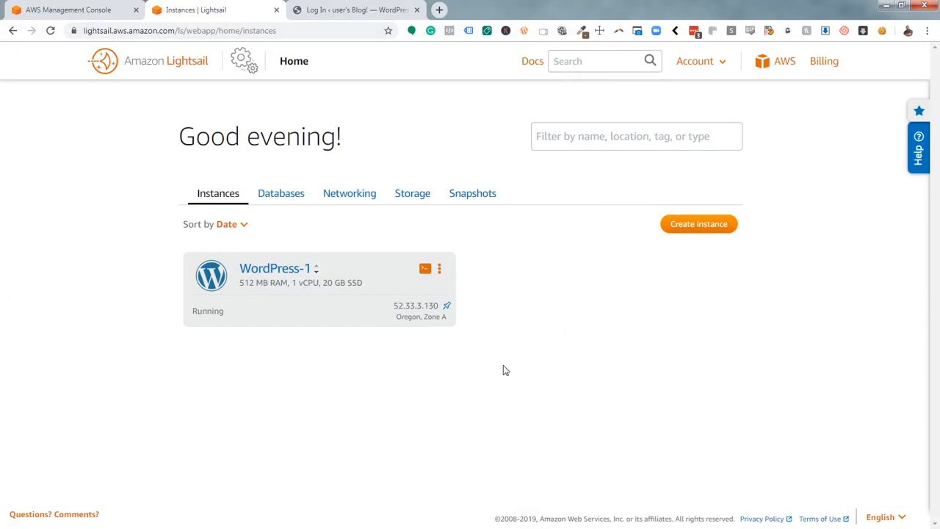
- Delete the WordPress-1 instance from its actions menu and confirm, then switch to the blog tab
{"action": "left_click", "coordinate": [439, 268]}
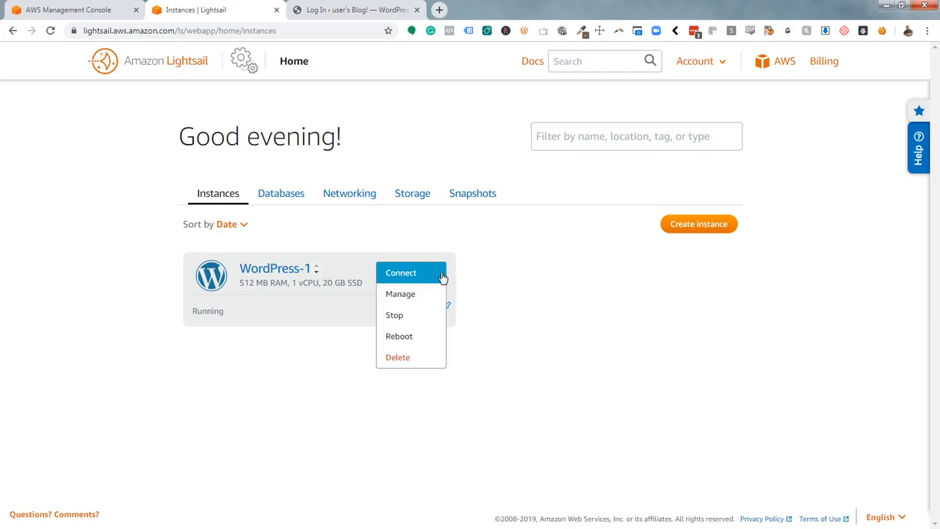
{"action": "left_click", "coordinate": [397, 357]}
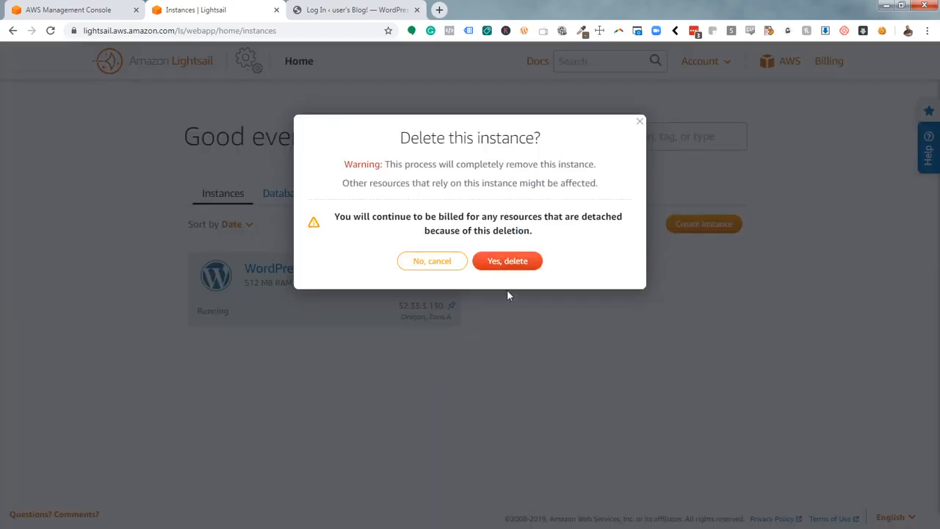
{"action": "left_click", "coordinate": [507, 261]}
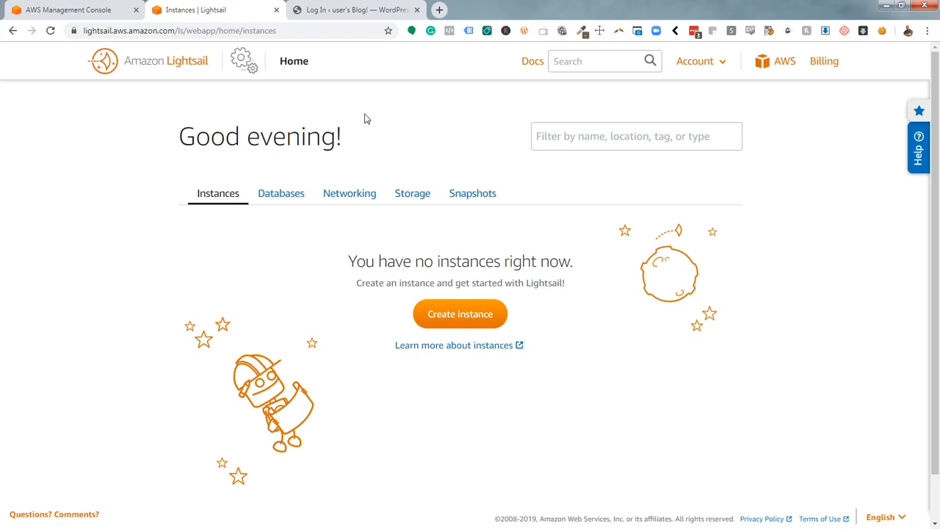
{"action": "mouse_move", "coordinate": [408, 28]}
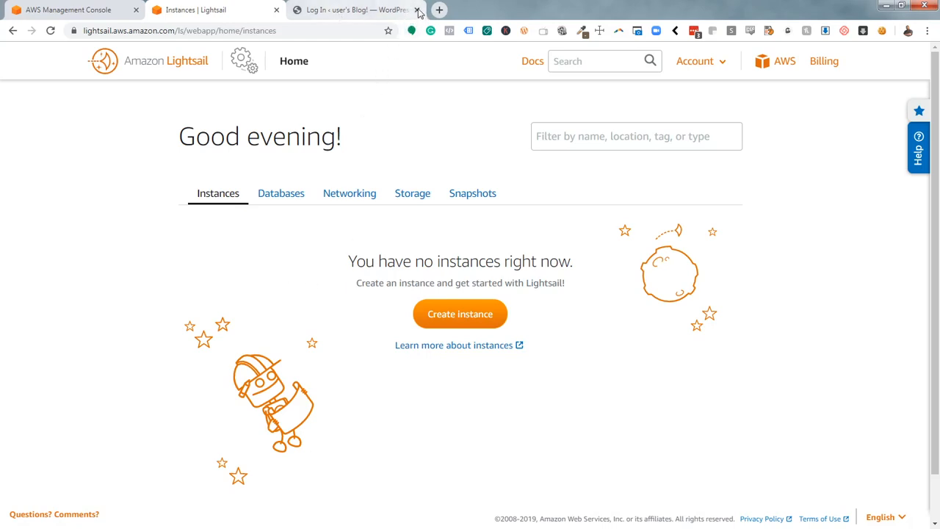
{"action": "left_click", "coordinate": [352, 10]}
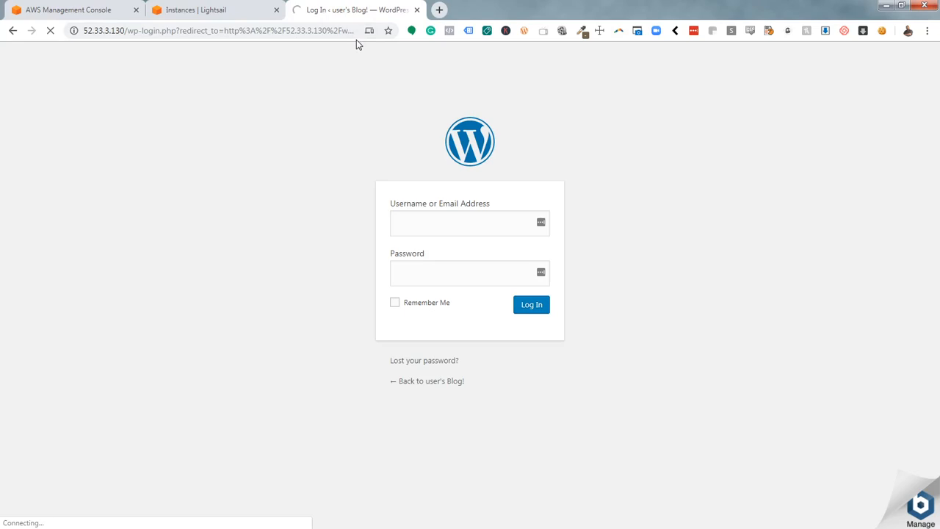
- Close the blog tab, confirm no tasks are in progress, and go to the AWS console
{"action": "left_click", "coordinate": [213, 10]}
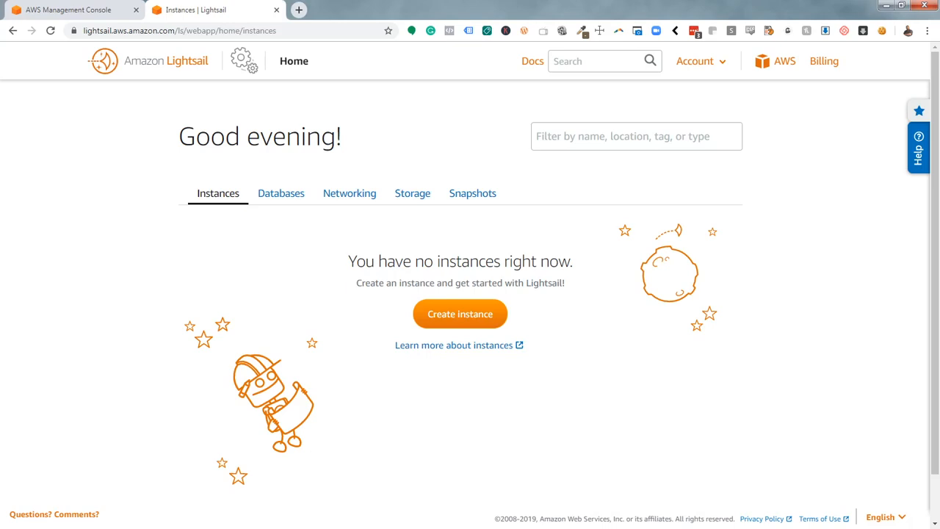
{"action": "mouse_move", "coordinate": [264, 102]}
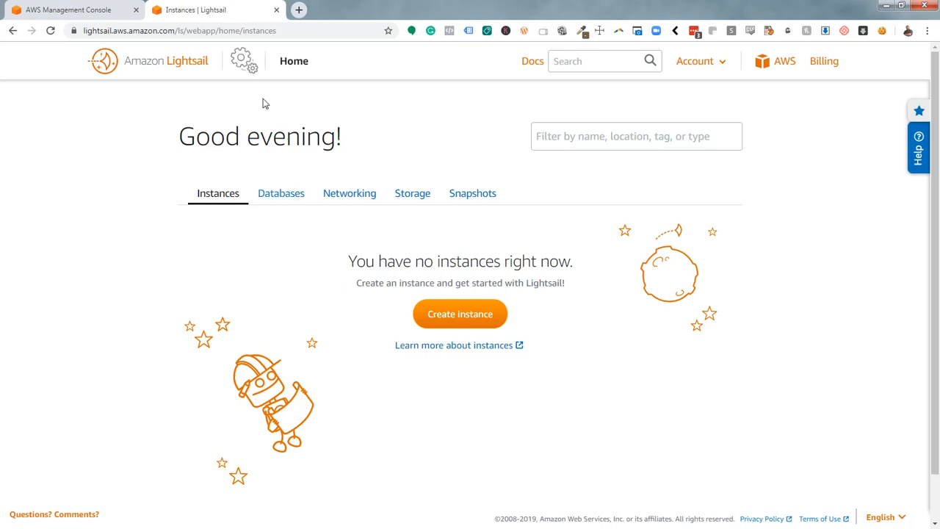
{"action": "left_click", "coordinate": [242, 60]}
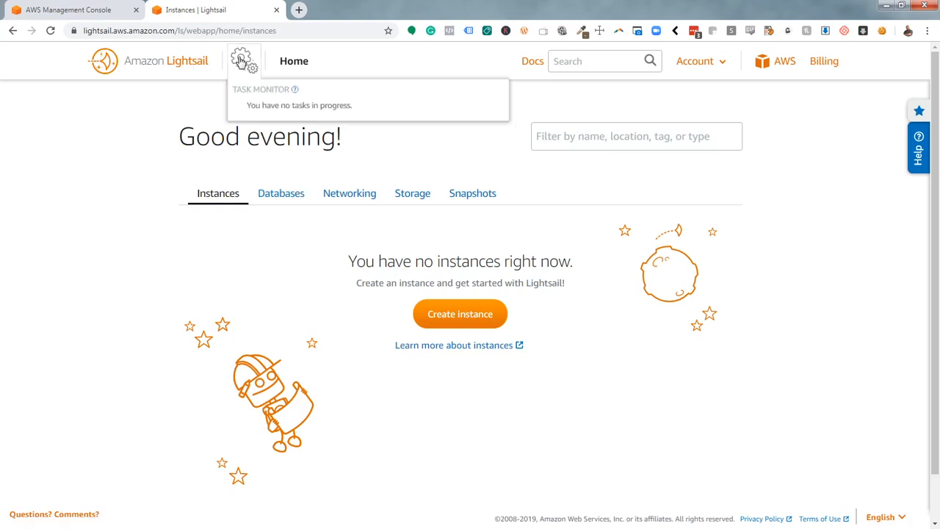
{"action": "left_click", "coordinate": [694, 61]}
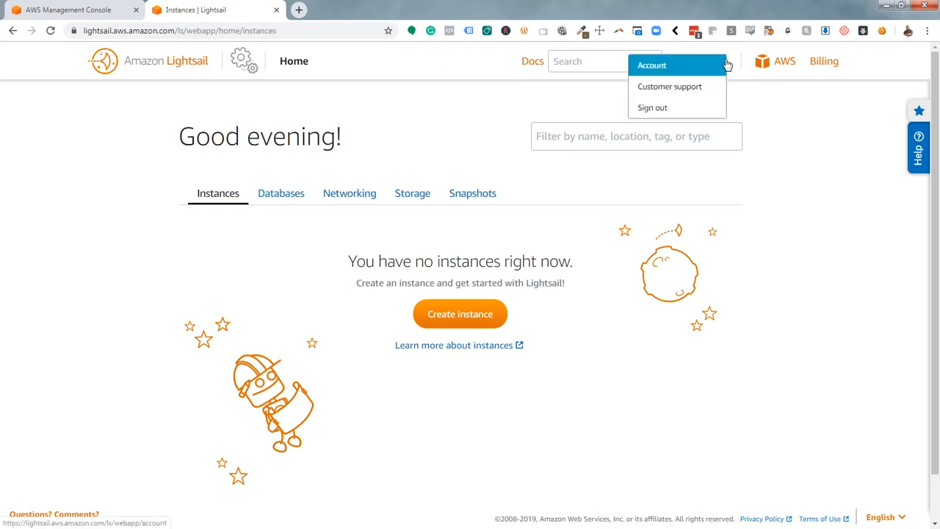
{"action": "left_click", "coordinate": [695, 61]}
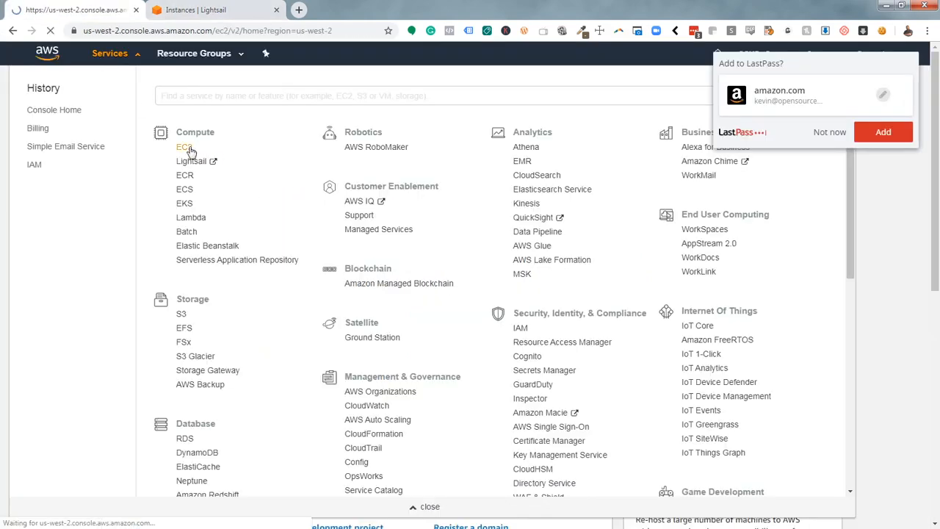
- Review the Oregon EC2 Dashboard showing zero running instances, volumes, snapshots and elastic IPs
{"action": "left_click", "coordinate": [184, 147]}
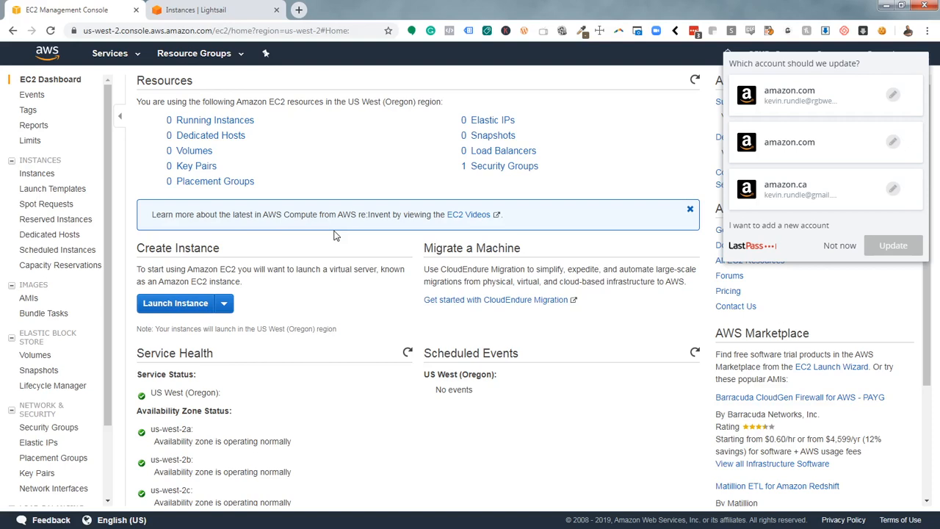
{"action": "mouse_move", "coordinate": [286, 163]}
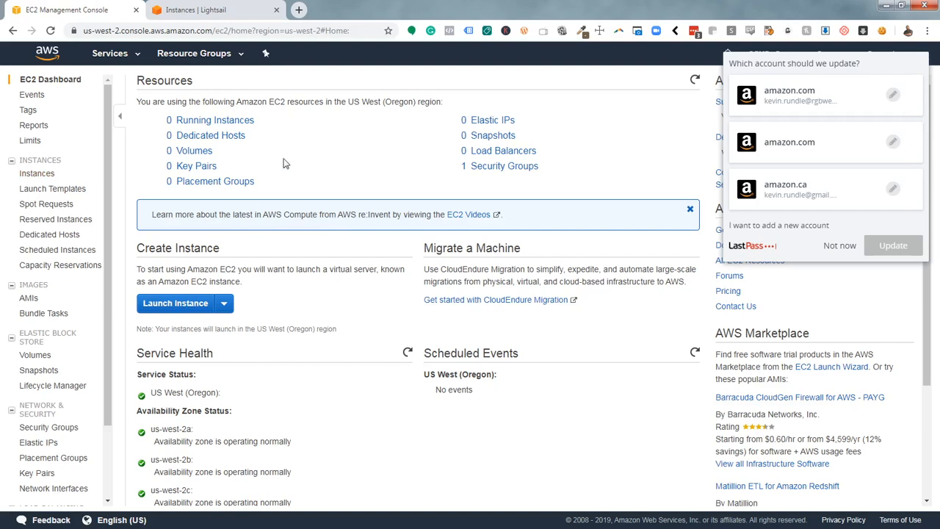
{"action": "mouse_move", "coordinate": [397, 158]}
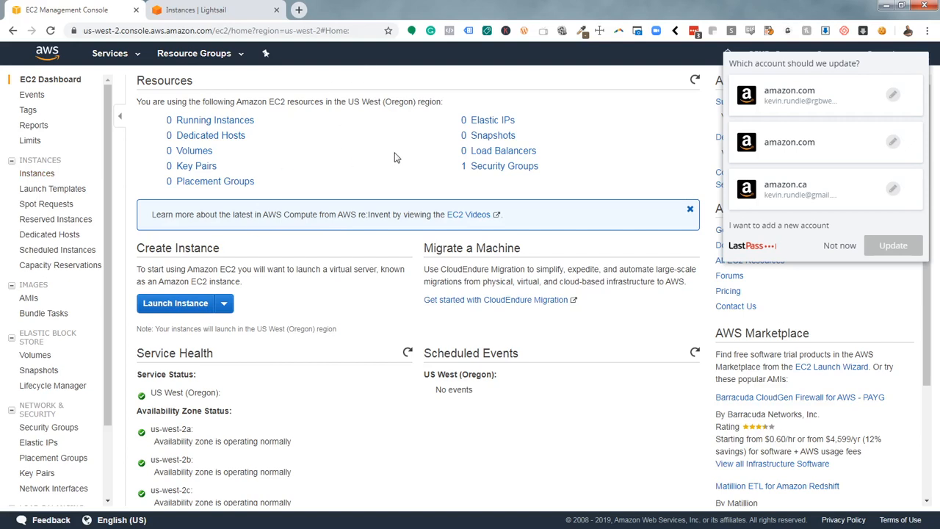
{"action": "mouse_move", "coordinate": [392, 334]}
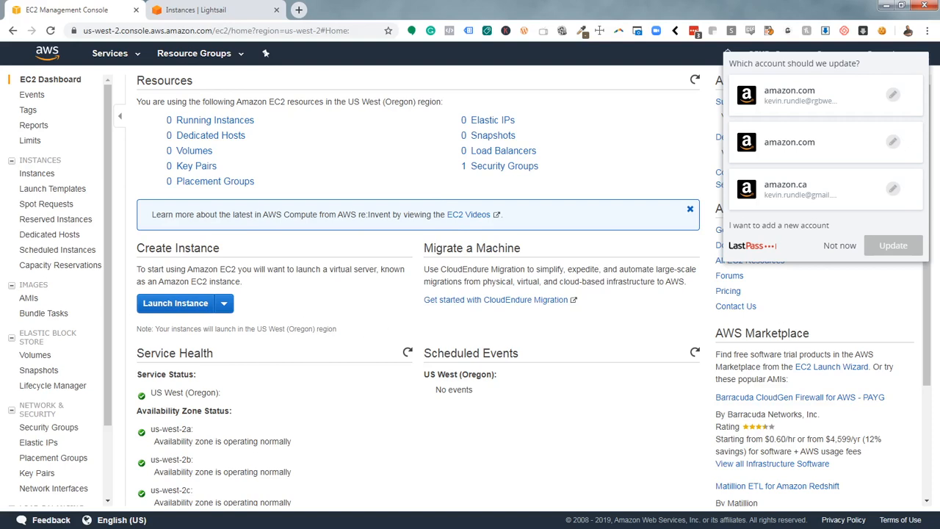
{"action": "mouse_move", "coordinate": [187, 17]}
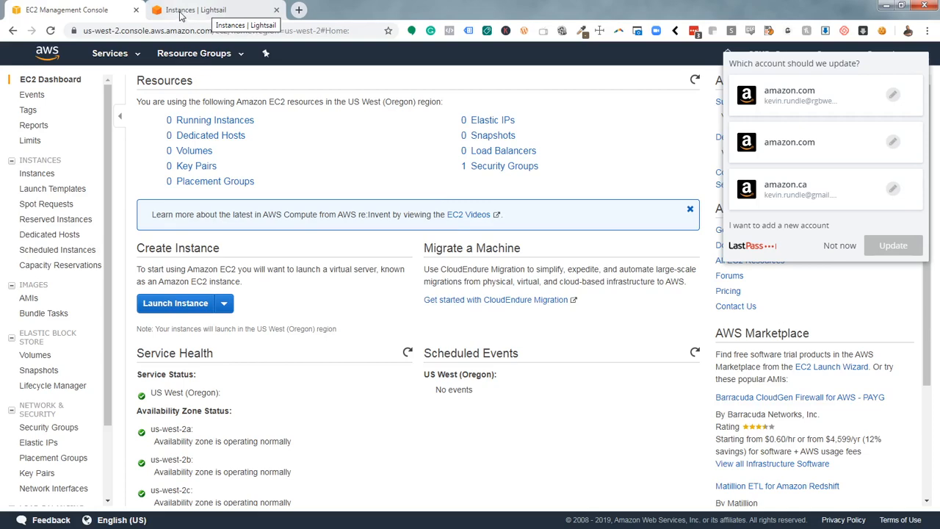
{"action": "left_click", "coordinate": [66, 10]}
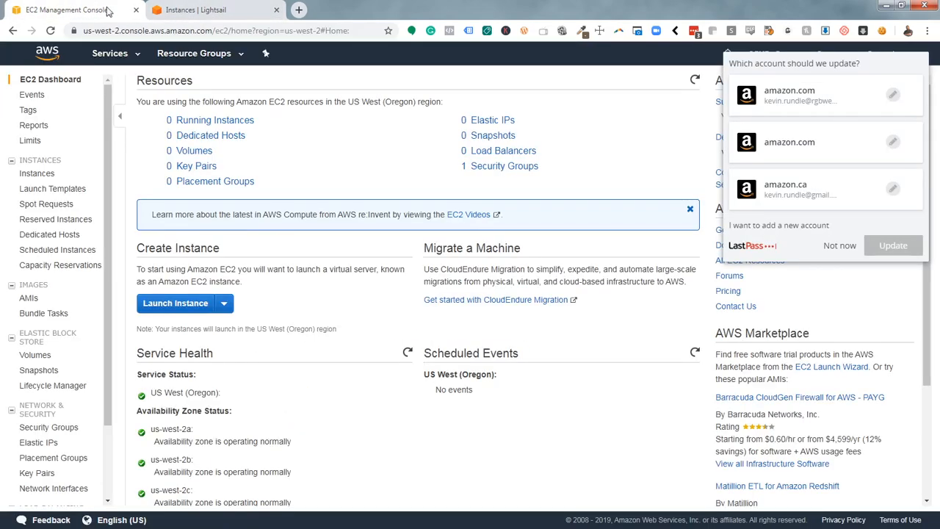
- Check Databases, then delete the unattached static IP StaticIp-1 under Networking
{"action": "left_click", "coordinate": [213, 9]}
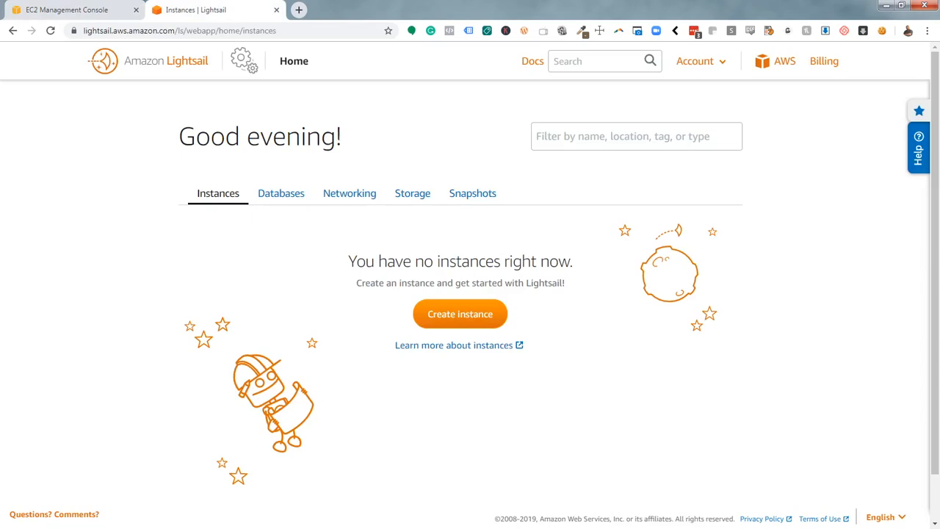
{"action": "mouse_move", "coordinate": [161, 278]}
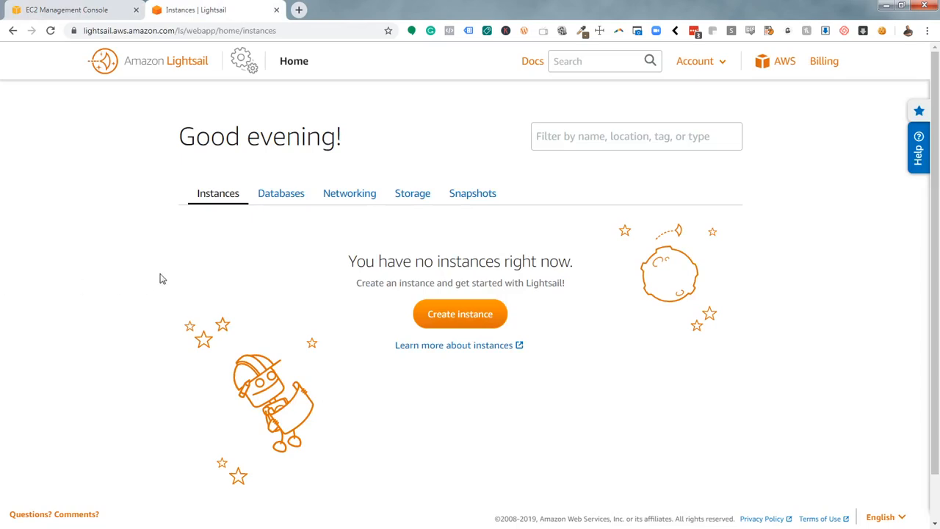
{"action": "mouse_move", "coordinate": [213, 253]}
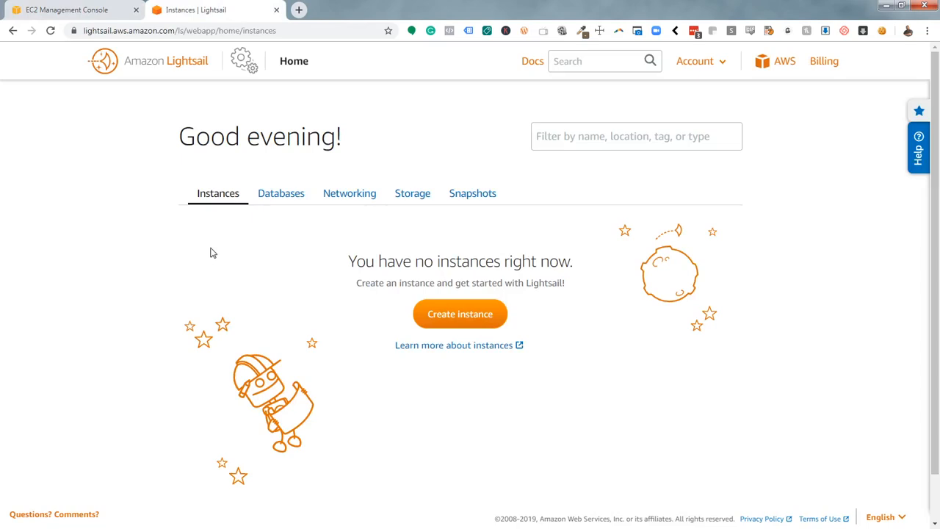
{"action": "left_click", "coordinate": [280, 193]}
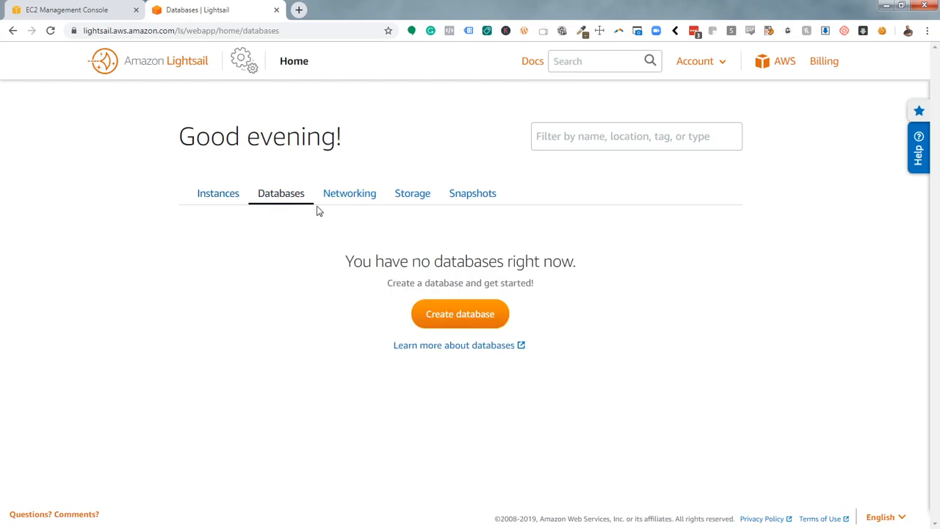
{"action": "left_click", "coordinate": [349, 193]}
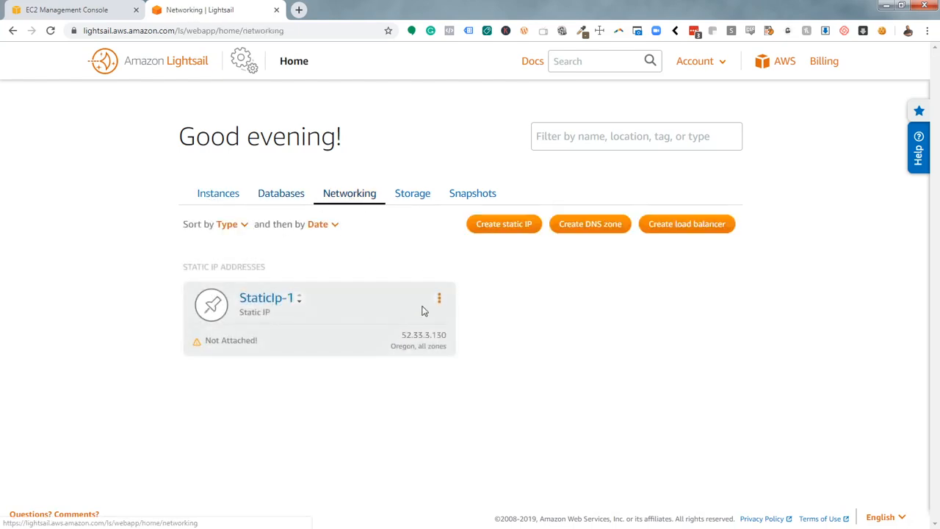
{"action": "left_click", "coordinate": [438, 298]}
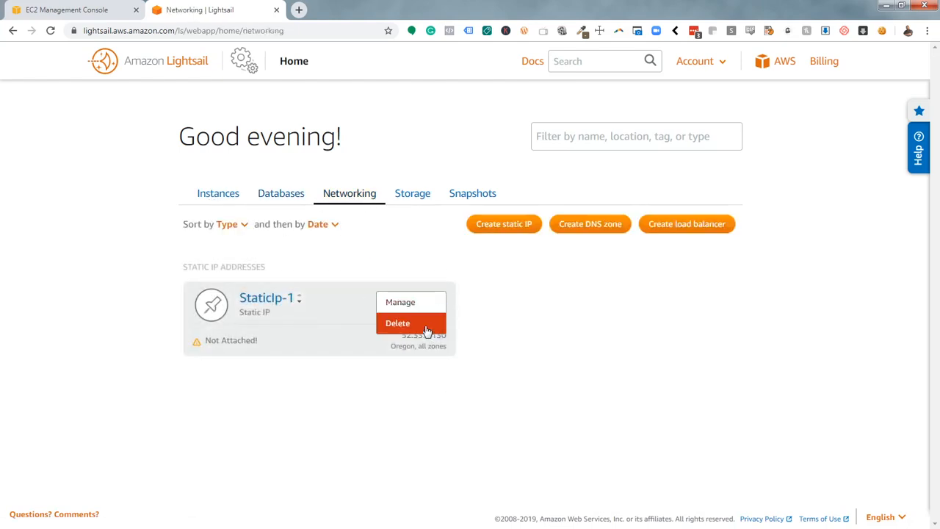
{"action": "left_click", "coordinate": [397, 323]}
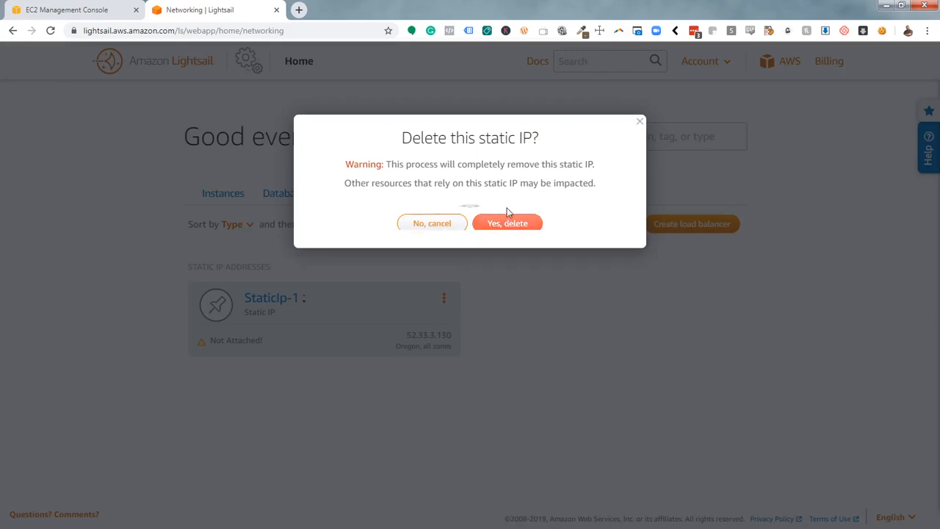
{"action": "left_click", "coordinate": [506, 223]}
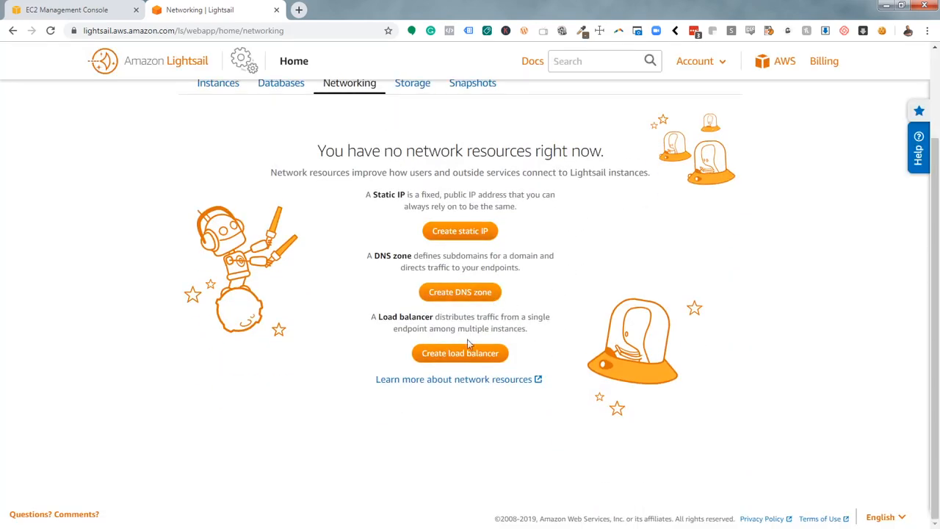
- Browse the LoadBalancer-1 creation form for Oregon, with HTTP enabled, without creating it
{"action": "left_click", "coordinate": [460, 353]}
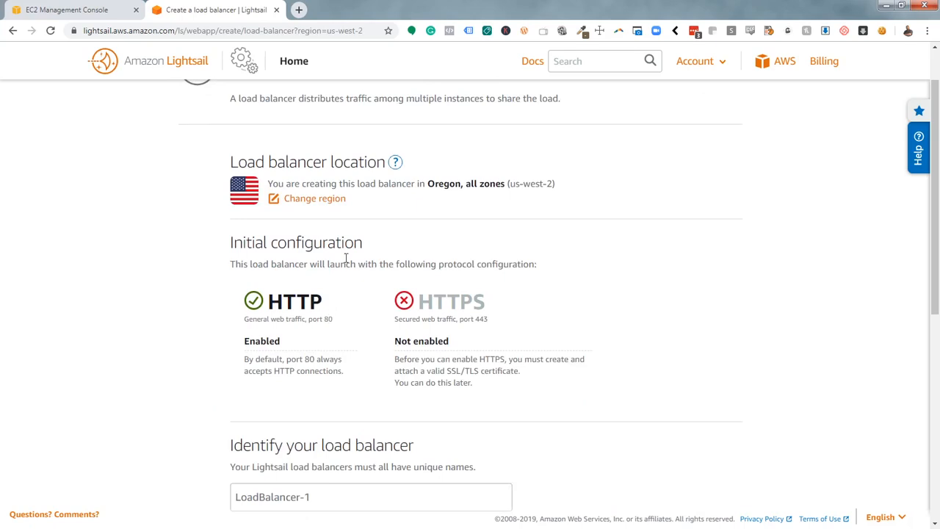
{"action": "scroll", "scroll_direction": "down", "scroll_amount": 3}
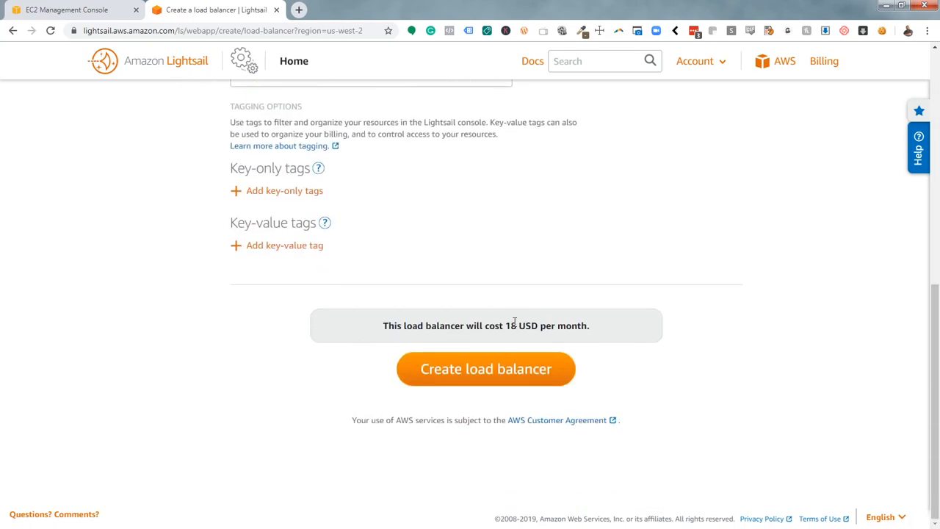
{"action": "mouse_move", "coordinate": [463, 389]}
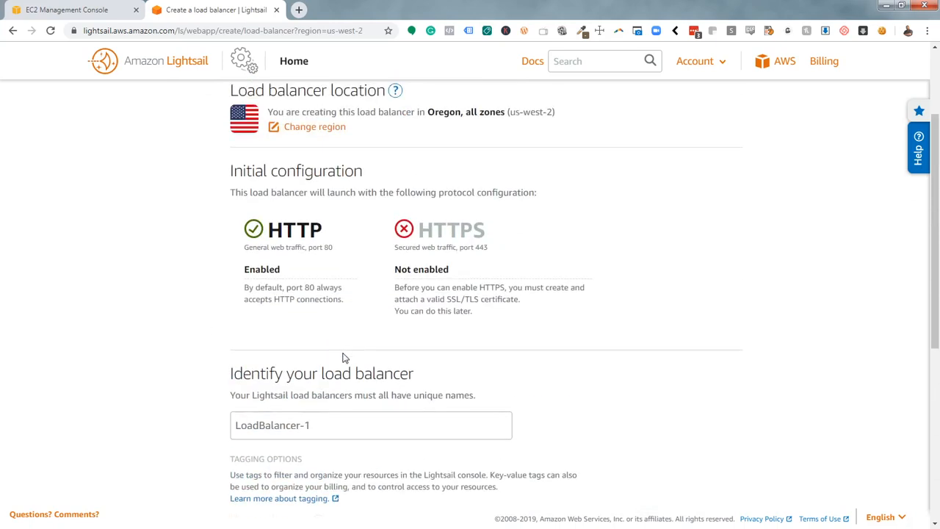
{"action": "mouse_move", "coordinate": [350, 359]}
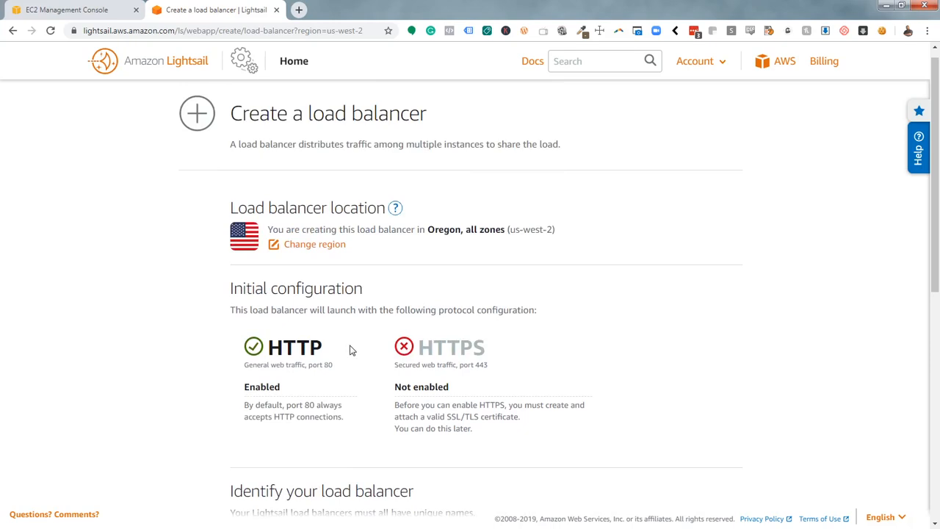
{"action": "mouse_move", "coordinate": [332, 351]}
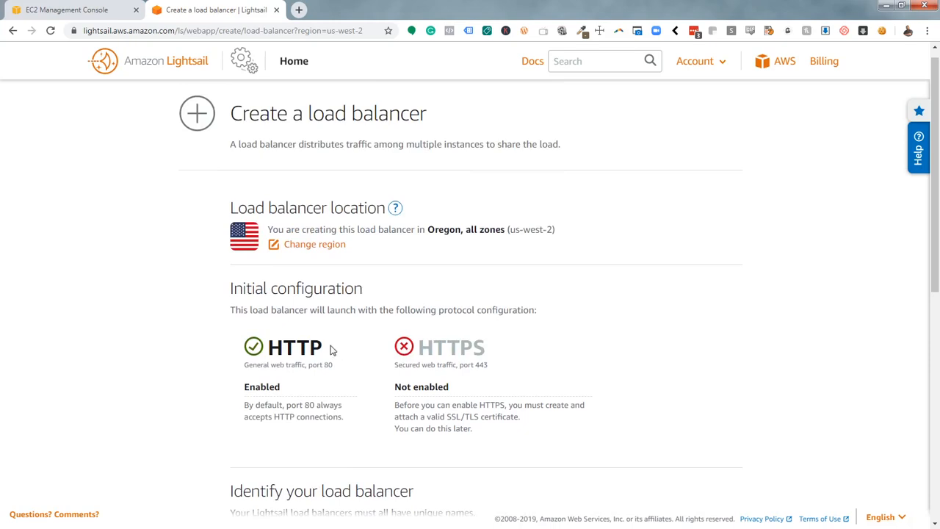
{"action": "mouse_move", "coordinate": [308, 198]}
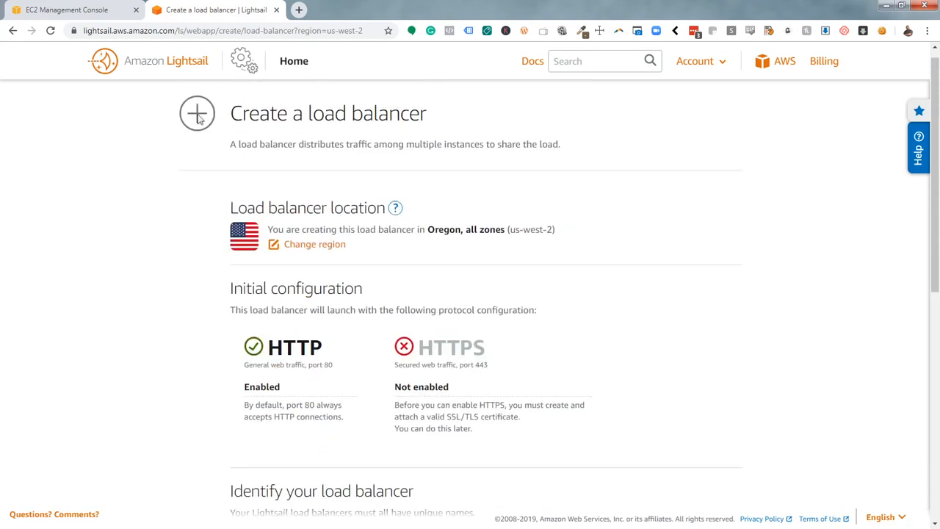
{"action": "scroll", "scroll_direction": "down", "scroll_amount": 3}
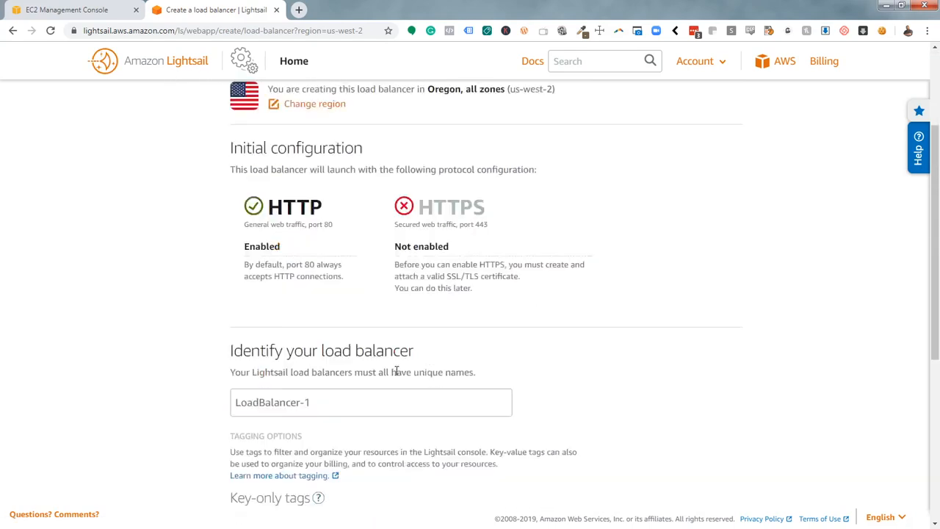
- Leave the load balancer form and confirm the Snapshots tab lists no snapshots
{"action": "scroll", "scroll_direction": "down", "scroll_amount": 3}
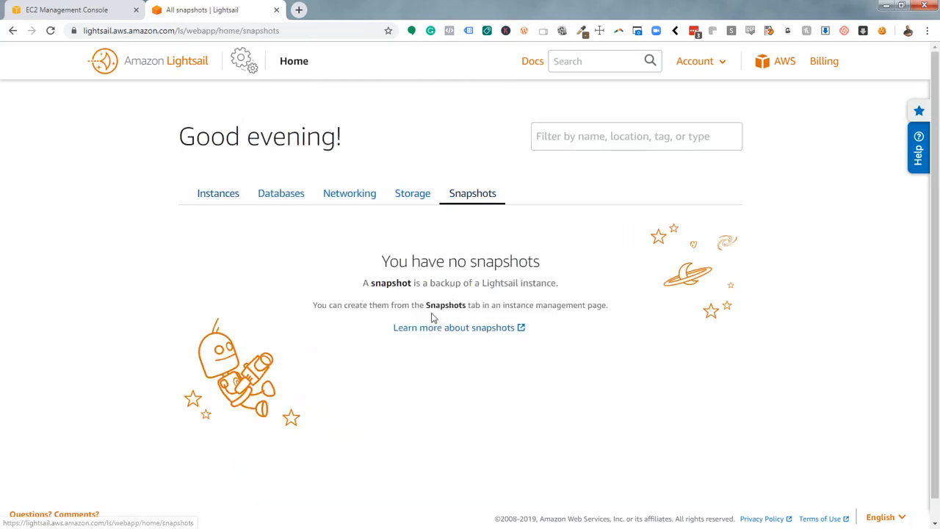
{"action": "mouse_move", "coordinate": [408, 277]}
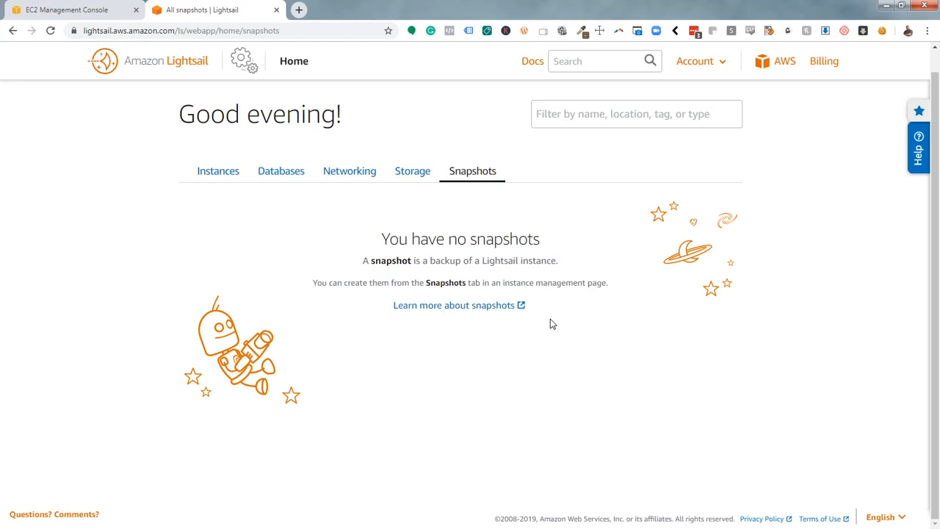
- Return to the Lightsail Instances tab and confirm the list is empty
{"action": "left_click", "coordinate": [217, 171]}
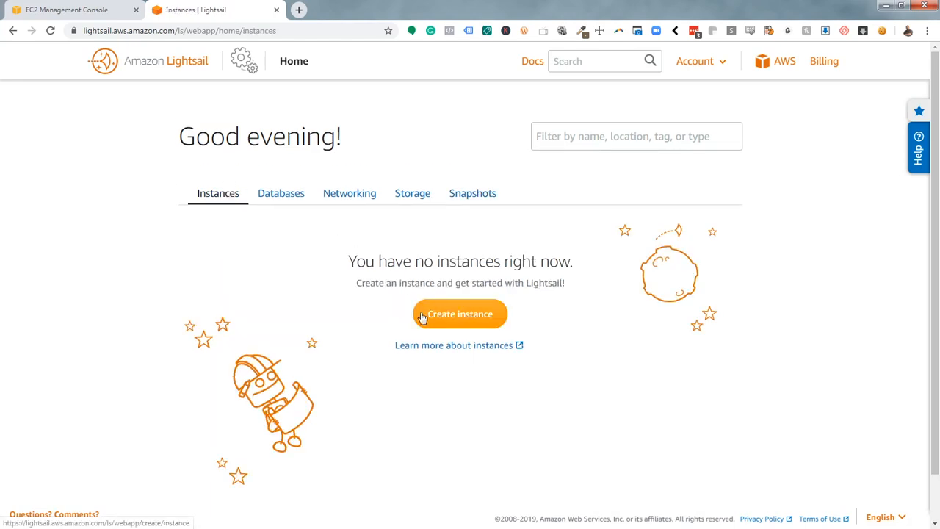
{"action": "mouse_move", "coordinate": [409, 306]}
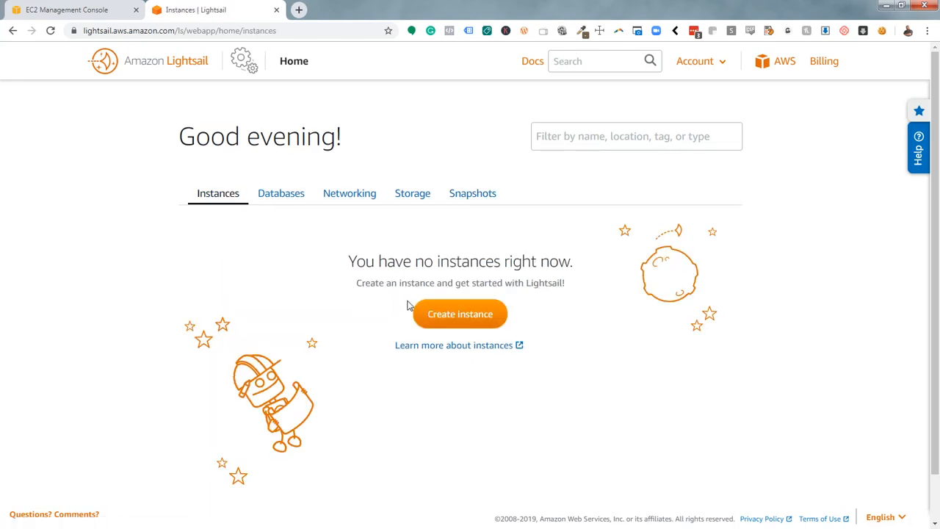
{"action": "mouse_move", "coordinate": [567, 314]}
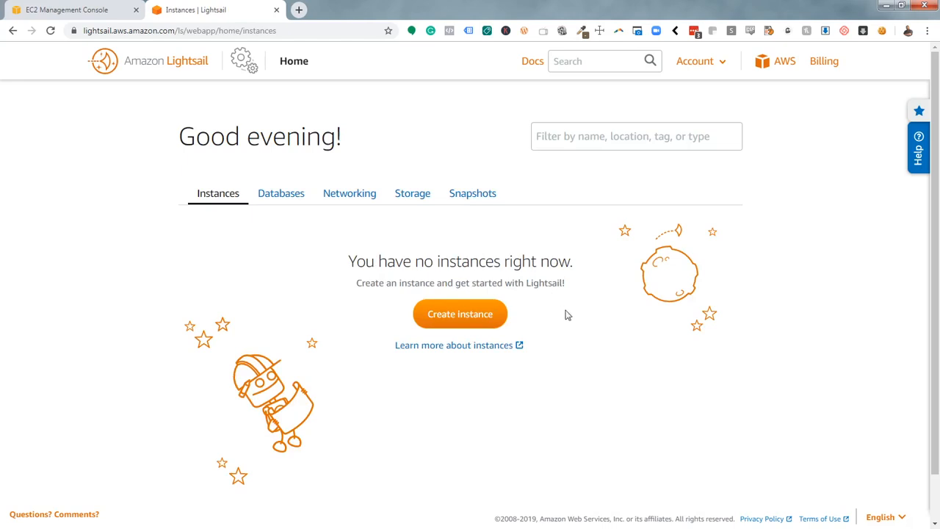
{"action": "mouse_move", "coordinate": [546, 313]}
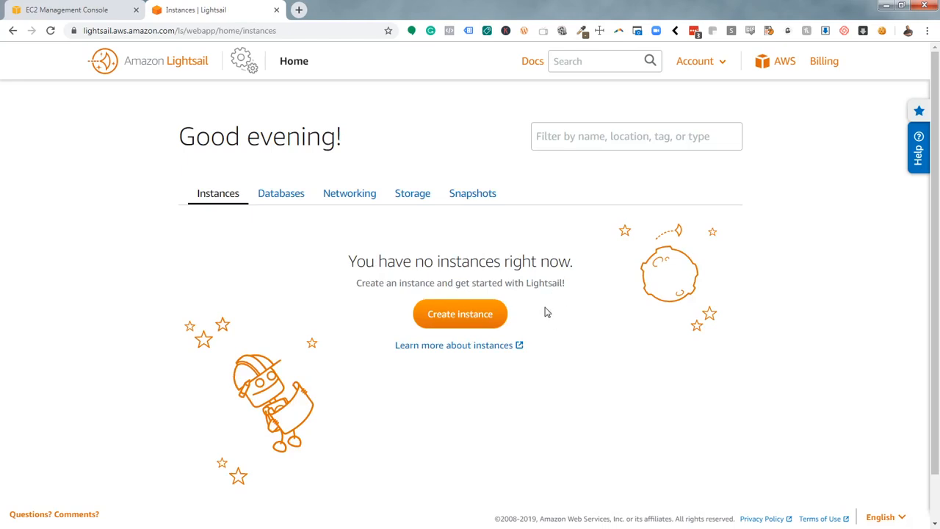
{"action": "mouse_move", "coordinate": [541, 316]}
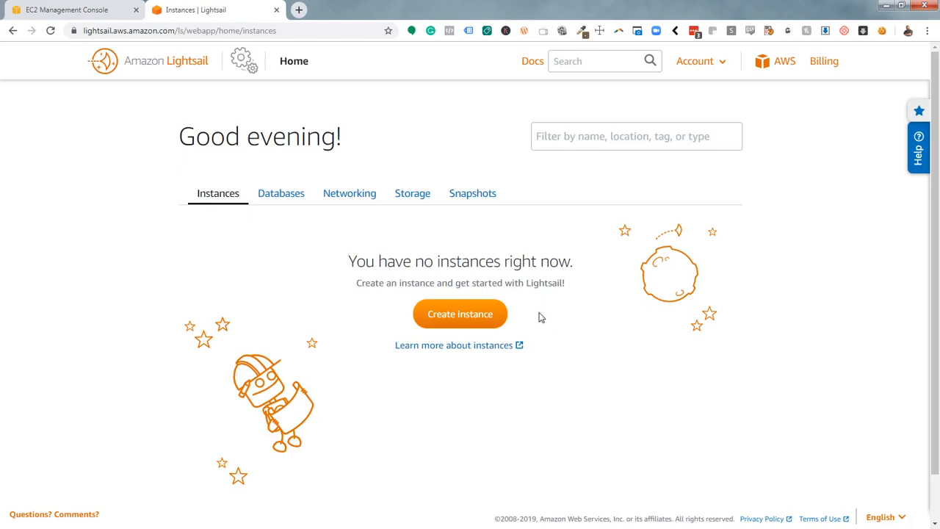
{"action": "left_click", "coordinate": [699, 61]}
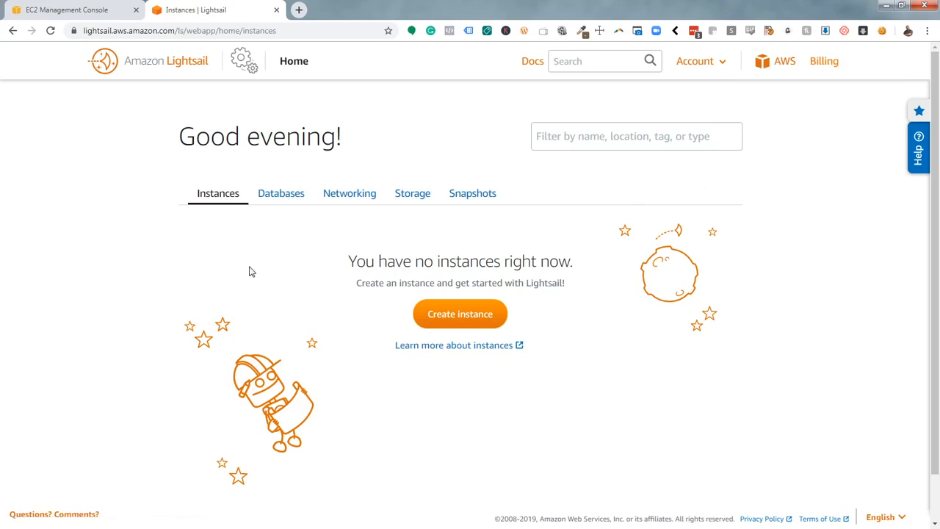
{"action": "scroll", "scroll_direction": "down", "scroll_amount": 3}
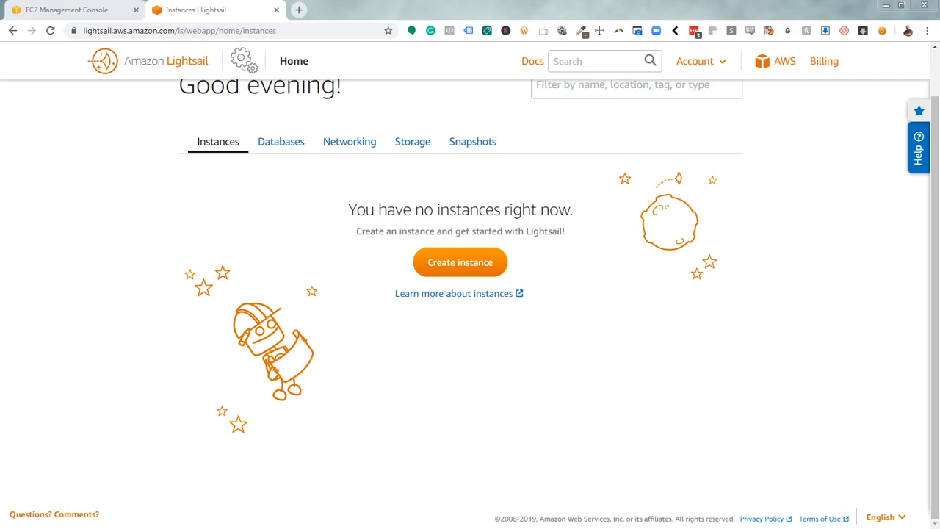
{"action": "mouse_move", "coordinate": [417, 359]}
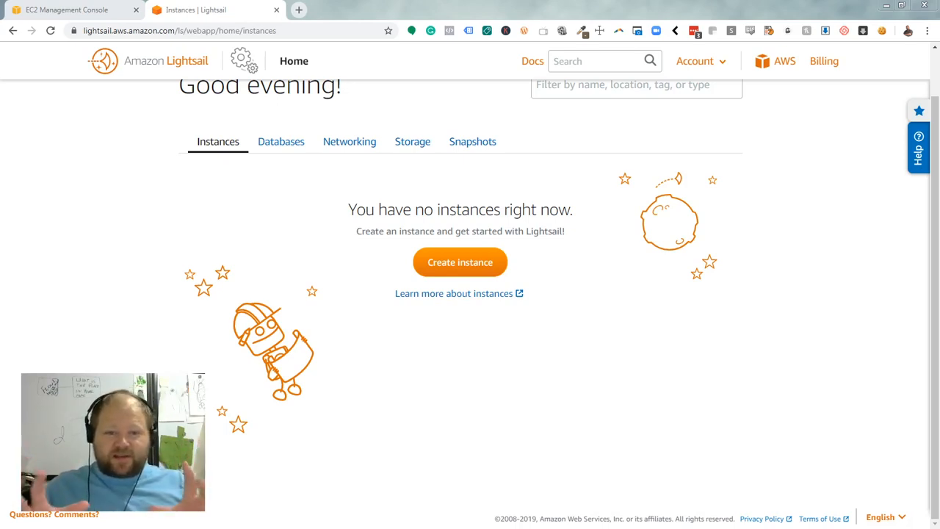
{"action": "mouse_move", "coordinate": [82, 108]}
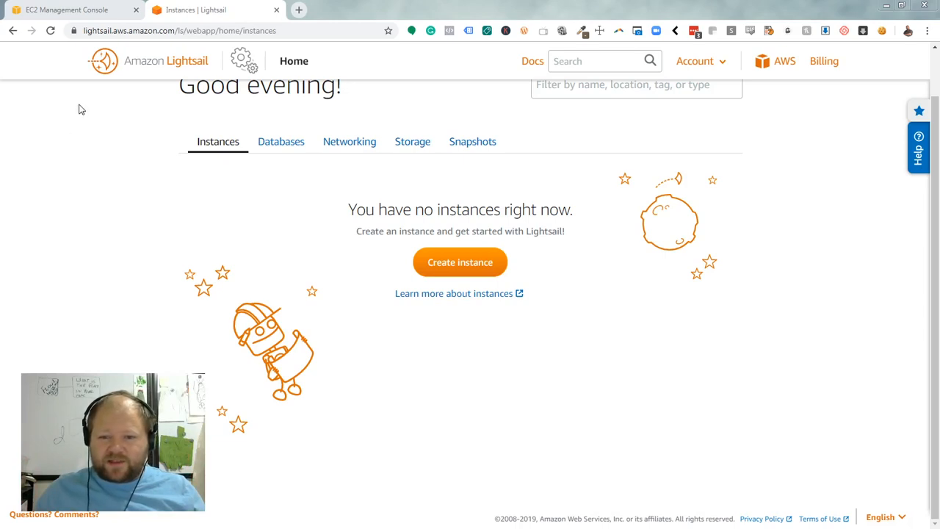
- Check the Databases and Snapshots tabs to confirm neither lists any remaining items
{"action": "left_click", "coordinate": [280, 141]}
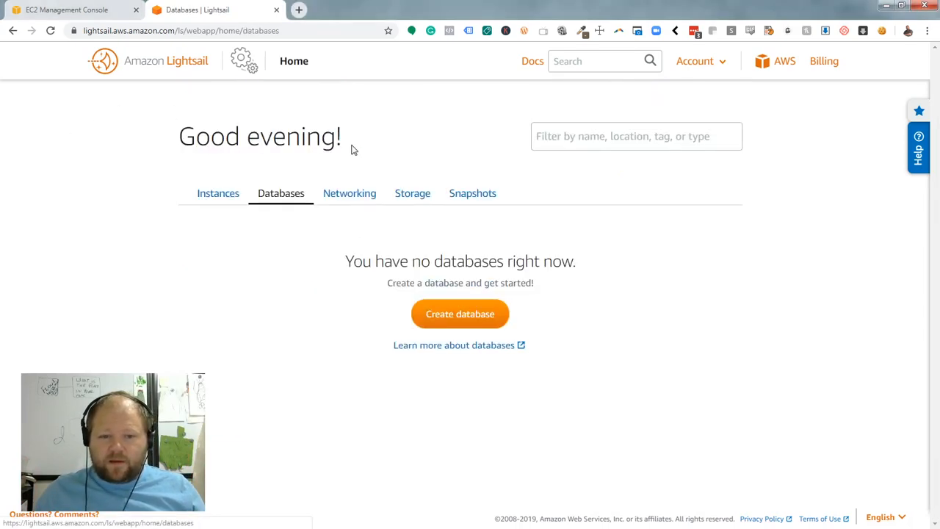
{"action": "left_click", "coordinate": [472, 193]}
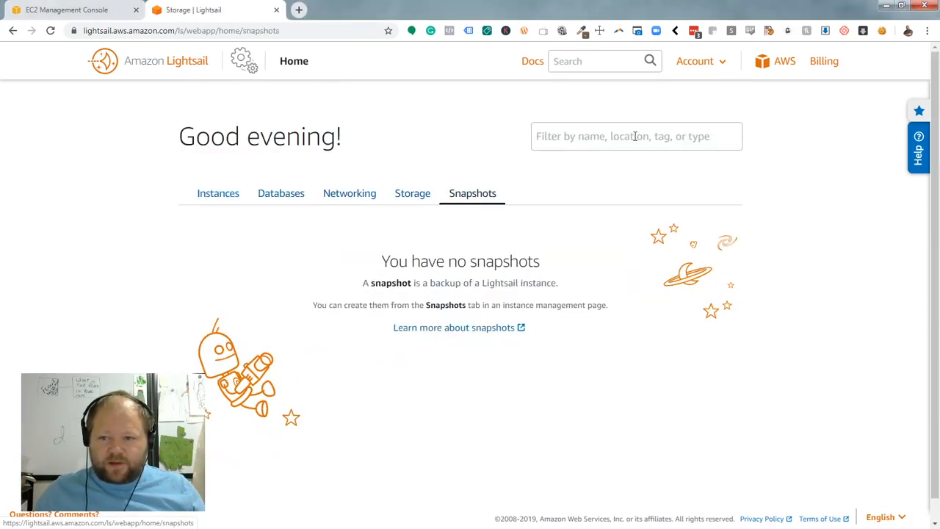